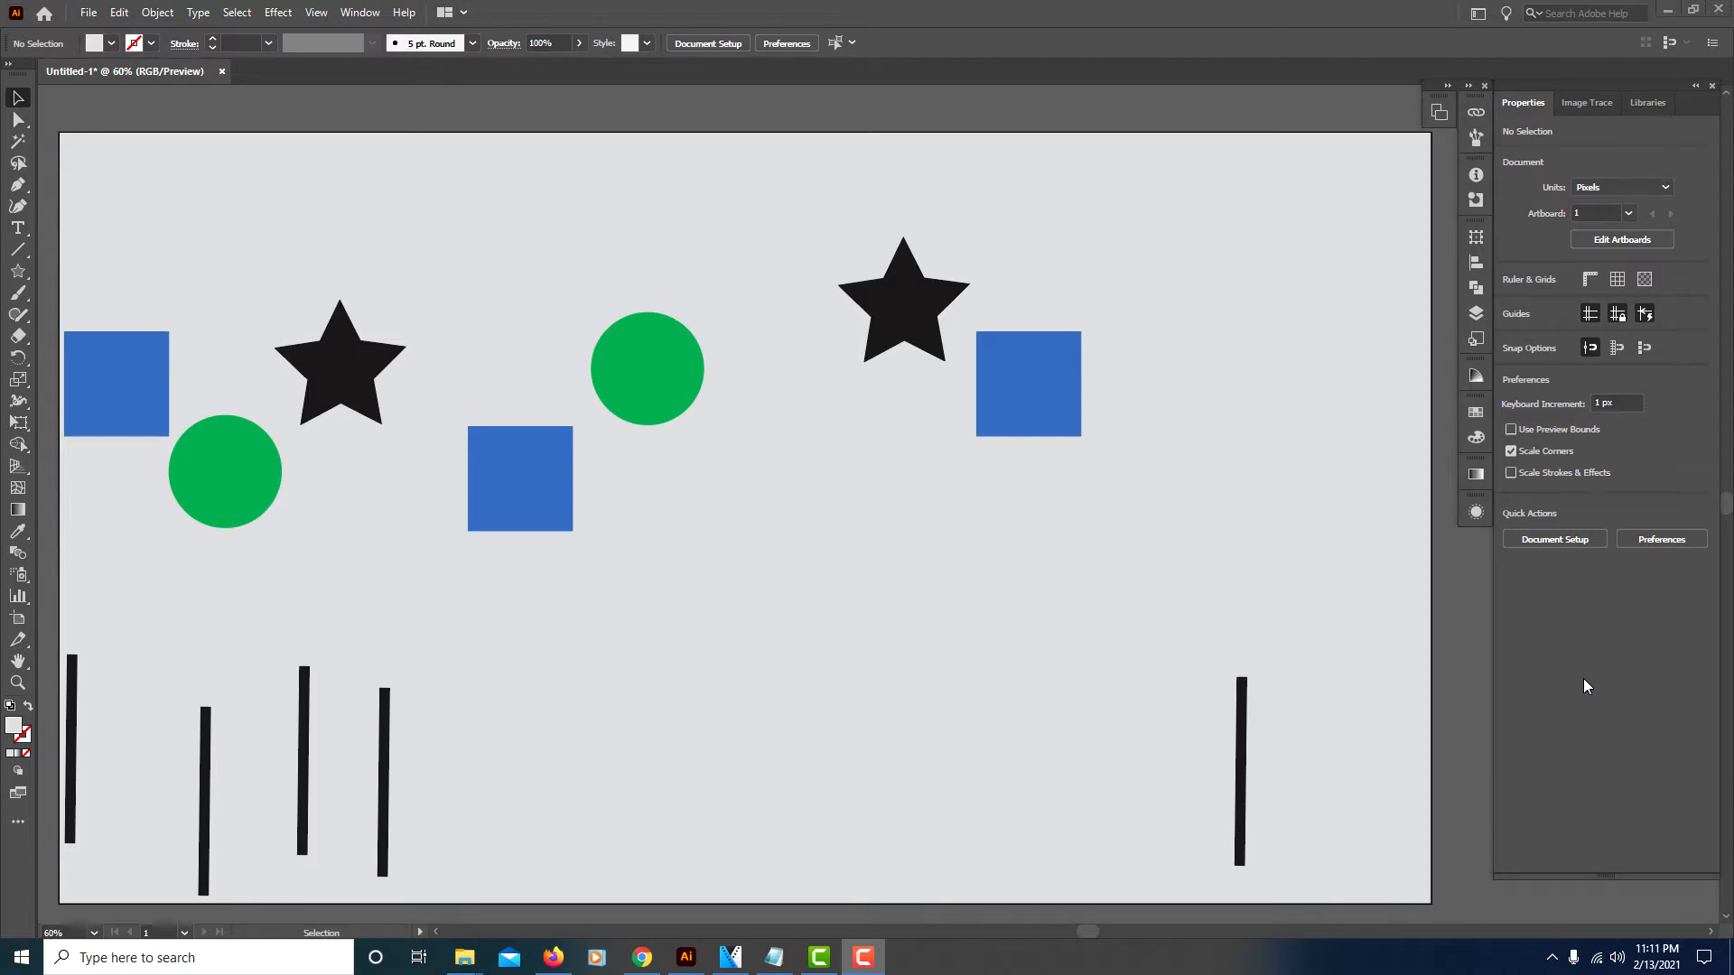
{"action": "mouse_move", "coordinate": [944, 584]}
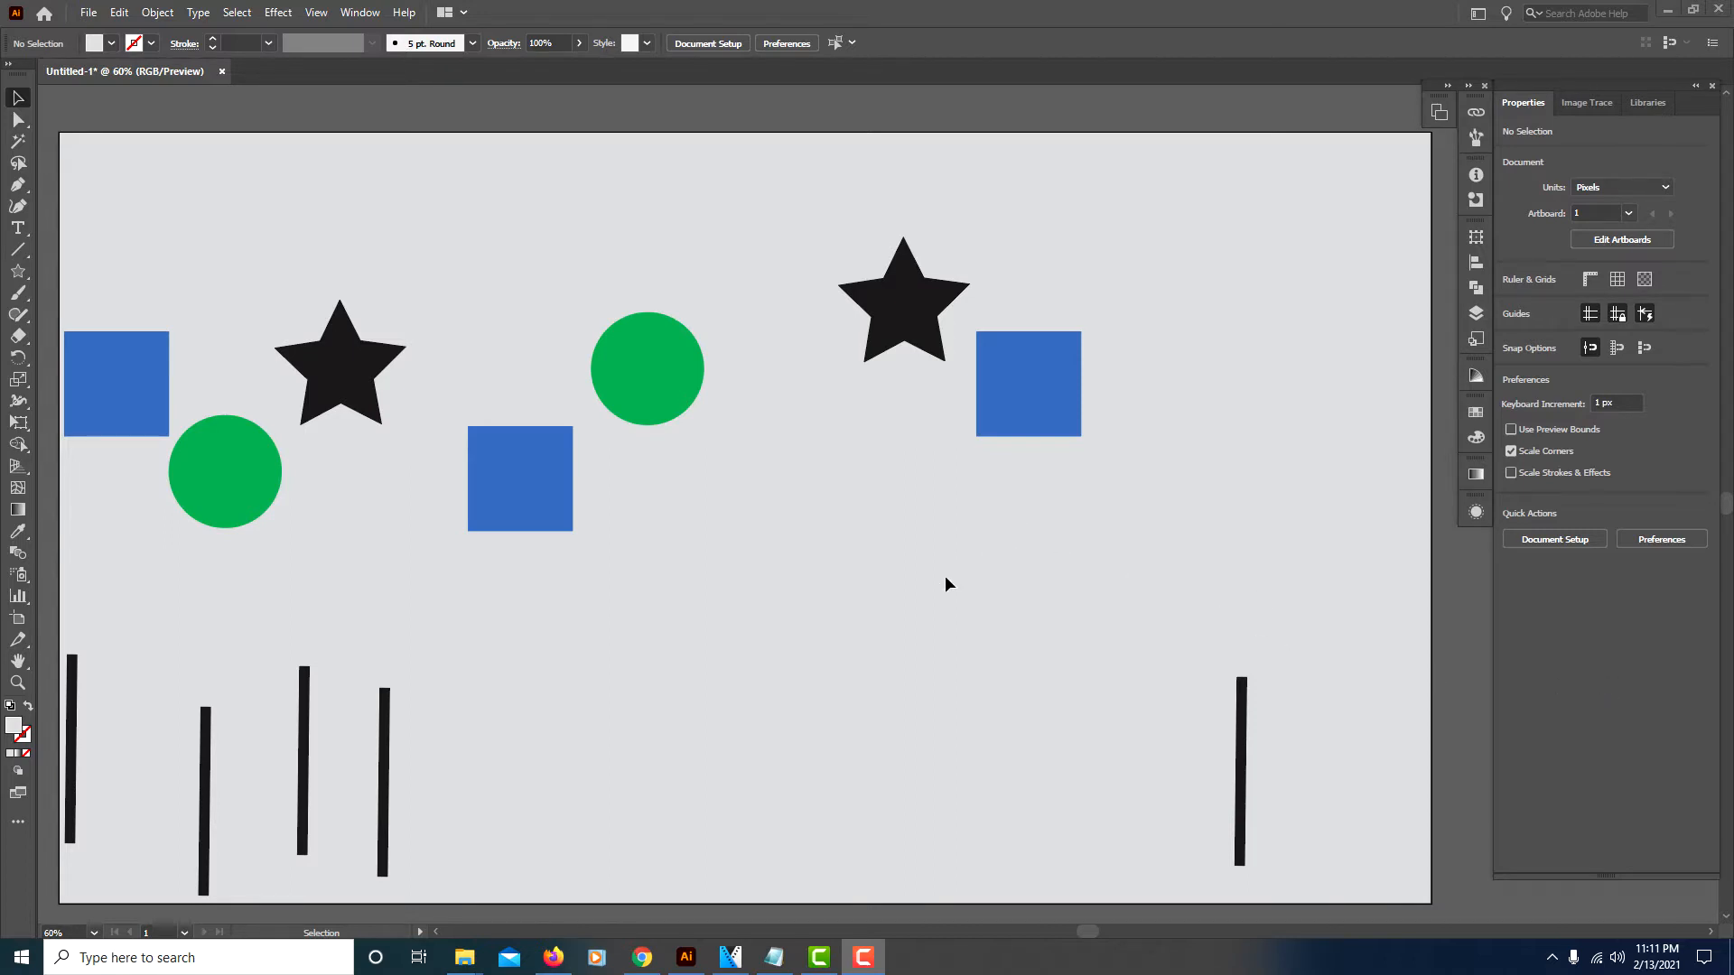
{"action": "mouse_move", "coordinate": [989, 558]}
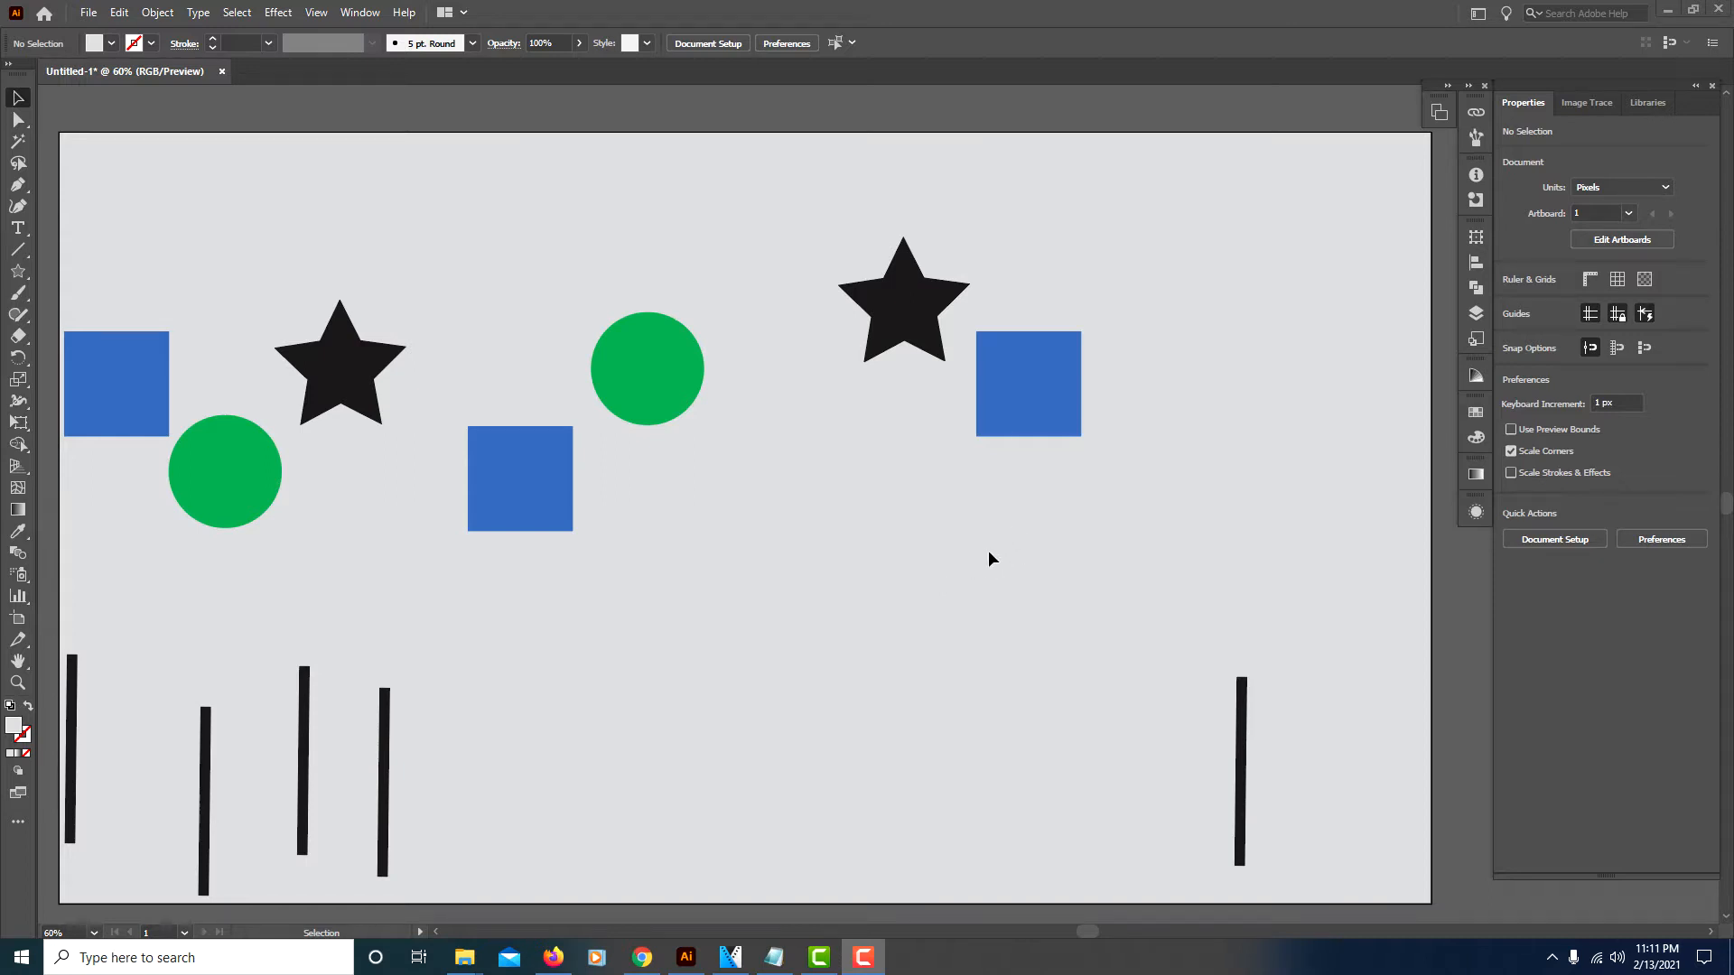
{"action": "mouse_move", "coordinate": [955, 566]}
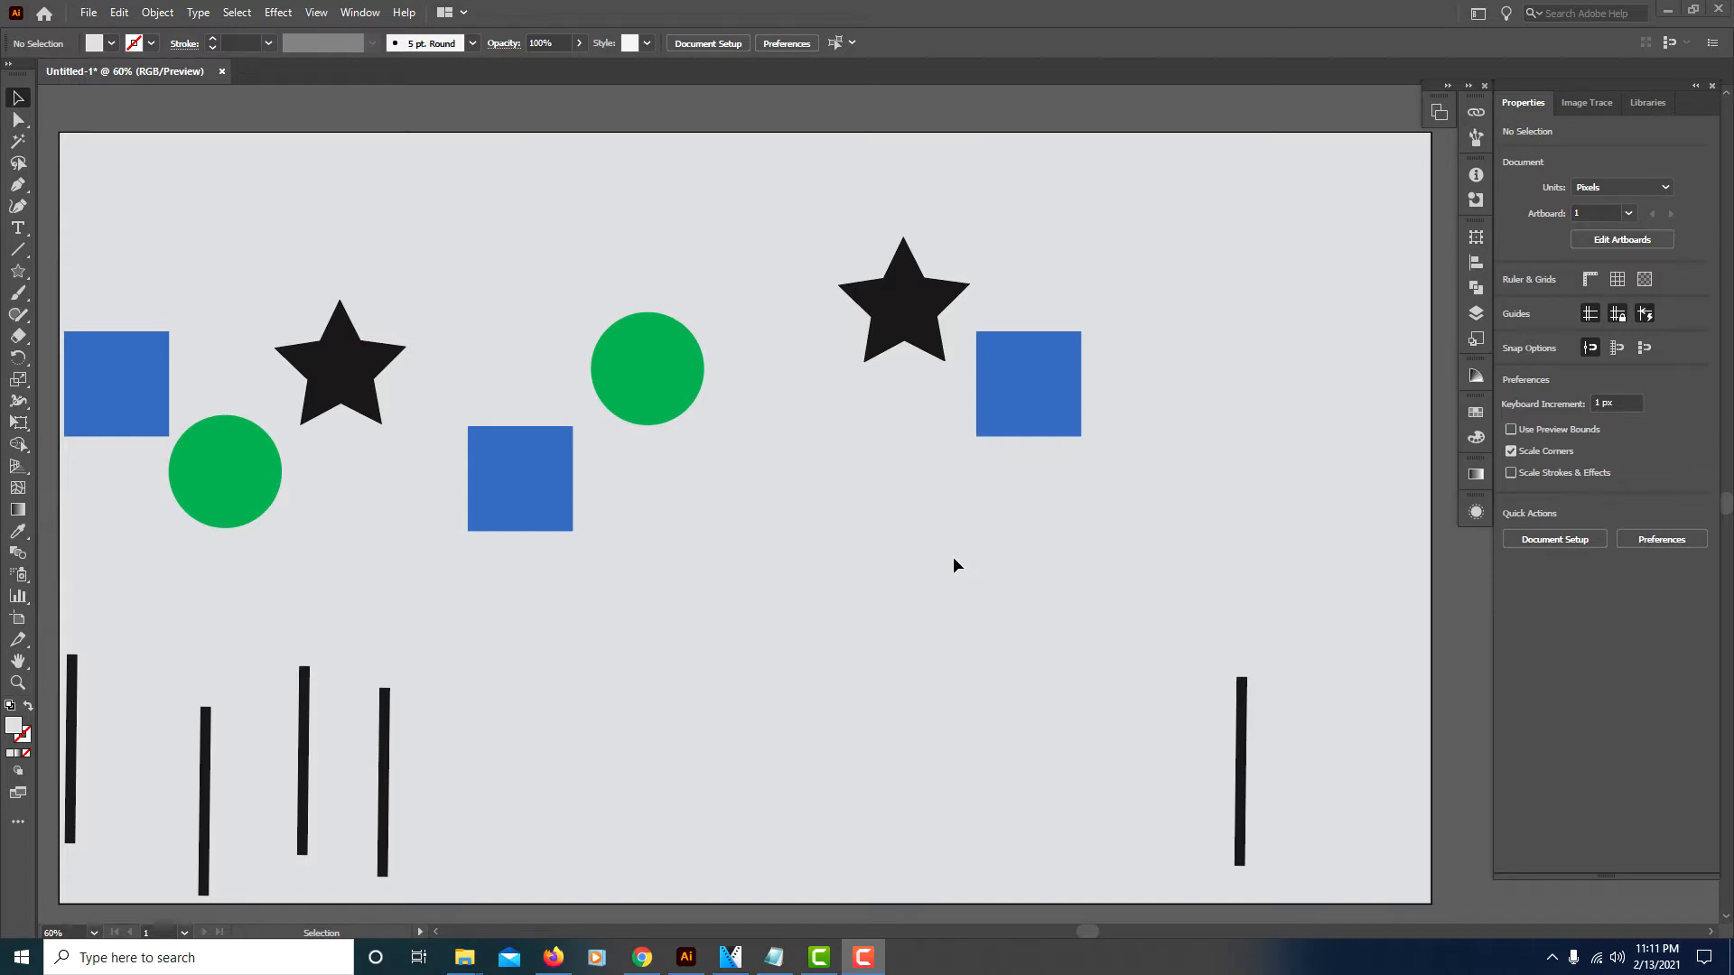
{"action": "mouse_move", "coordinate": [662, 524]}
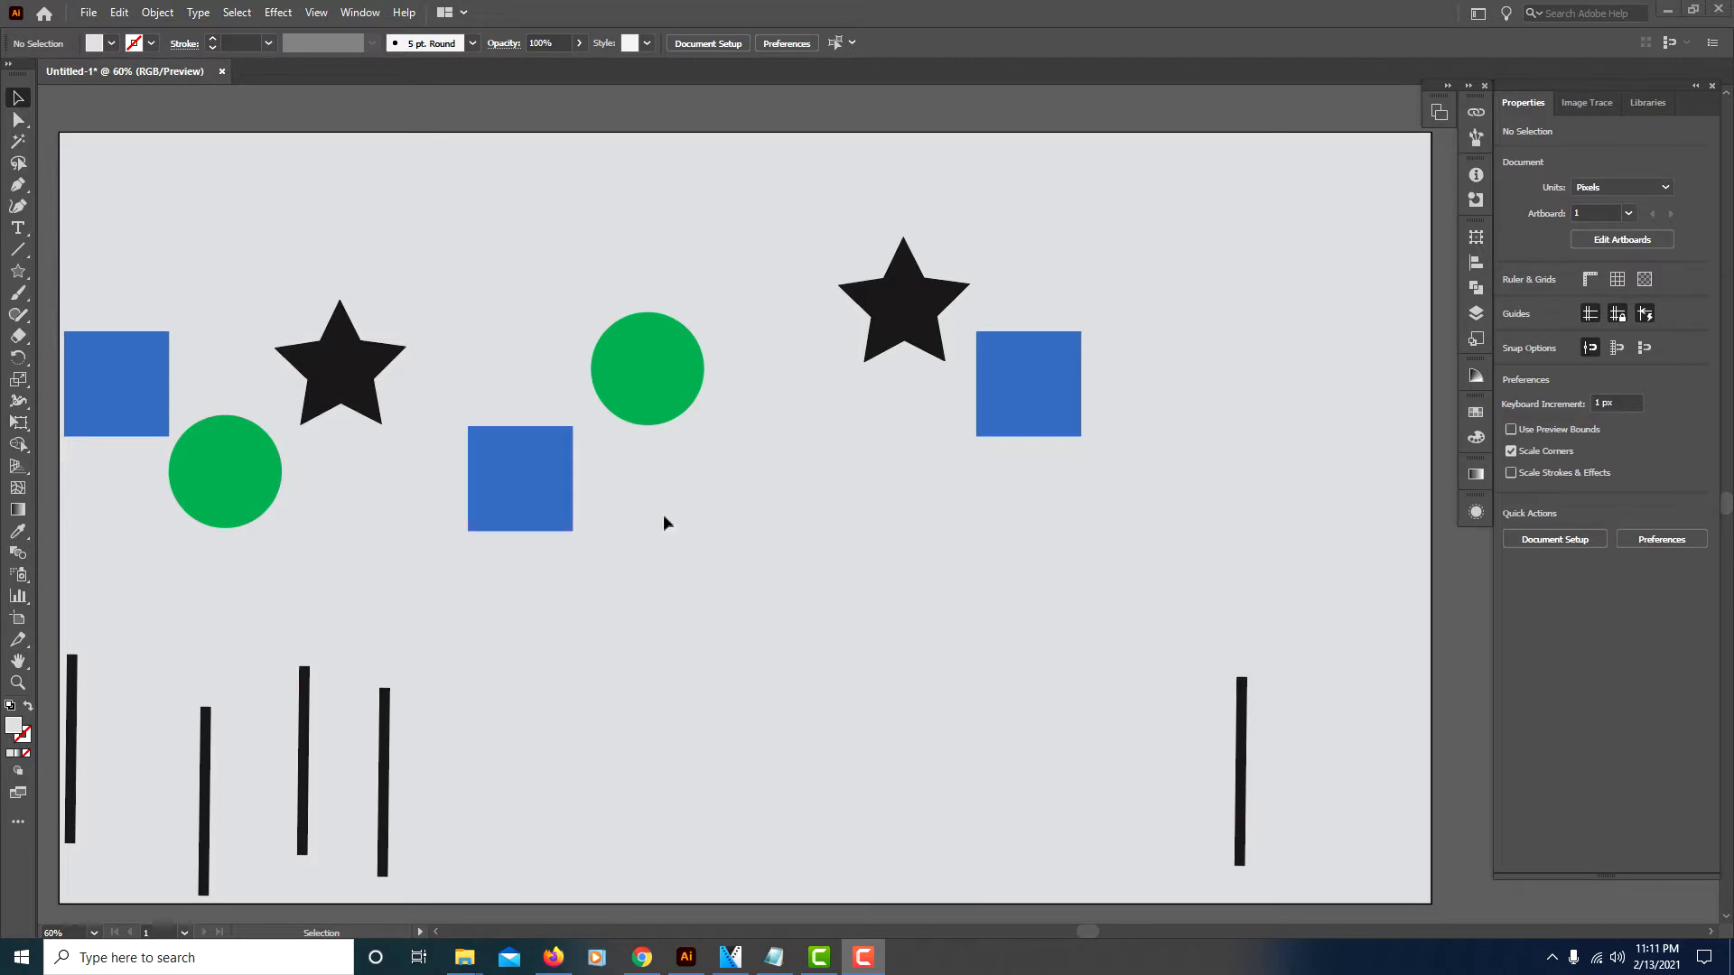
{"action": "mouse_move", "coordinate": [1190, 525]}
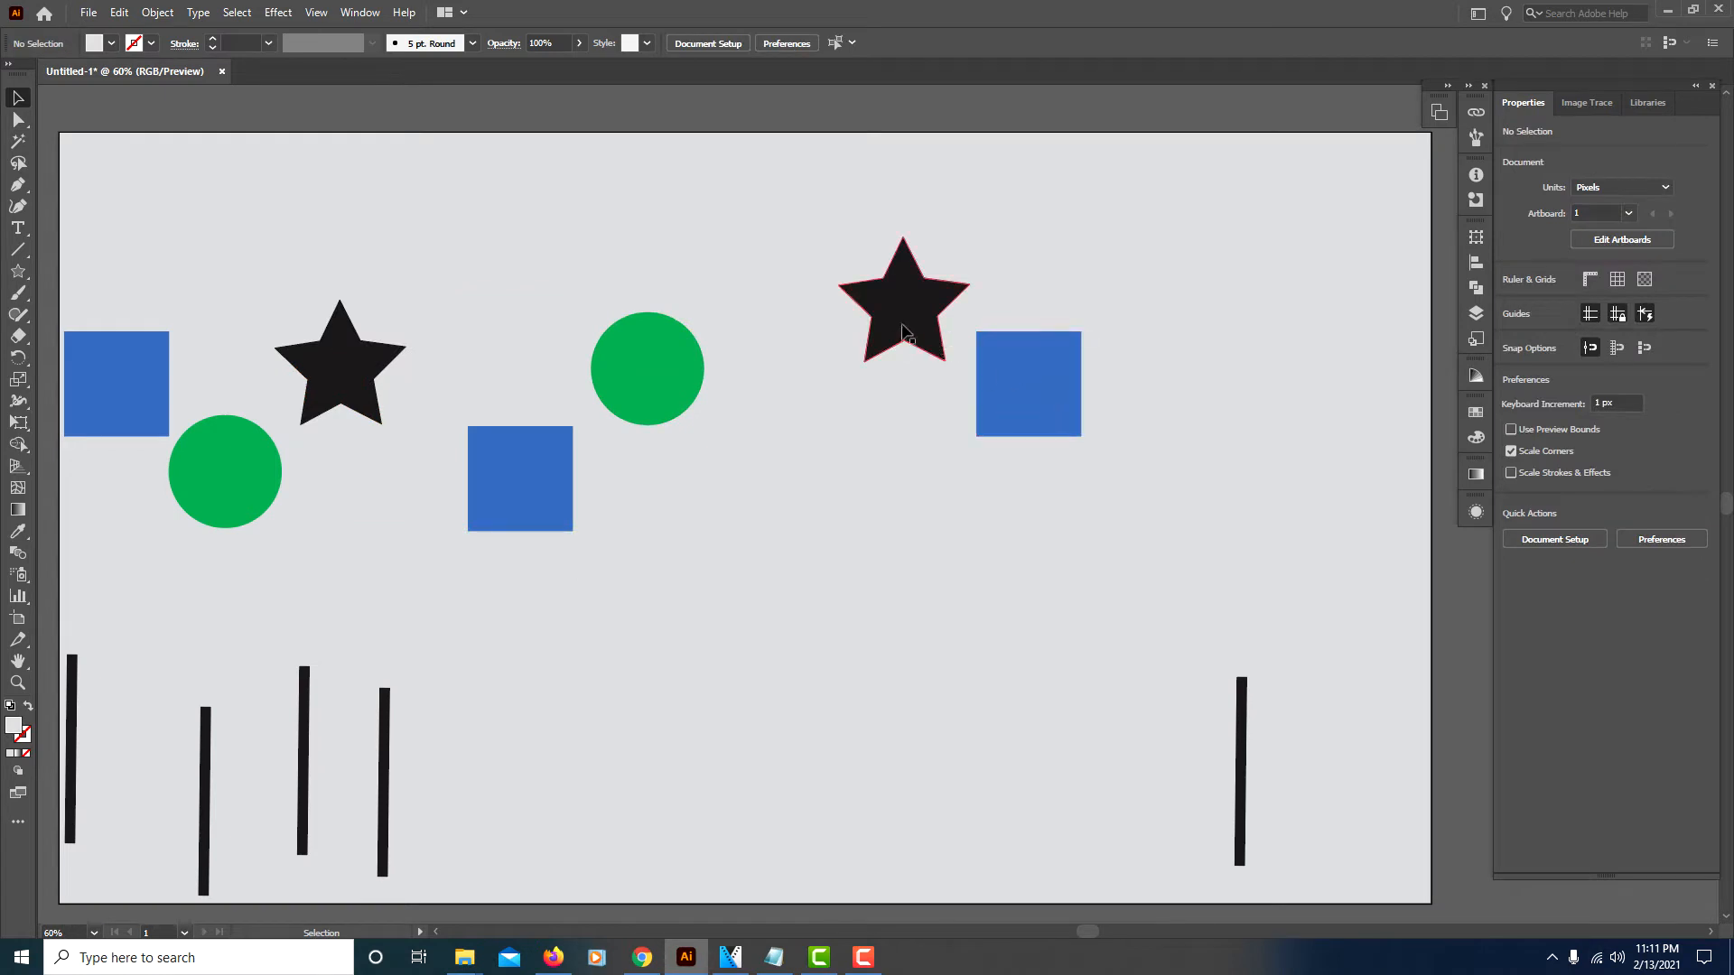
{"action": "mouse_move", "coordinate": [1152, 518]}
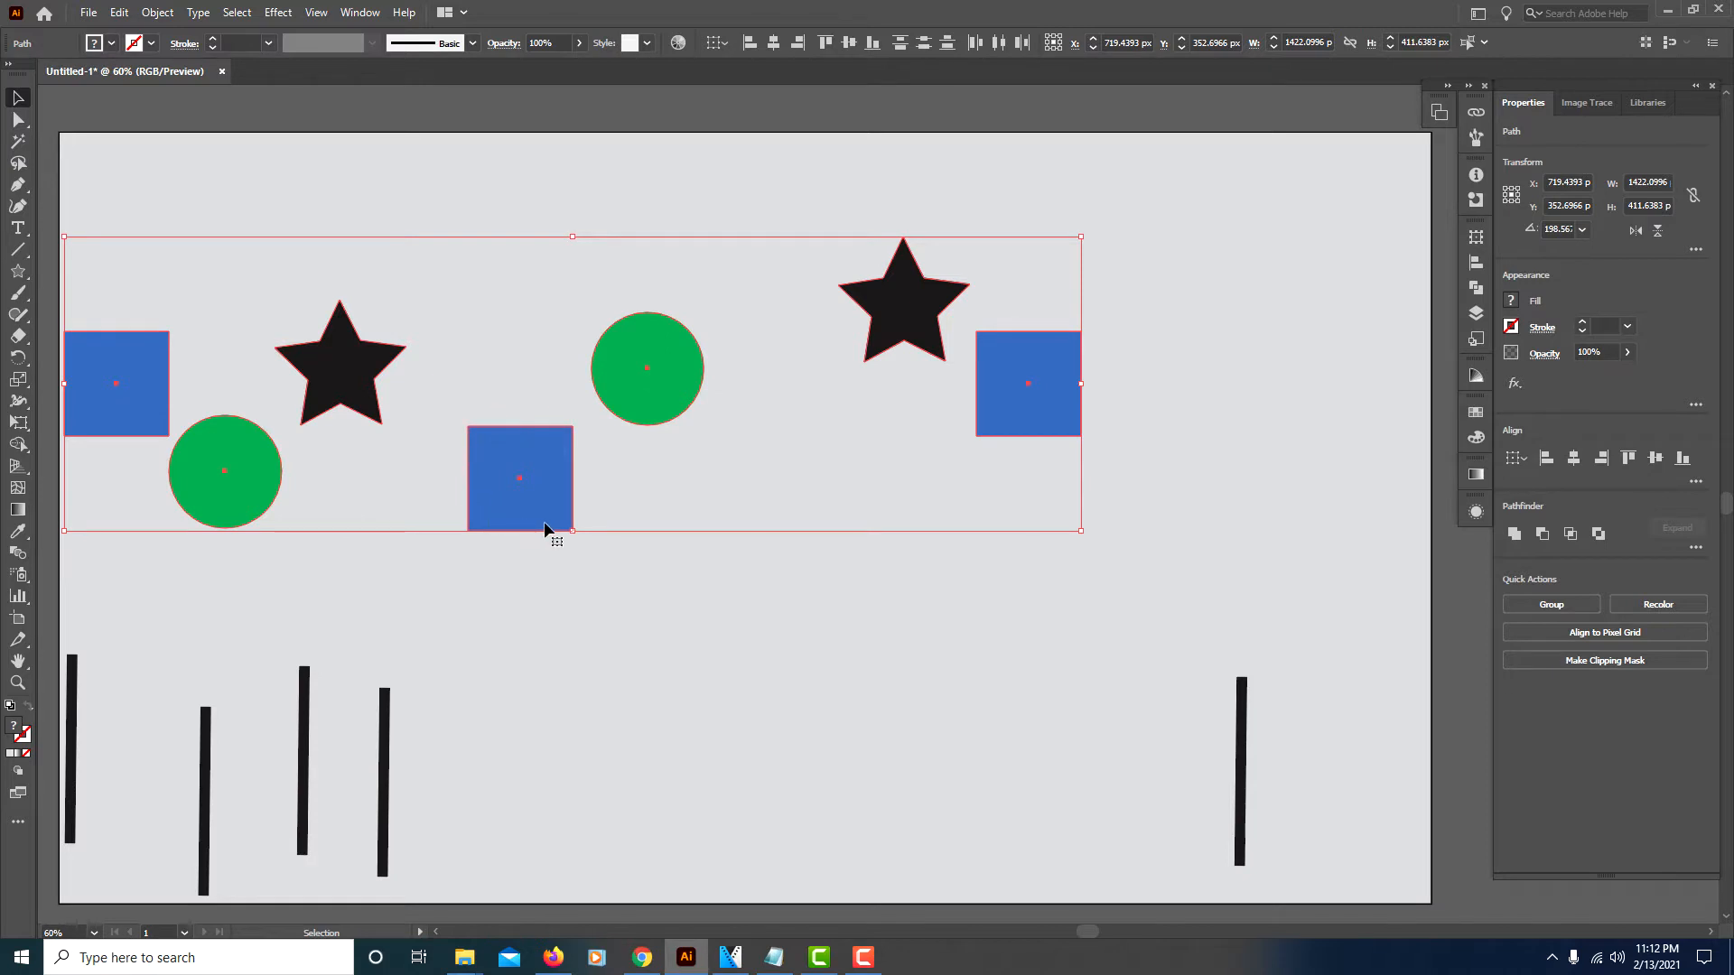
{"action": "mouse_move", "coordinate": [540, 627]}
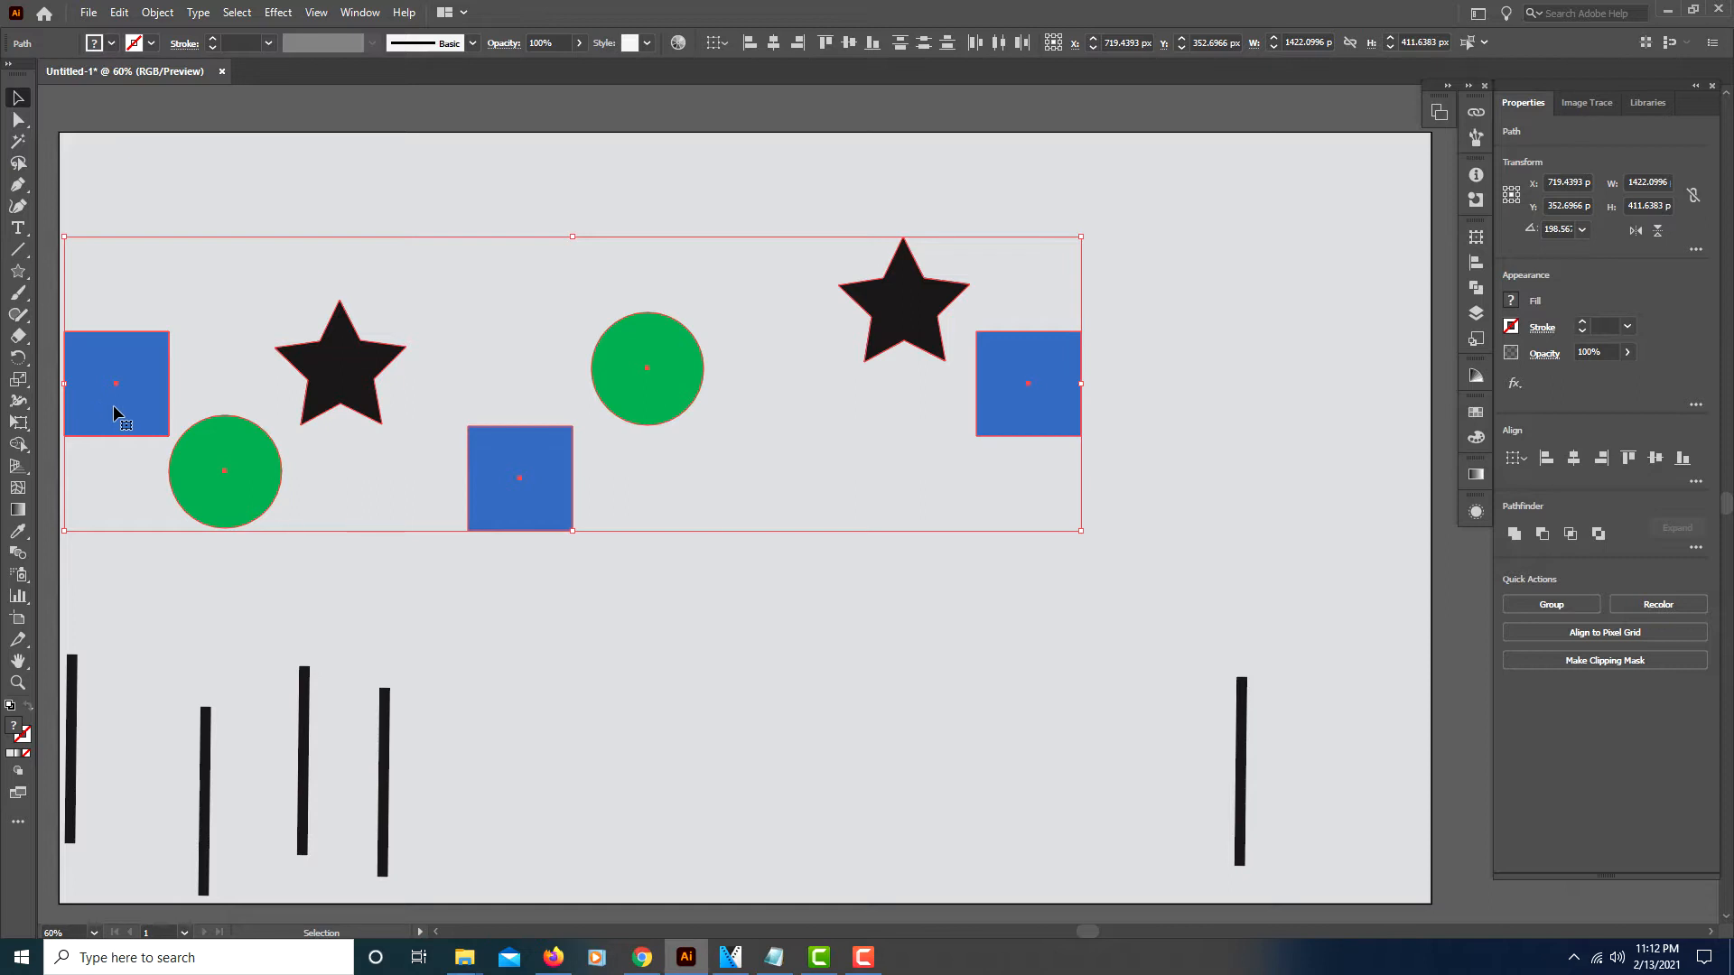
{"action": "mouse_move", "coordinate": [116, 392]}
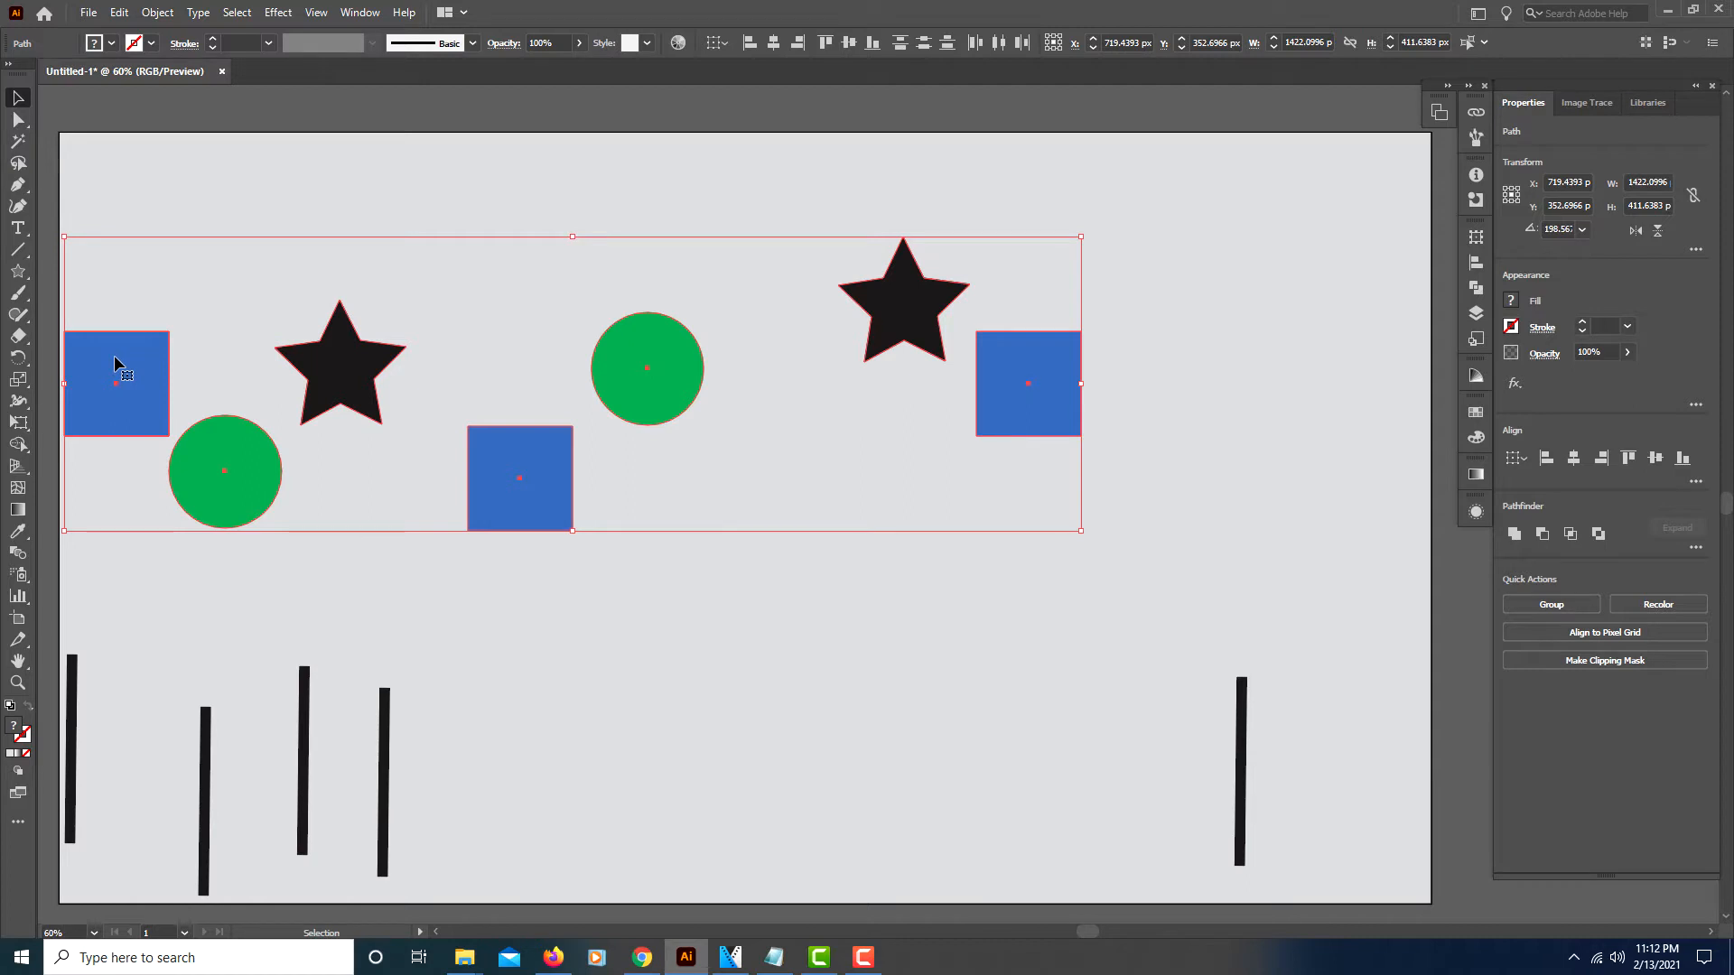
{"action": "mouse_move", "coordinate": [130, 376]}
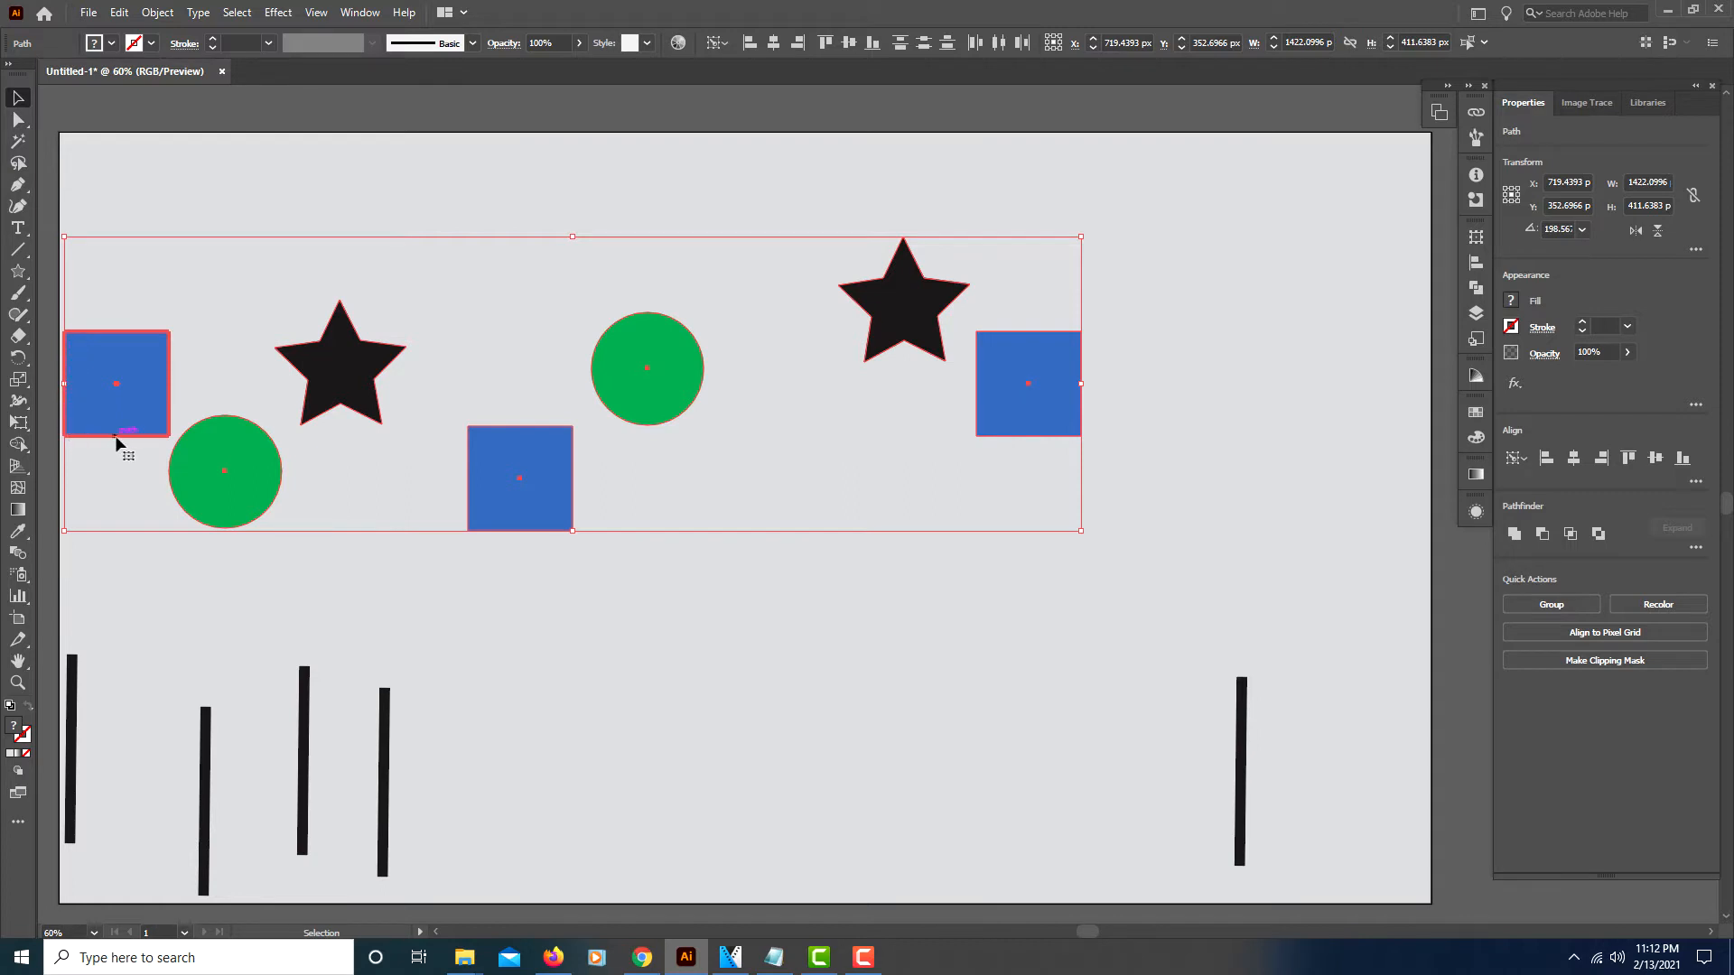
{"action": "mouse_move", "coordinate": [101, 343]}
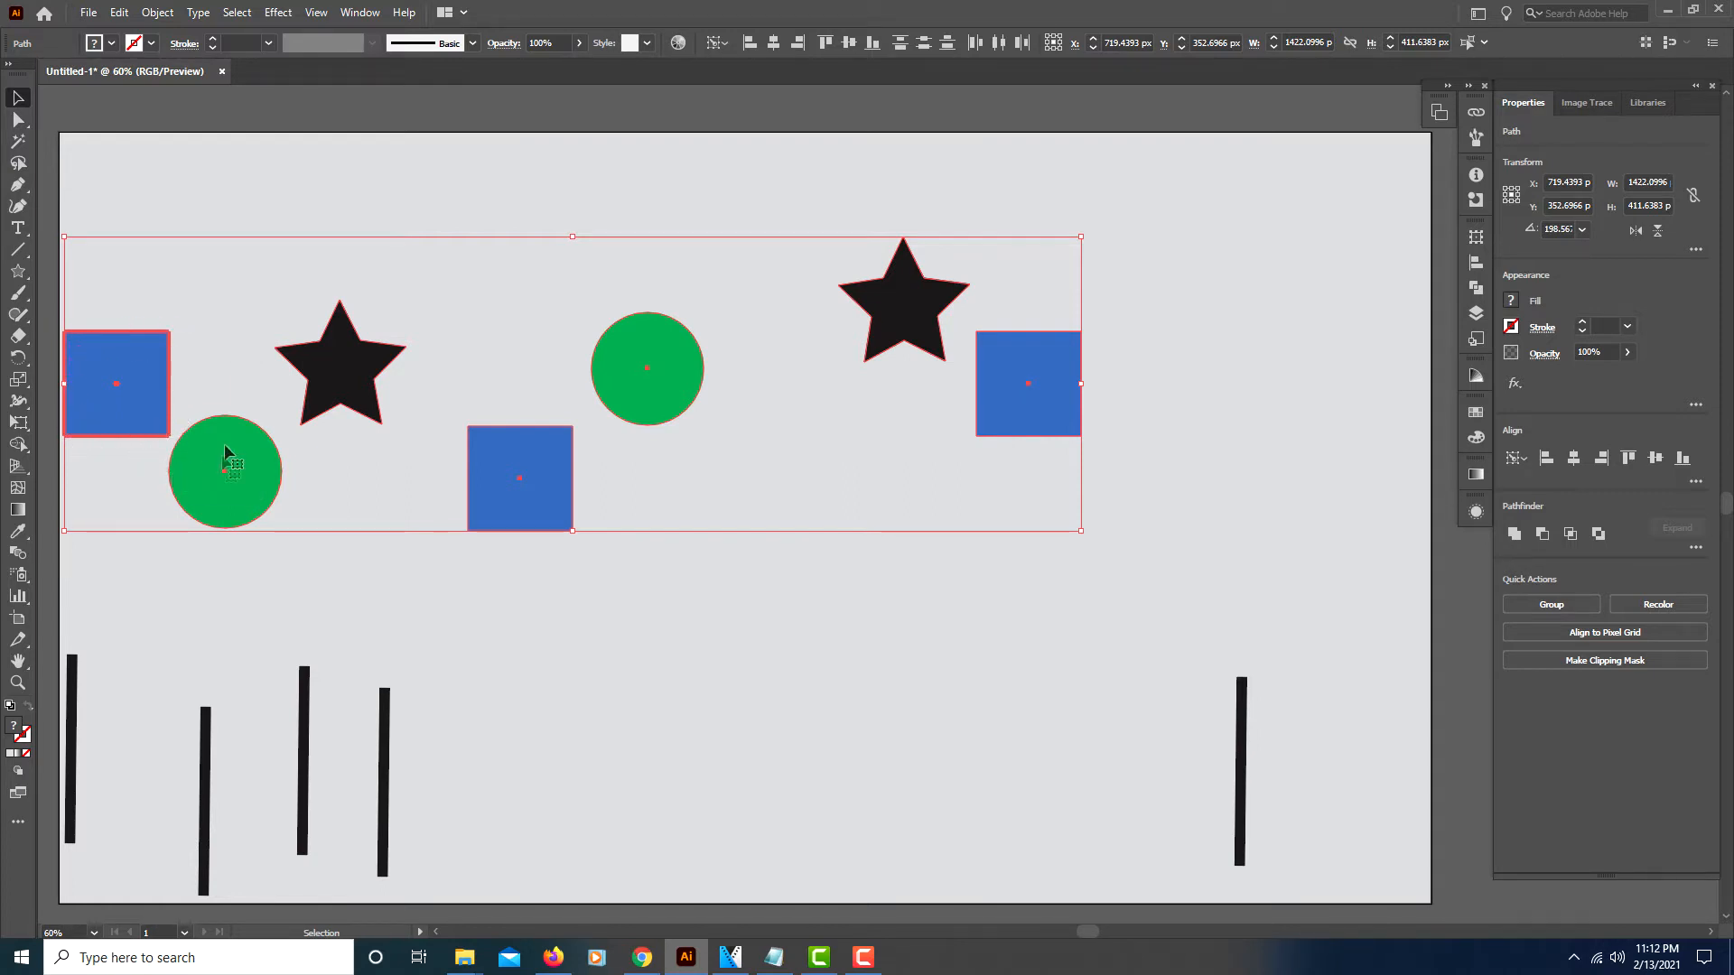
{"action": "mouse_move", "coordinate": [1068, 363]}
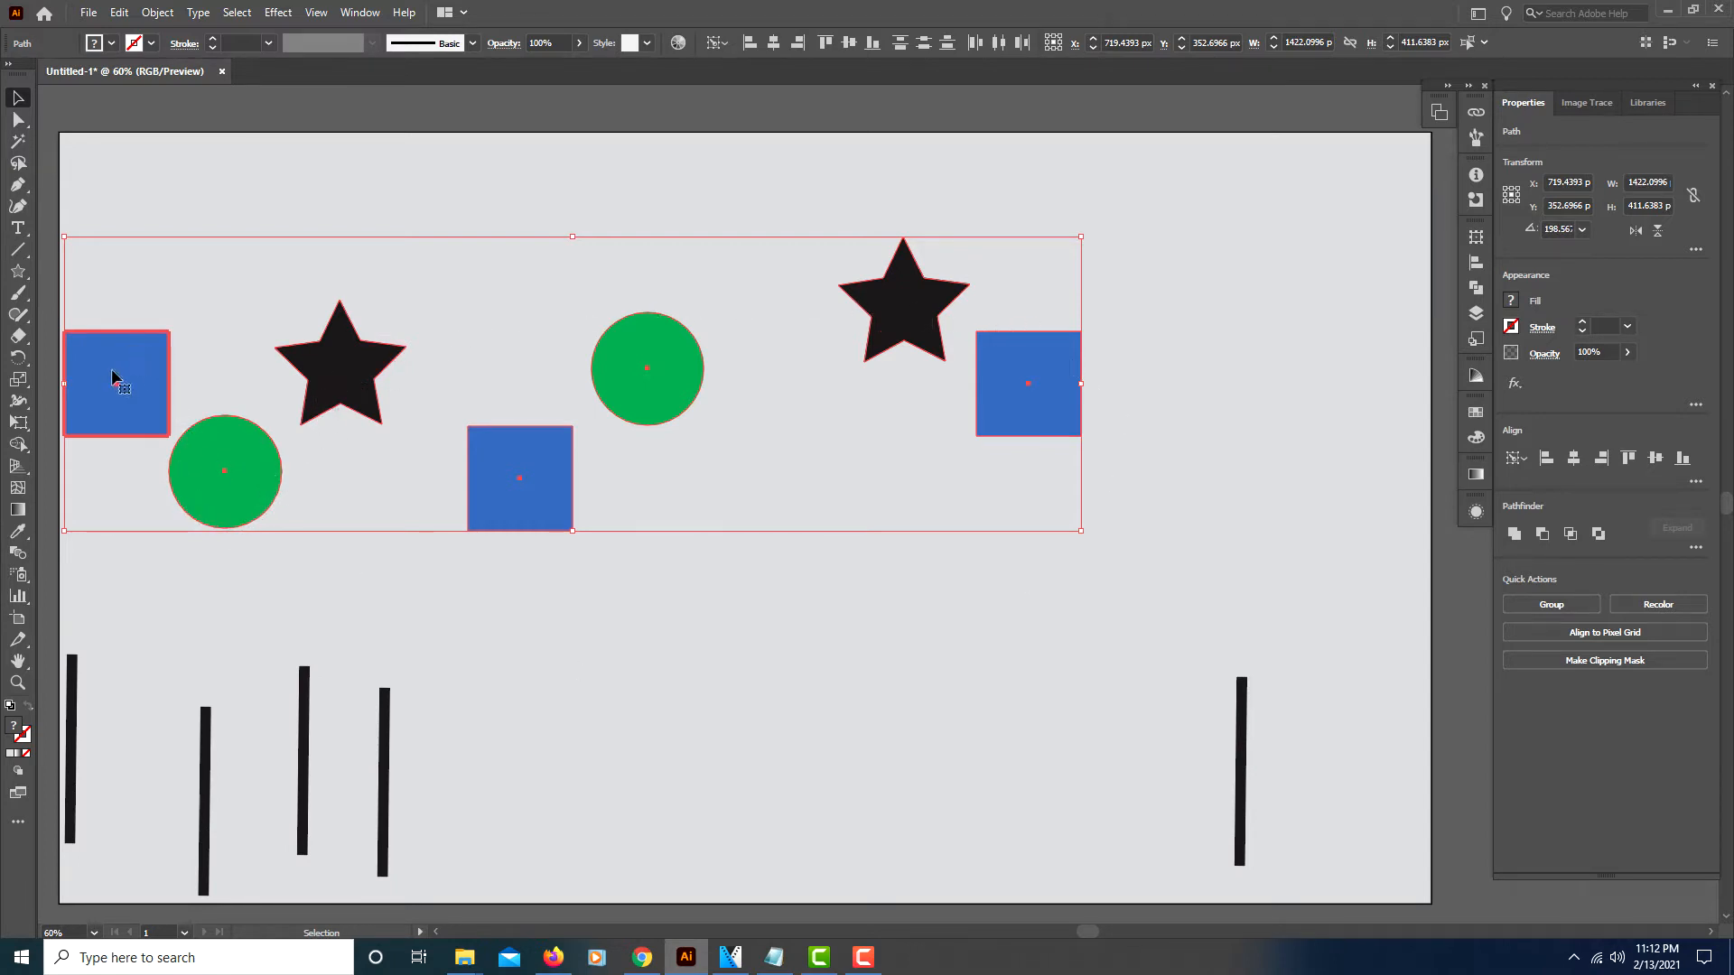
{"action": "mouse_move", "coordinate": [139, 387]}
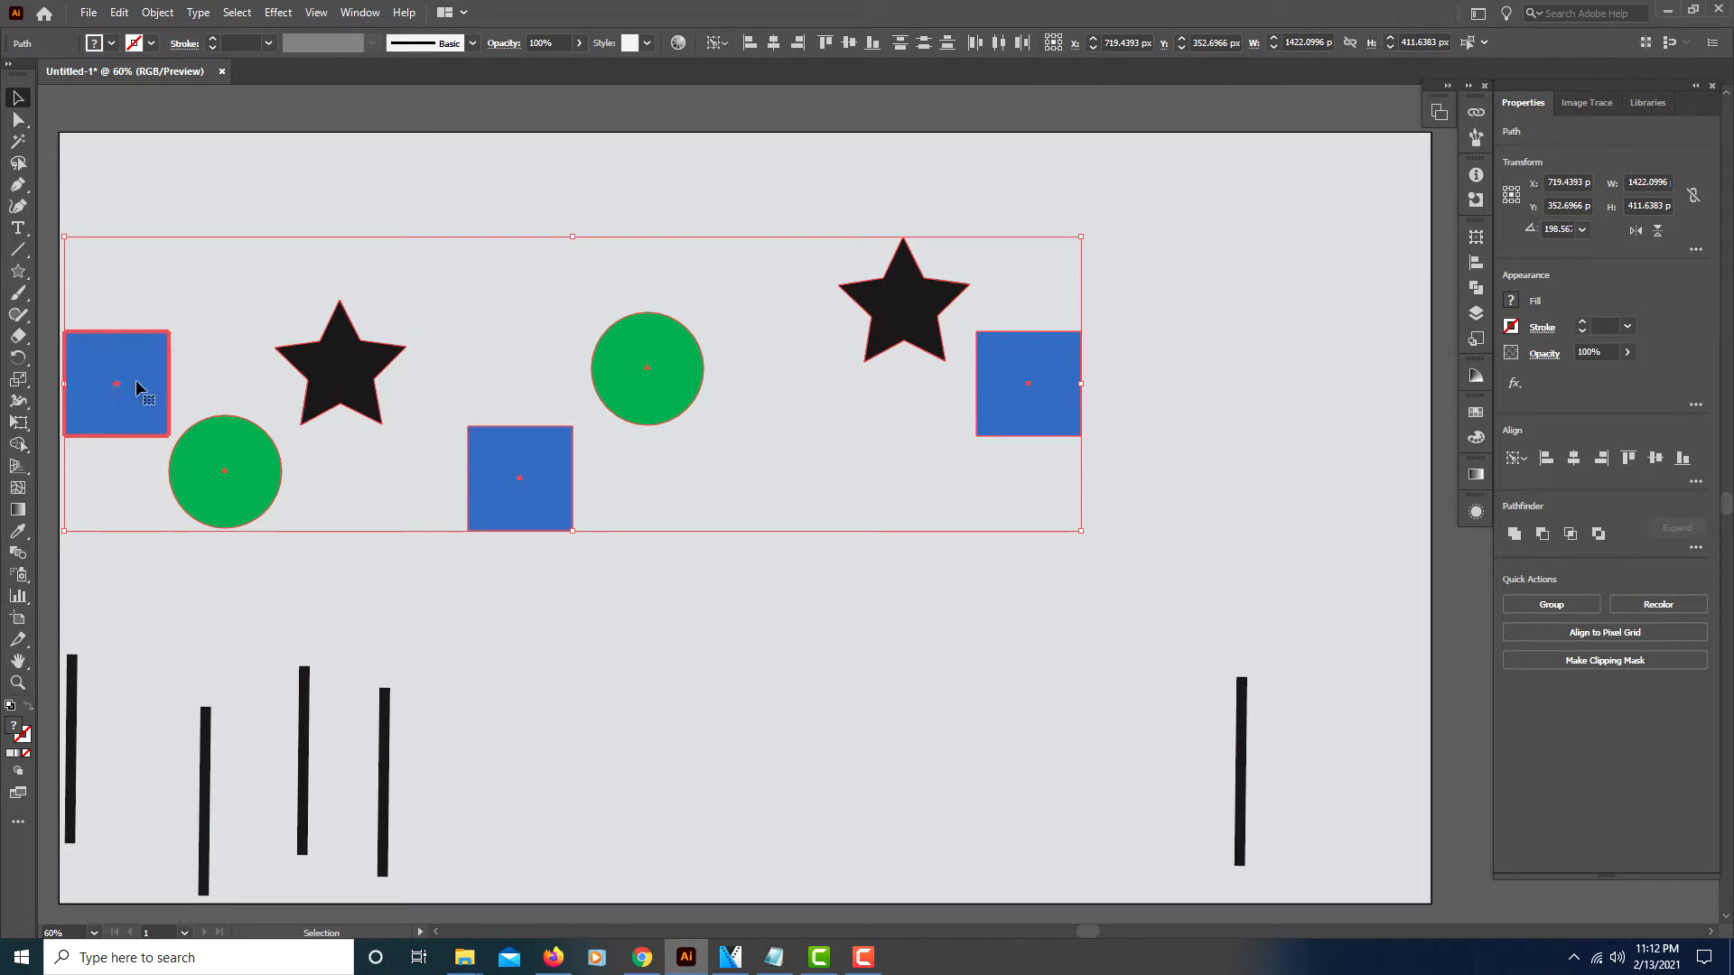
{"action": "mouse_move", "coordinate": [845, 338]}
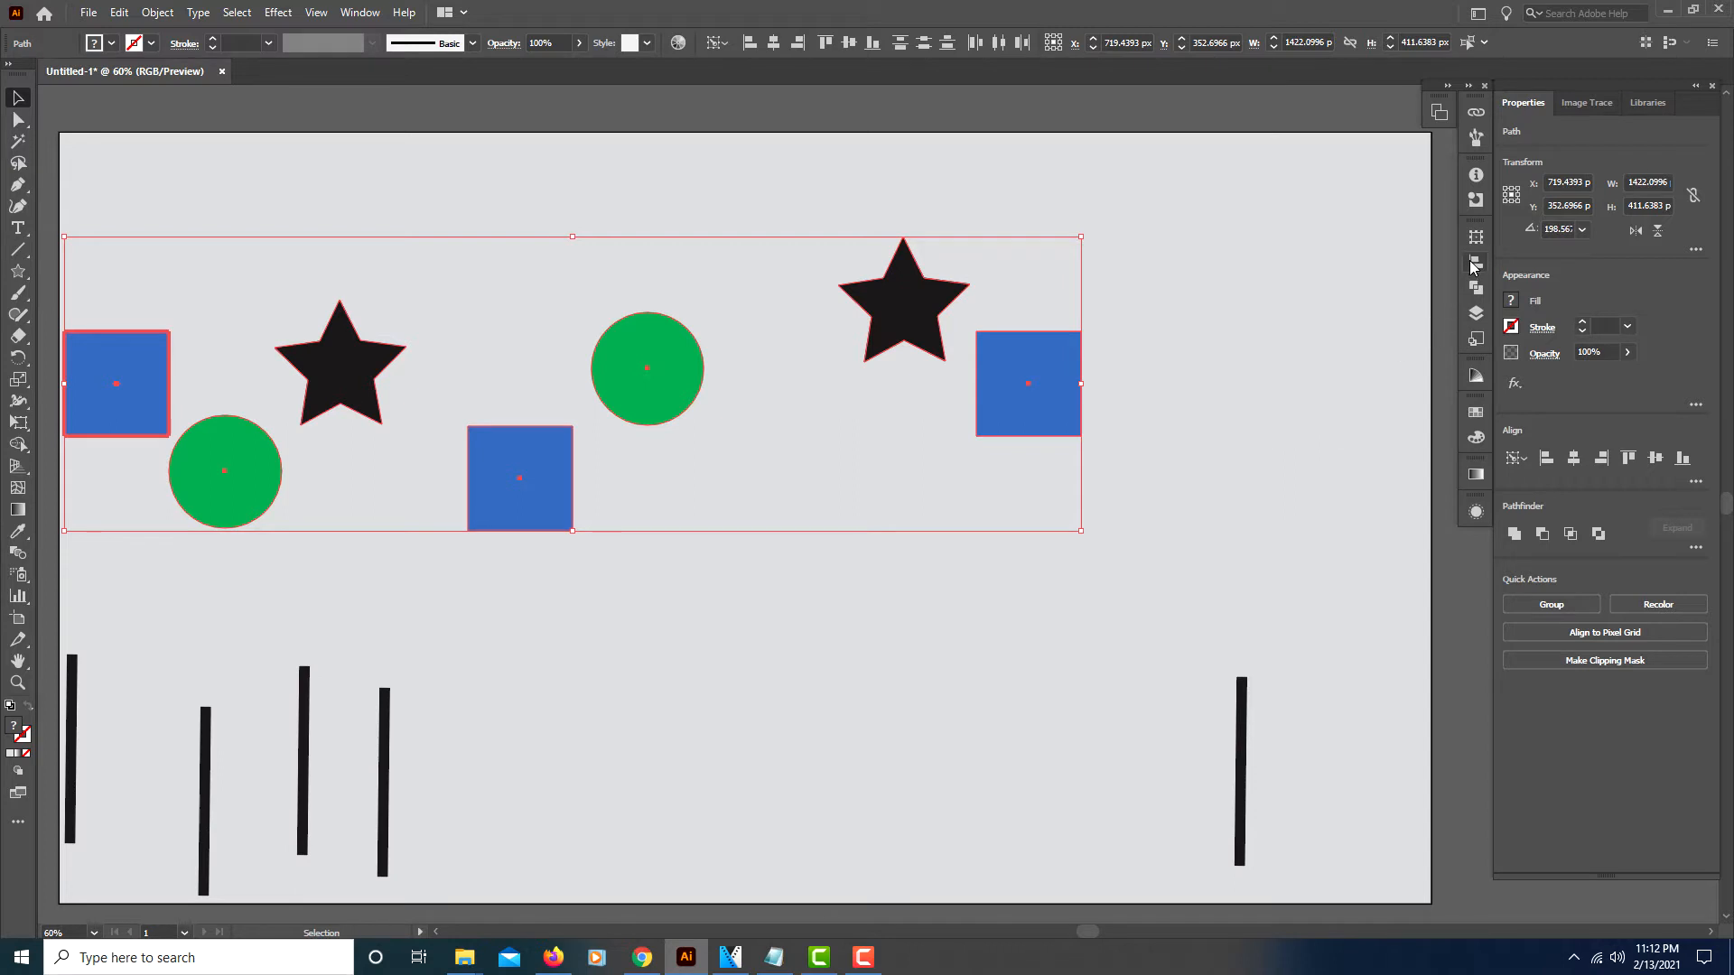
Make the leftmost blue square the key object for the selected upper shapes
{"action": "left_click", "coordinate": [1475, 262]}
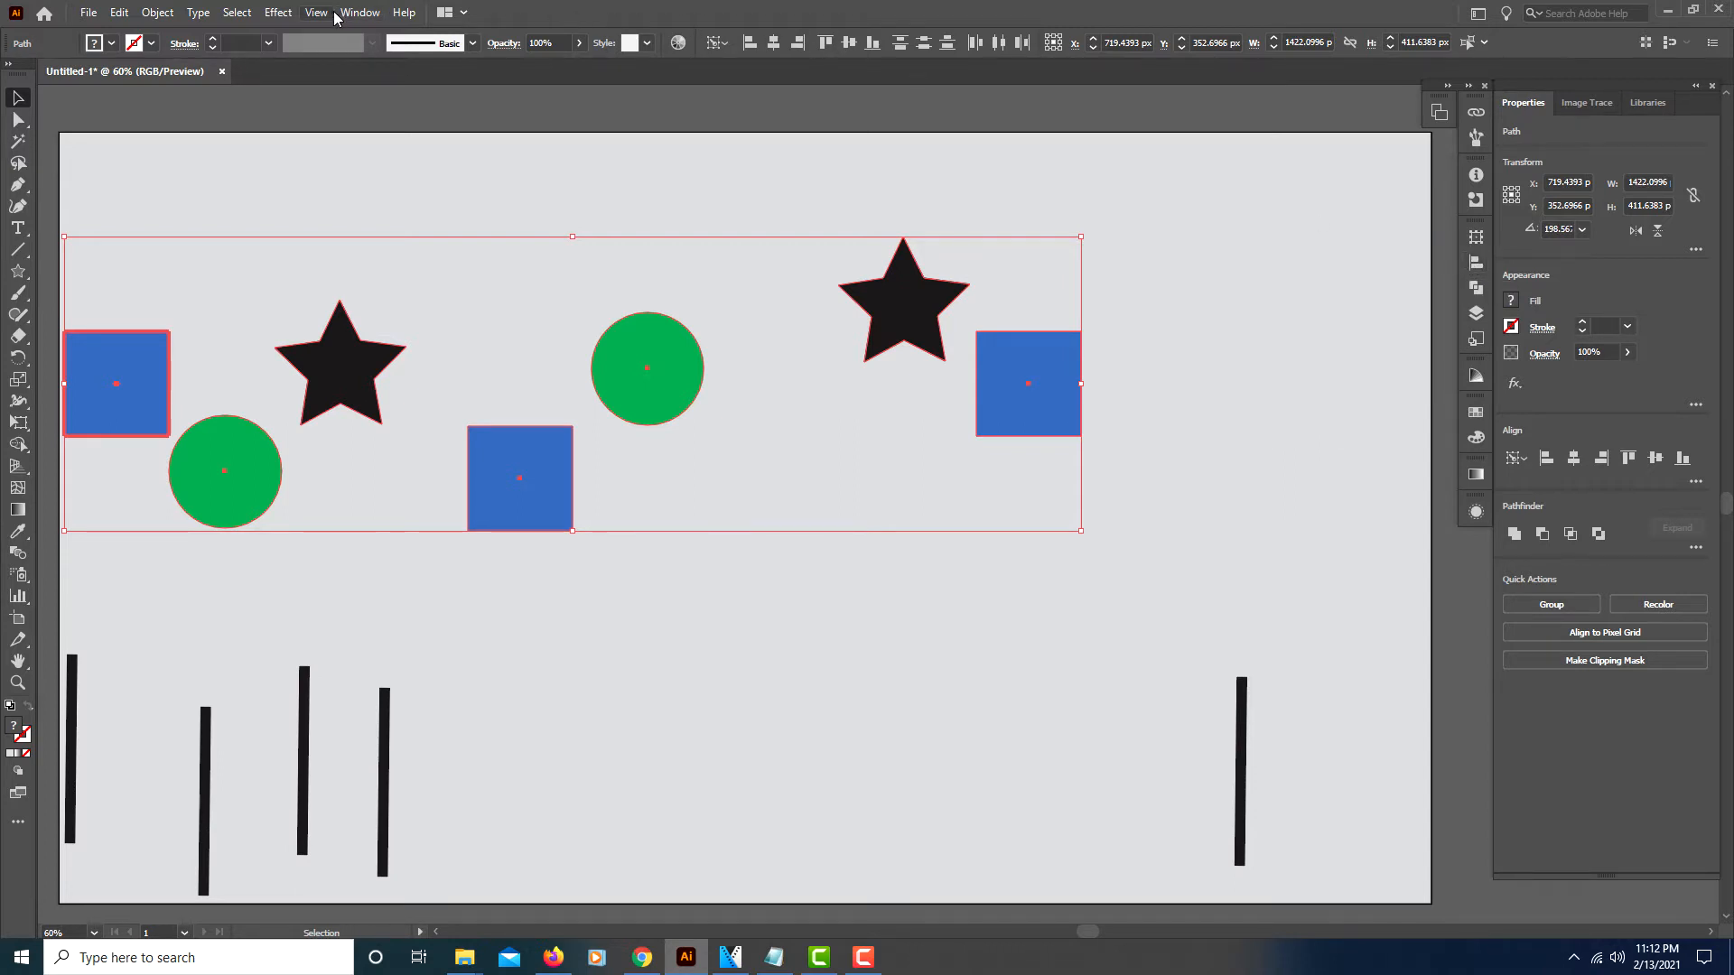
Show the Align panel from the Window menu with its distribute spacing options visible
{"action": "left_click", "coordinate": [360, 13]}
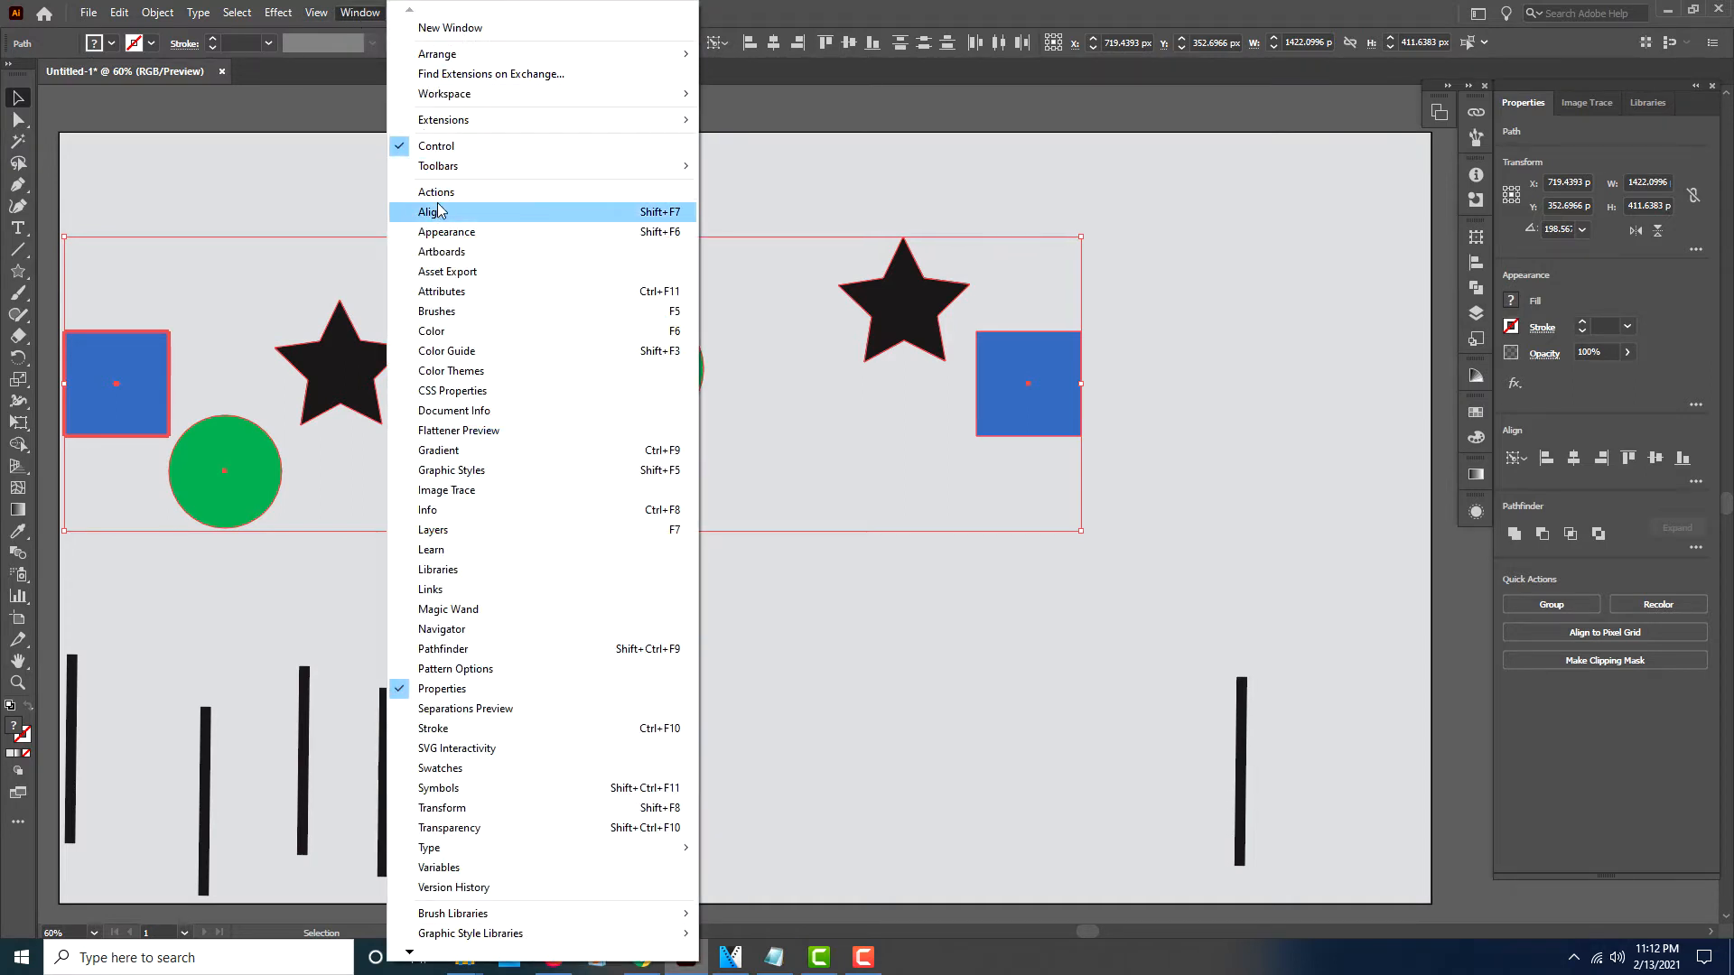
{"action": "left_click", "coordinate": [431, 211]}
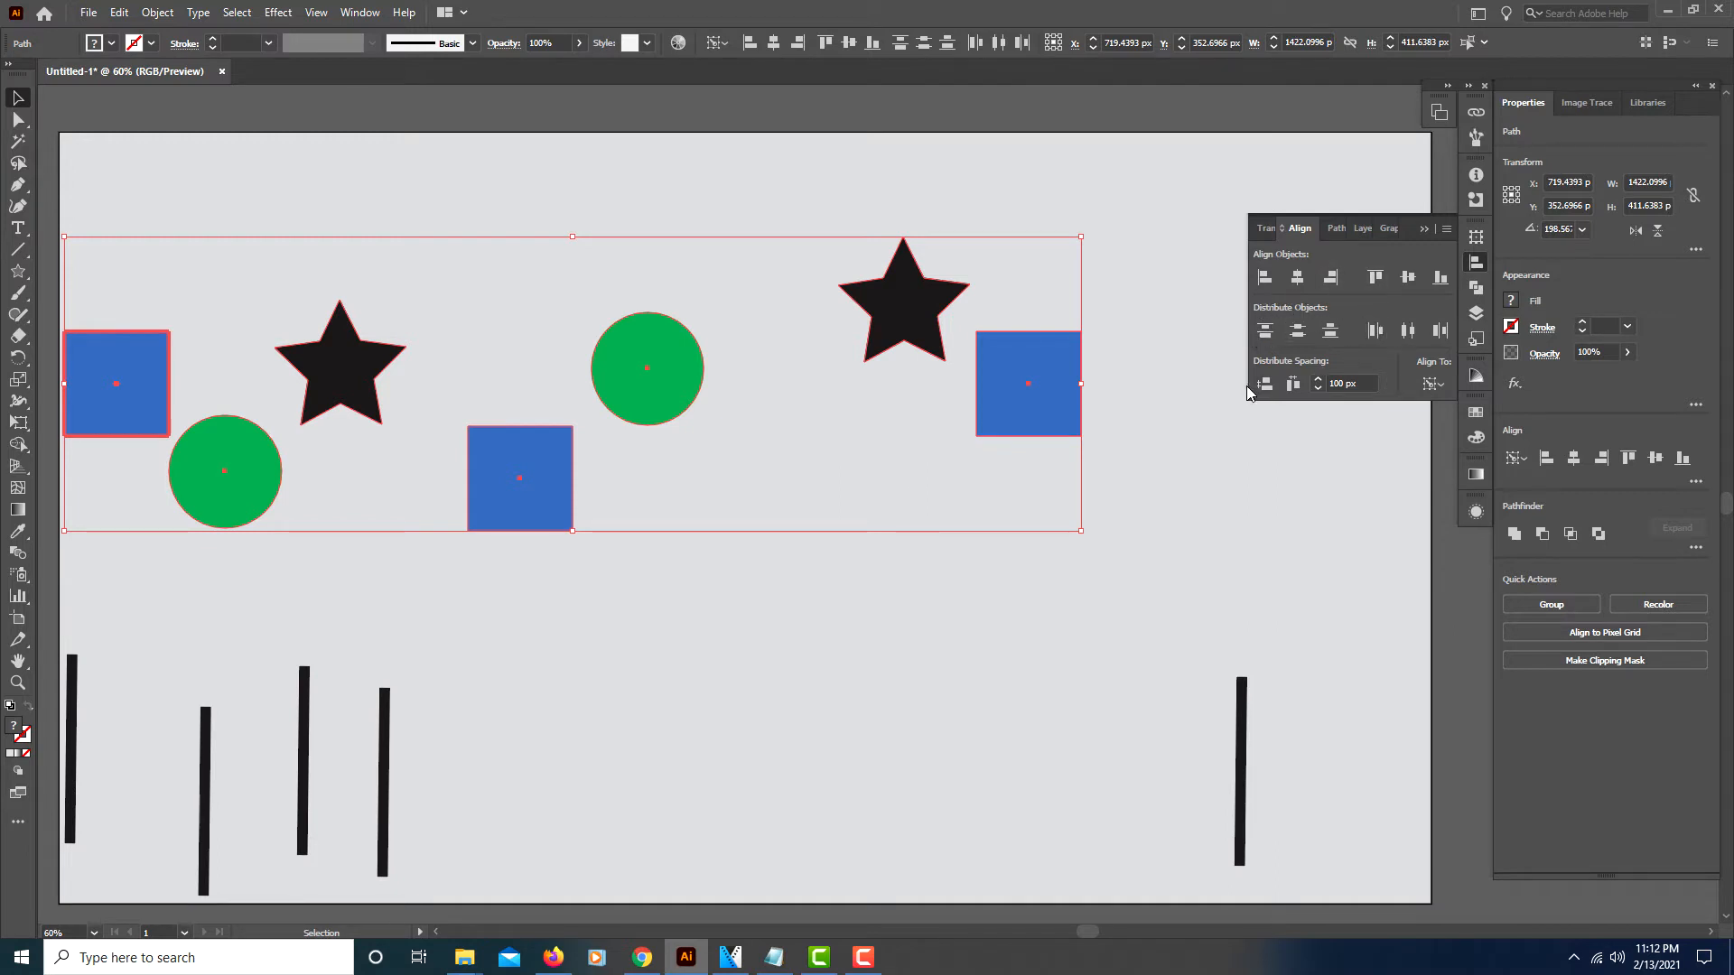
{"action": "left_click", "coordinate": [1445, 230]}
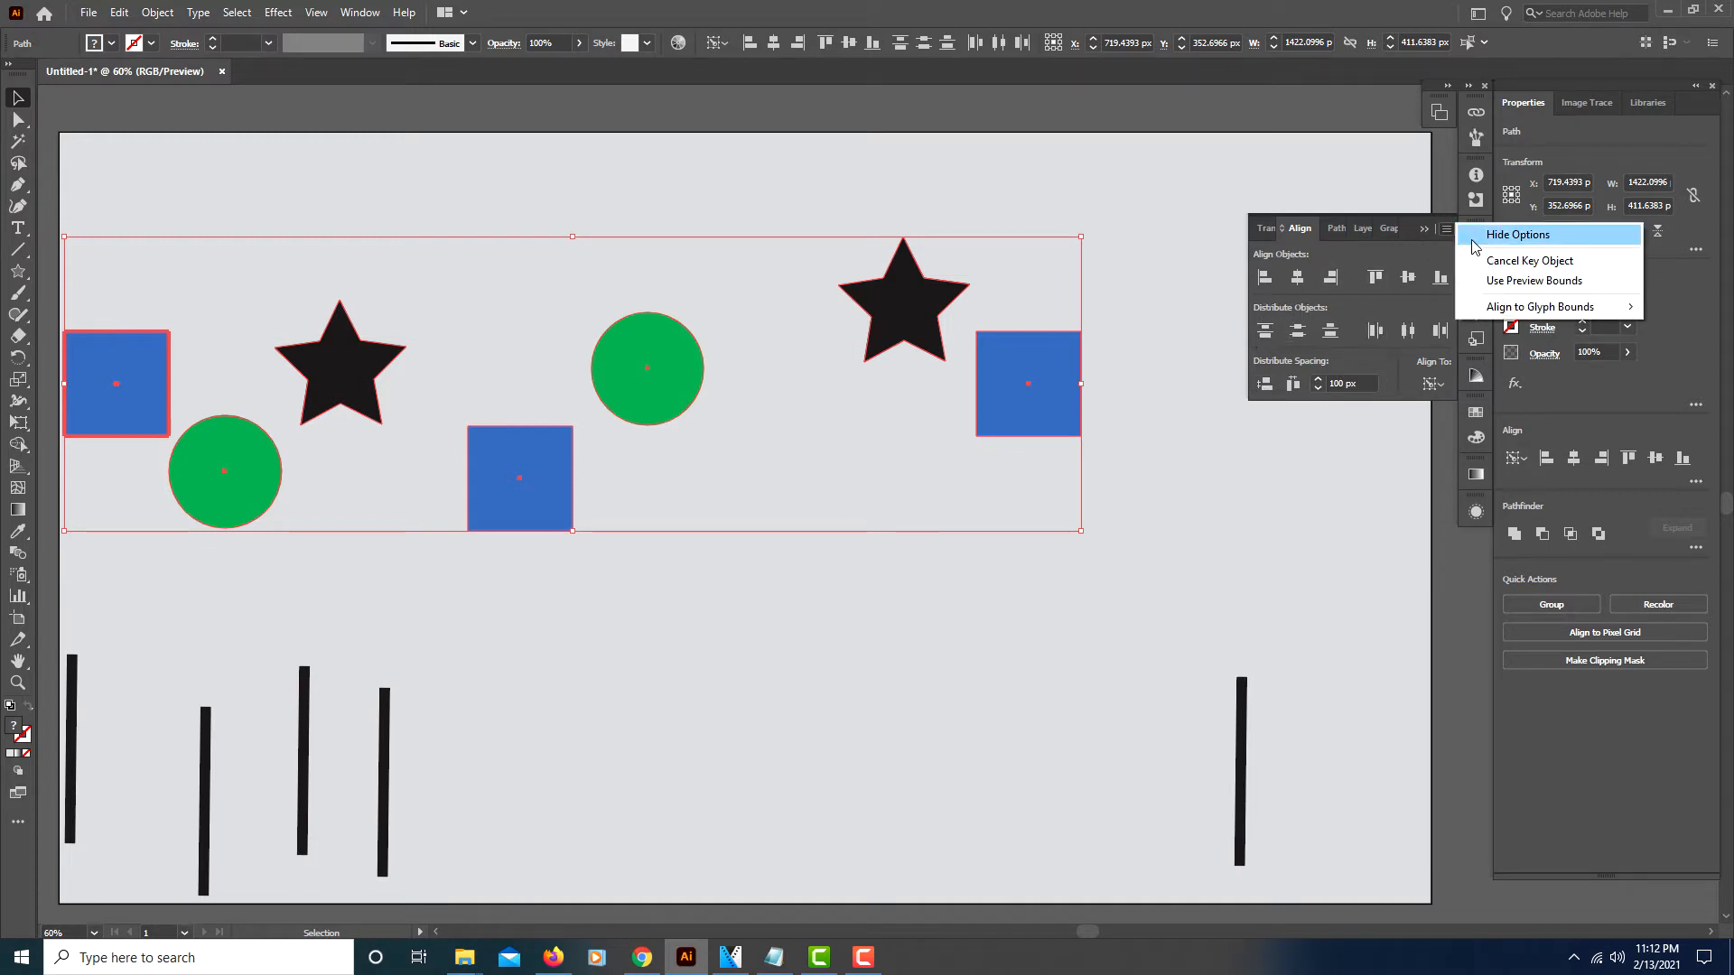
{"action": "left_click", "coordinate": [1519, 235]}
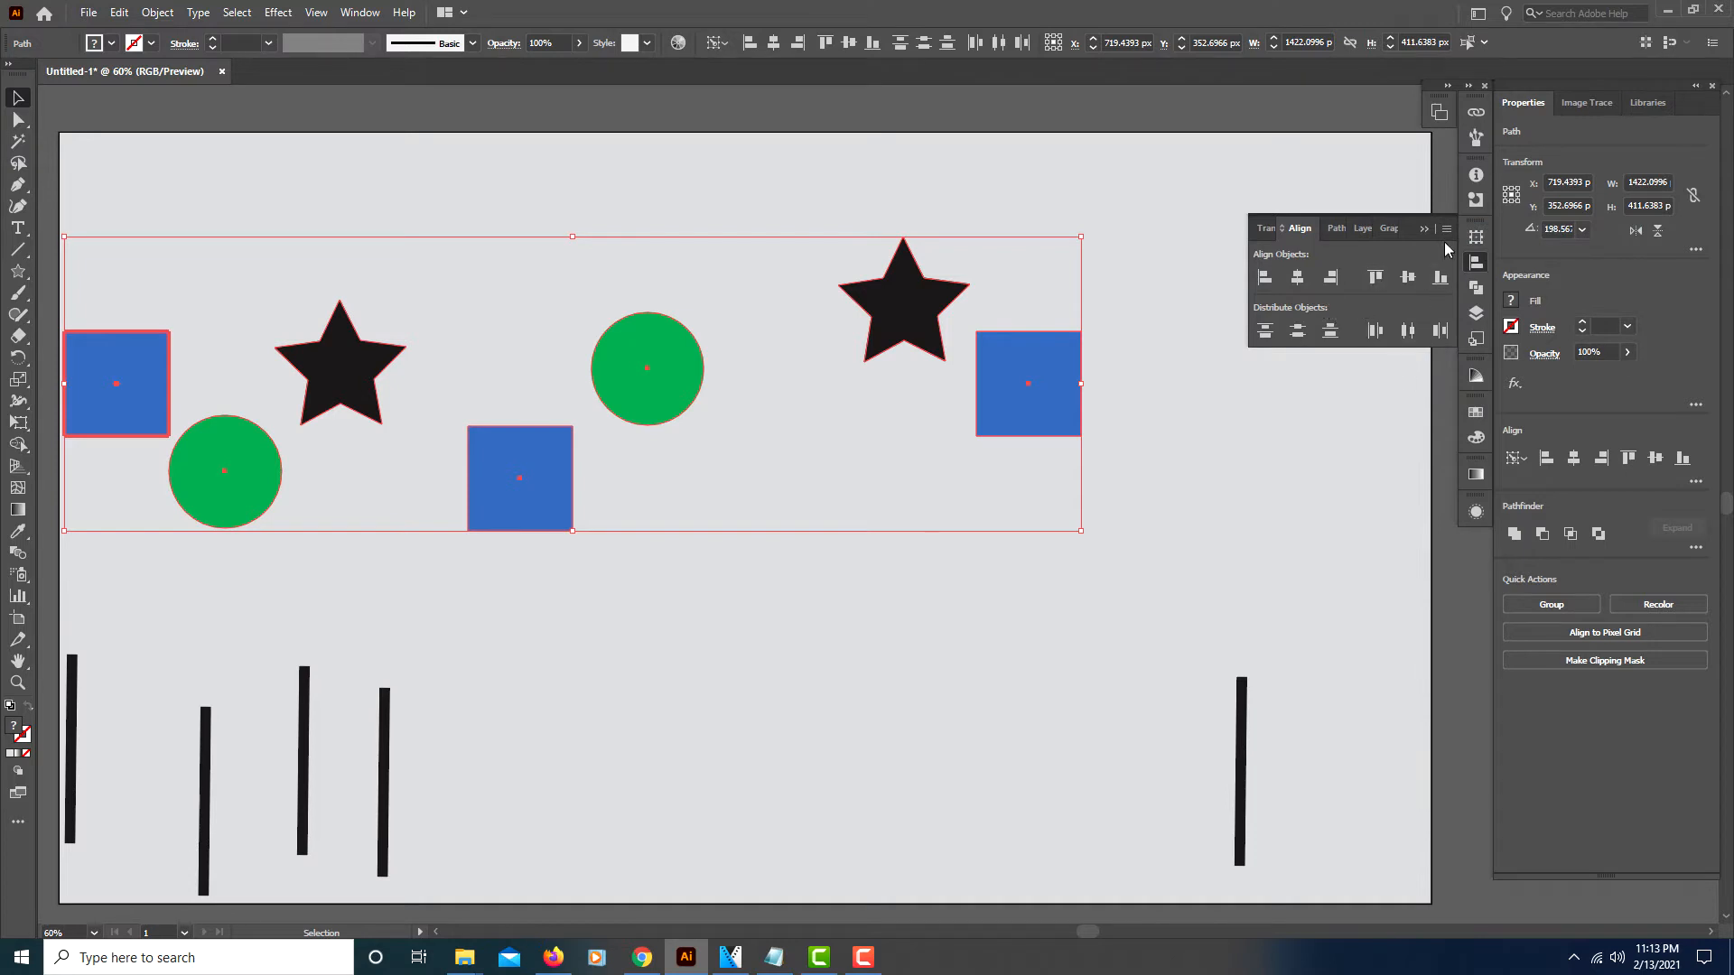
{"action": "left_click", "coordinate": [1444, 230]}
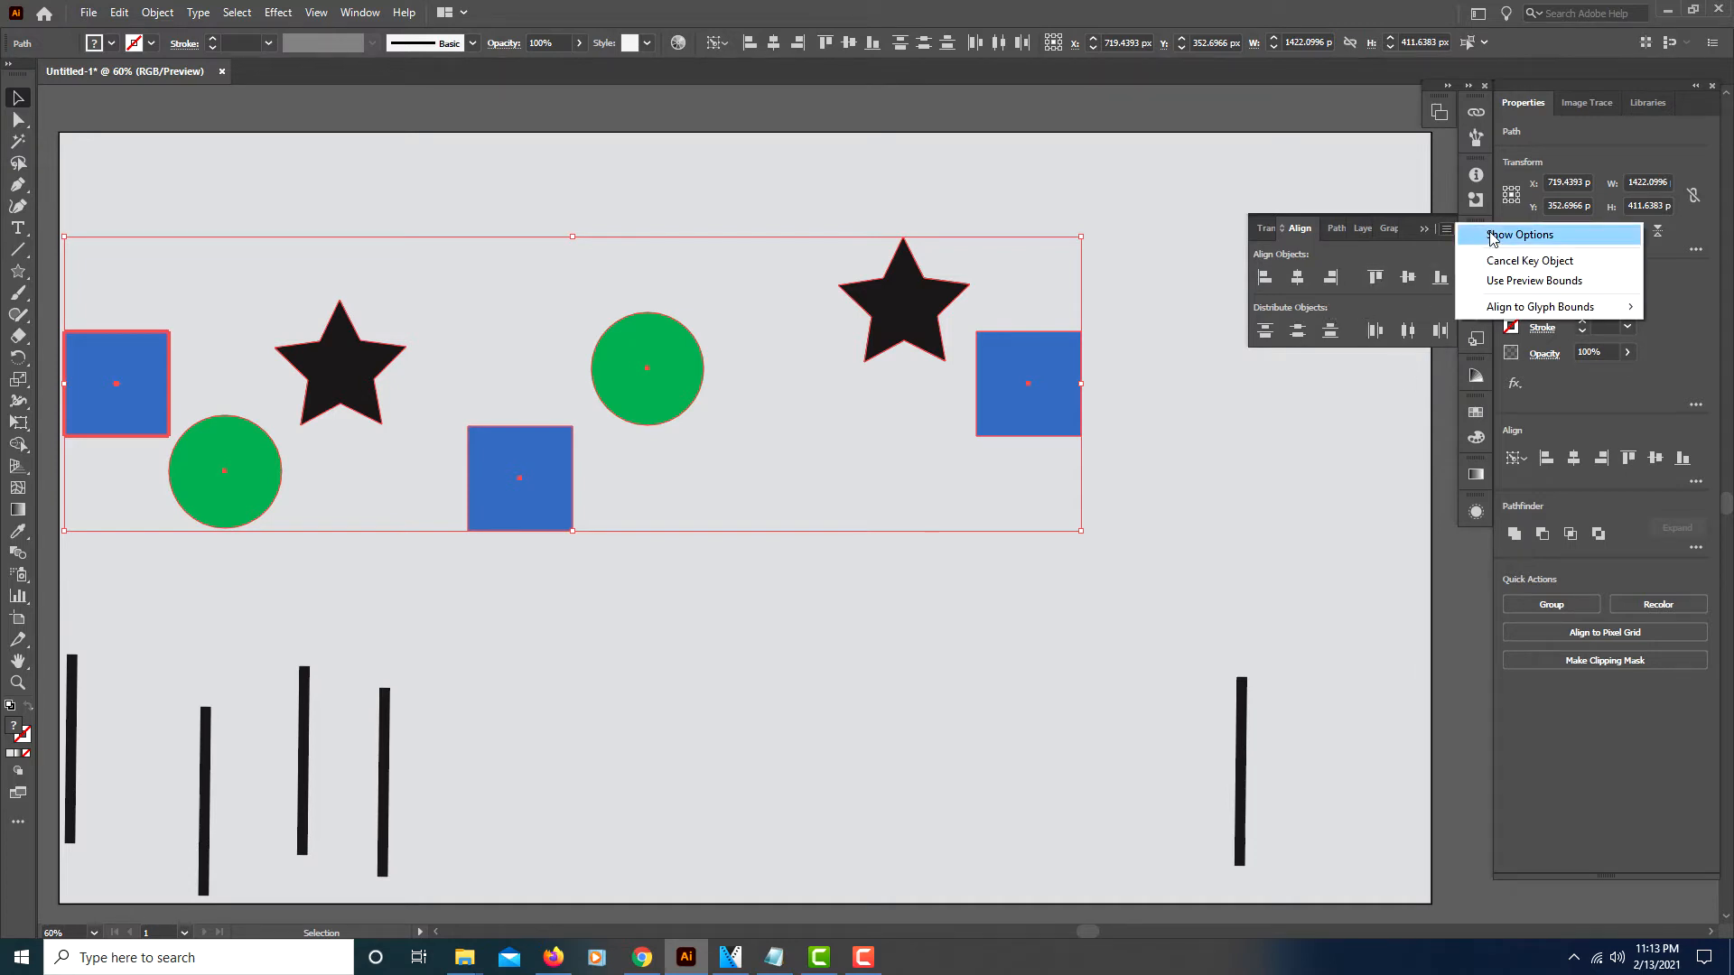
{"action": "left_click", "coordinate": [1521, 233]}
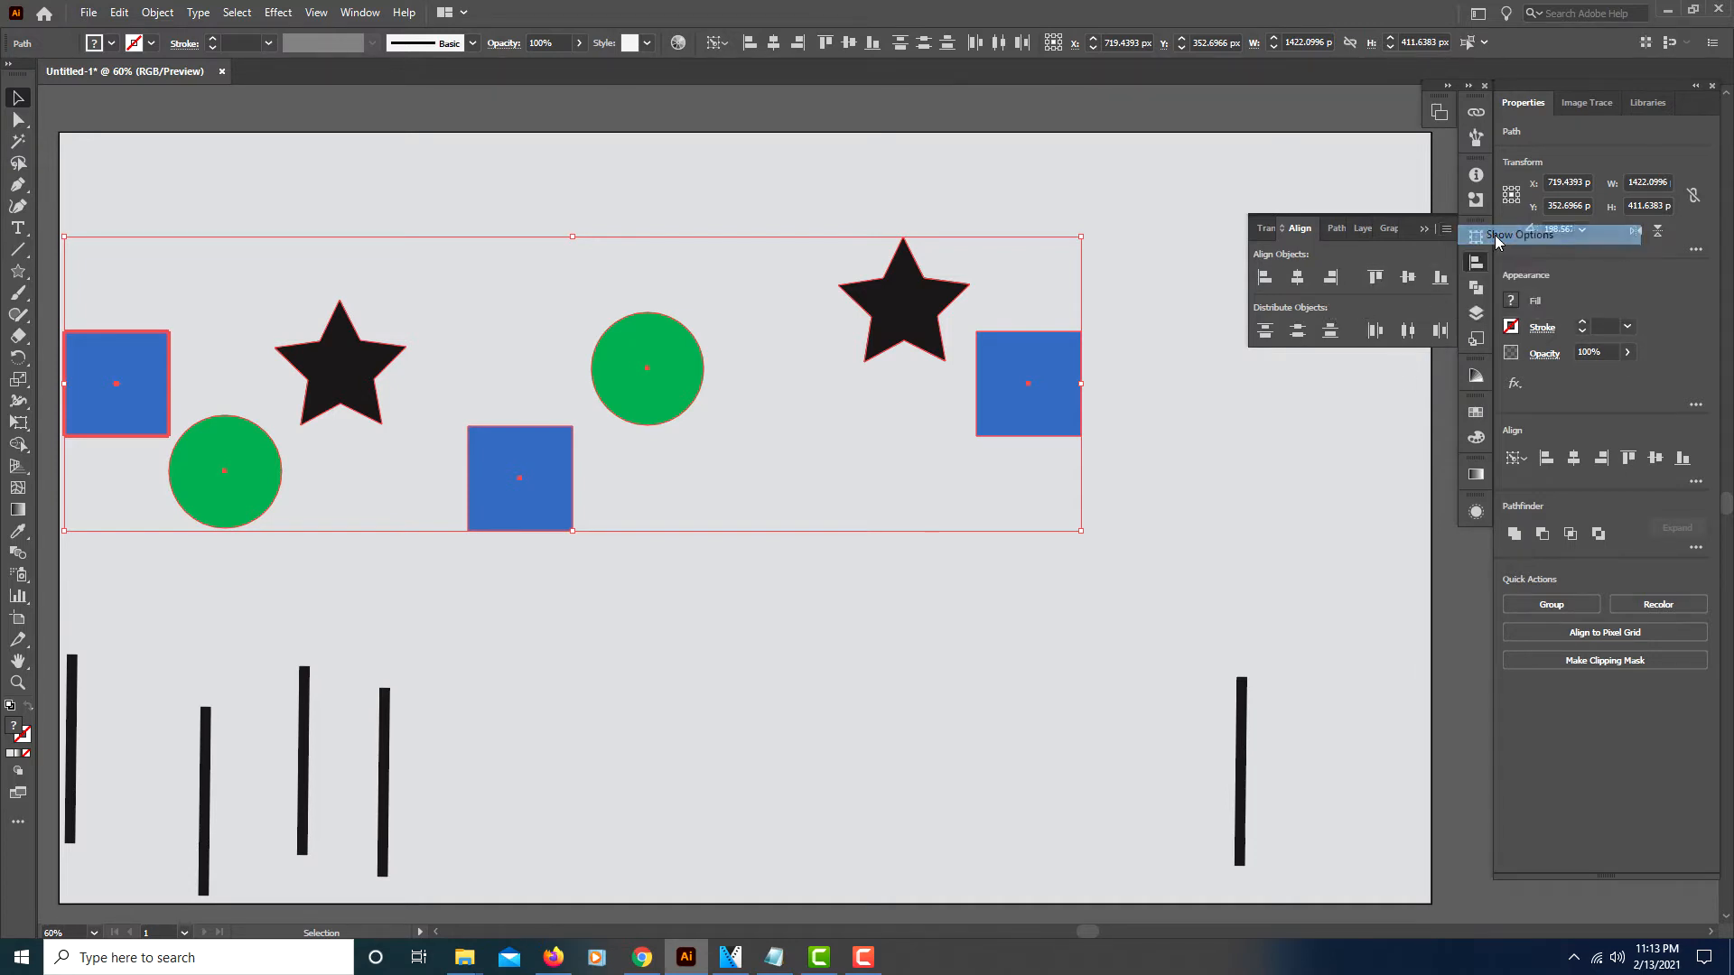
{"action": "left_click", "coordinate": [1524, 235]}
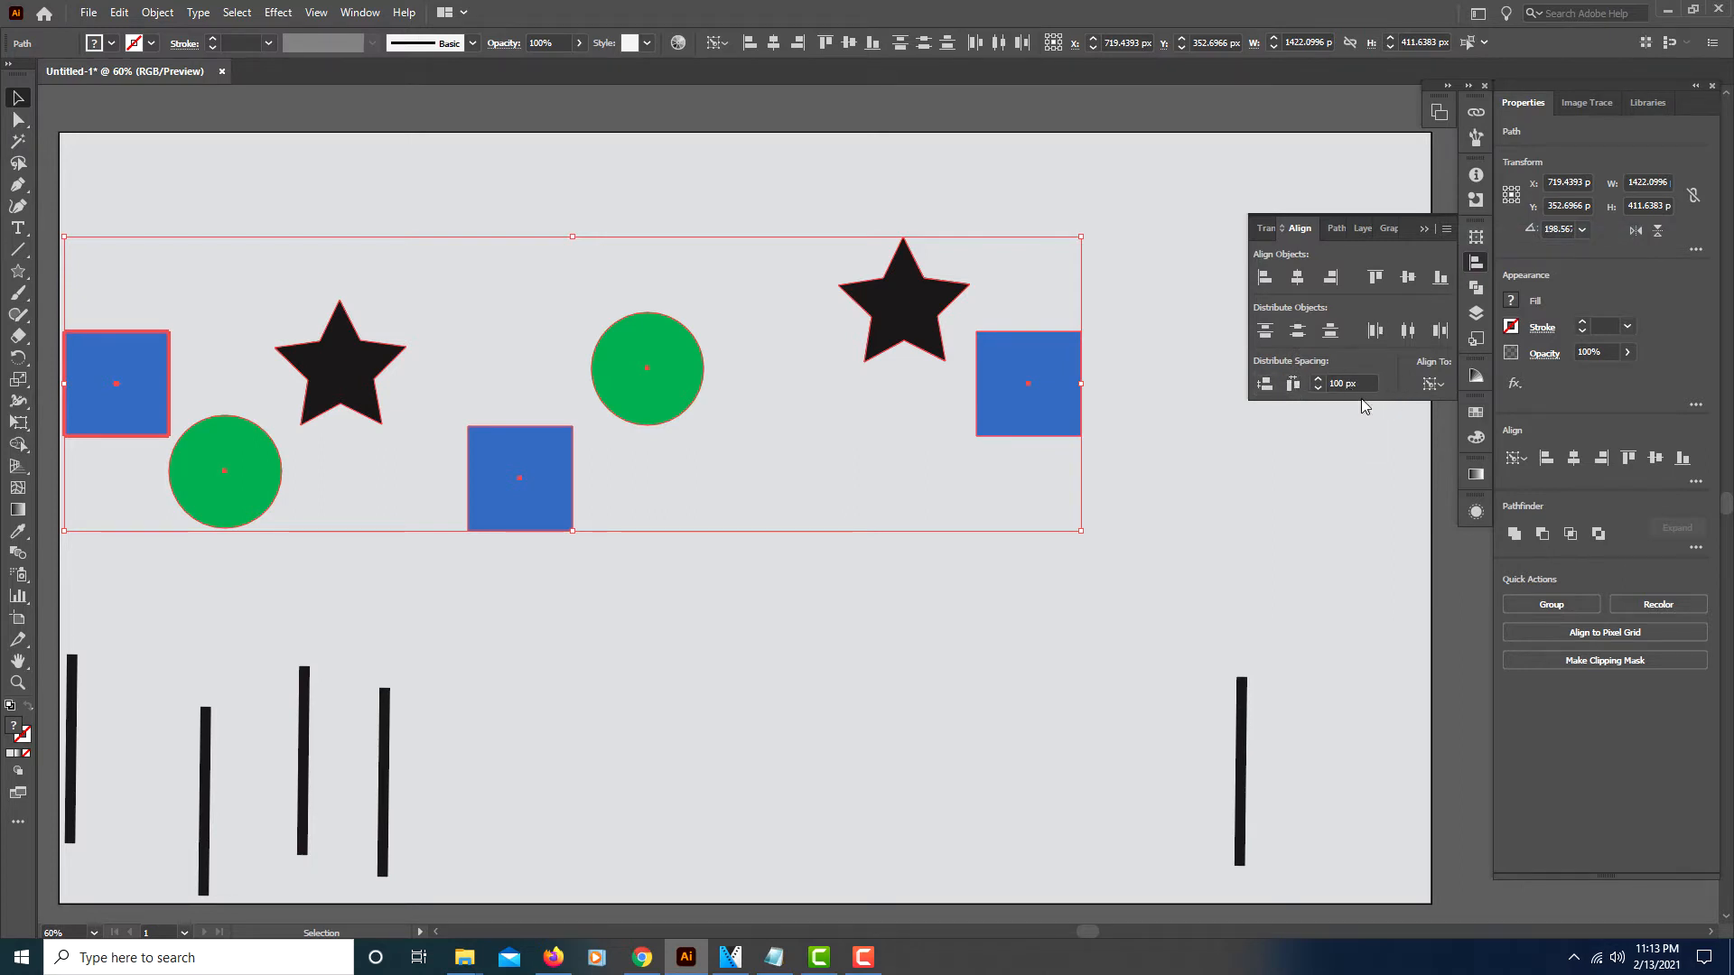
{"action": "mouse_move", "coordinate": [1419, 354]}
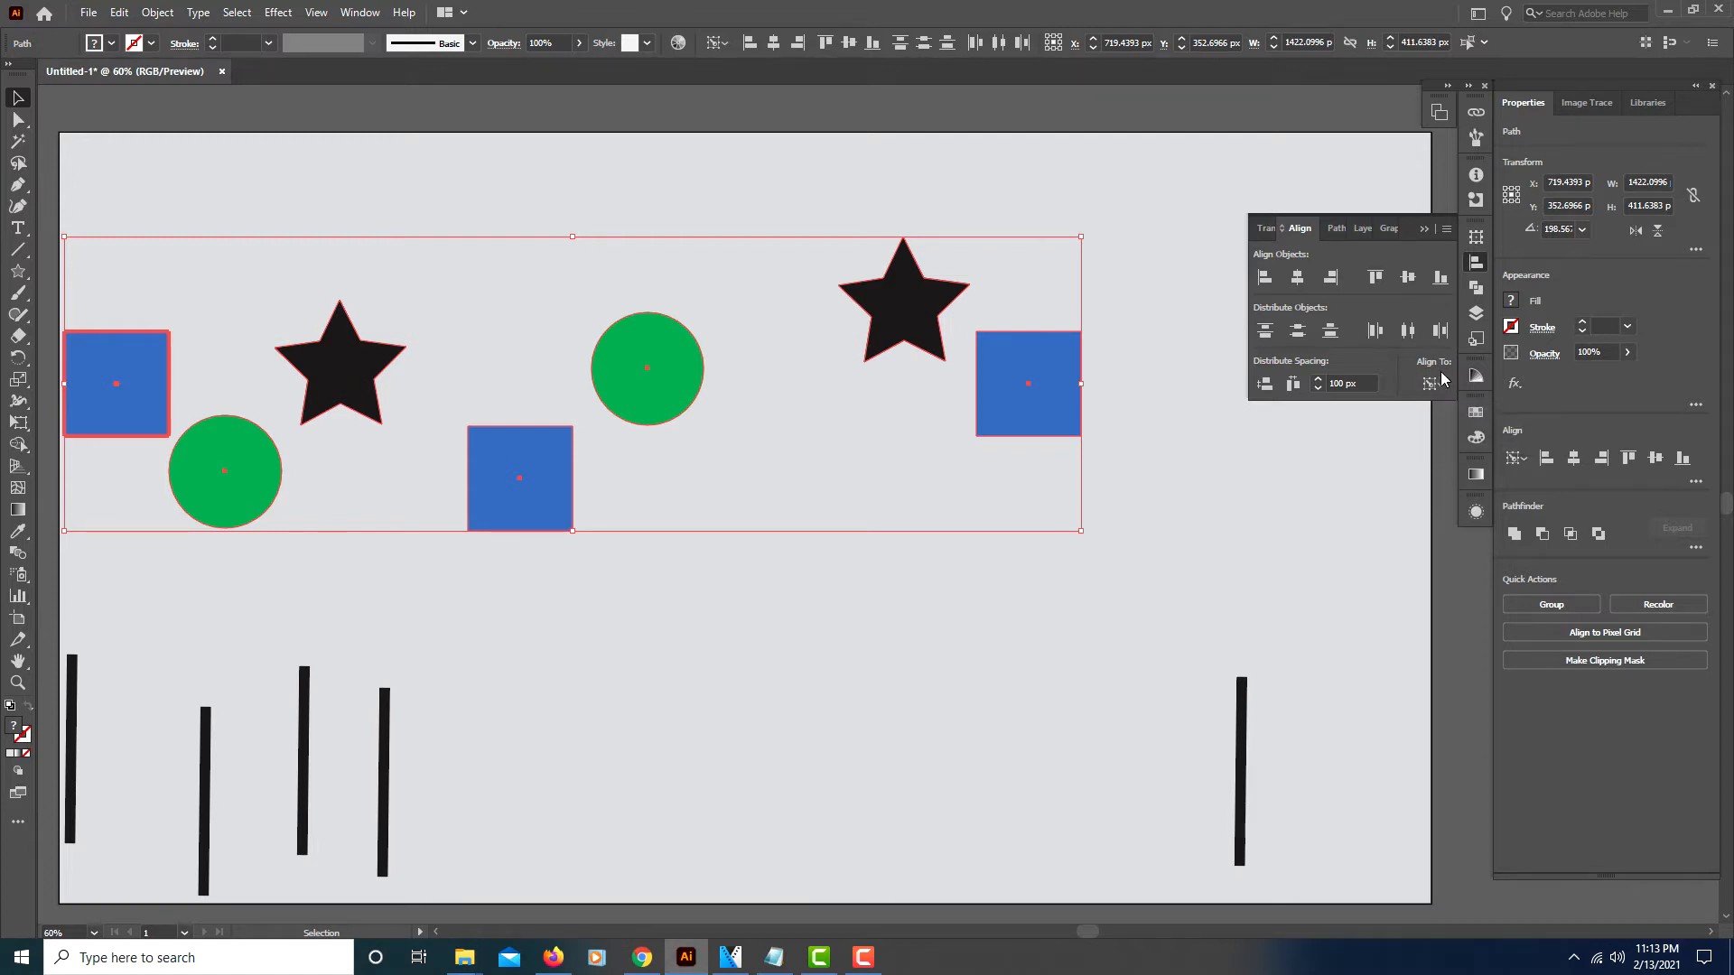
{"action": "mouse_move", "coordinate": [1434, 382]}
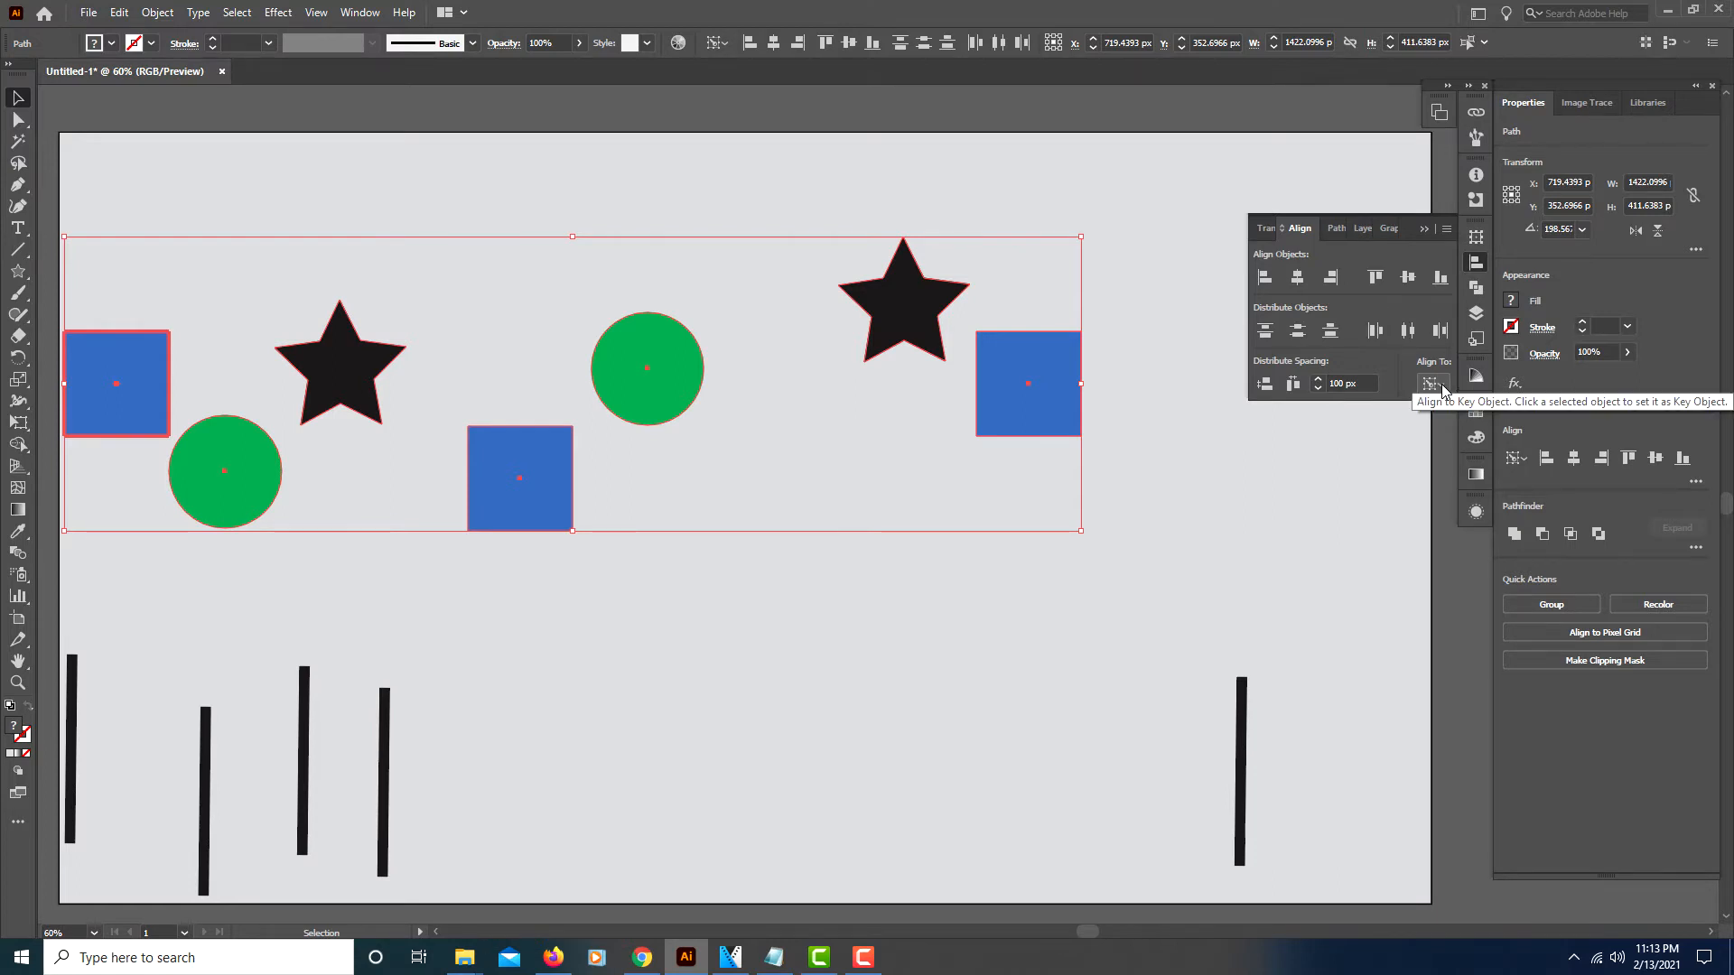
Switch the Align To reference to Align to Key Object, the leftmost square
{"action": "left_click", "coordinate": [1432, 383]}
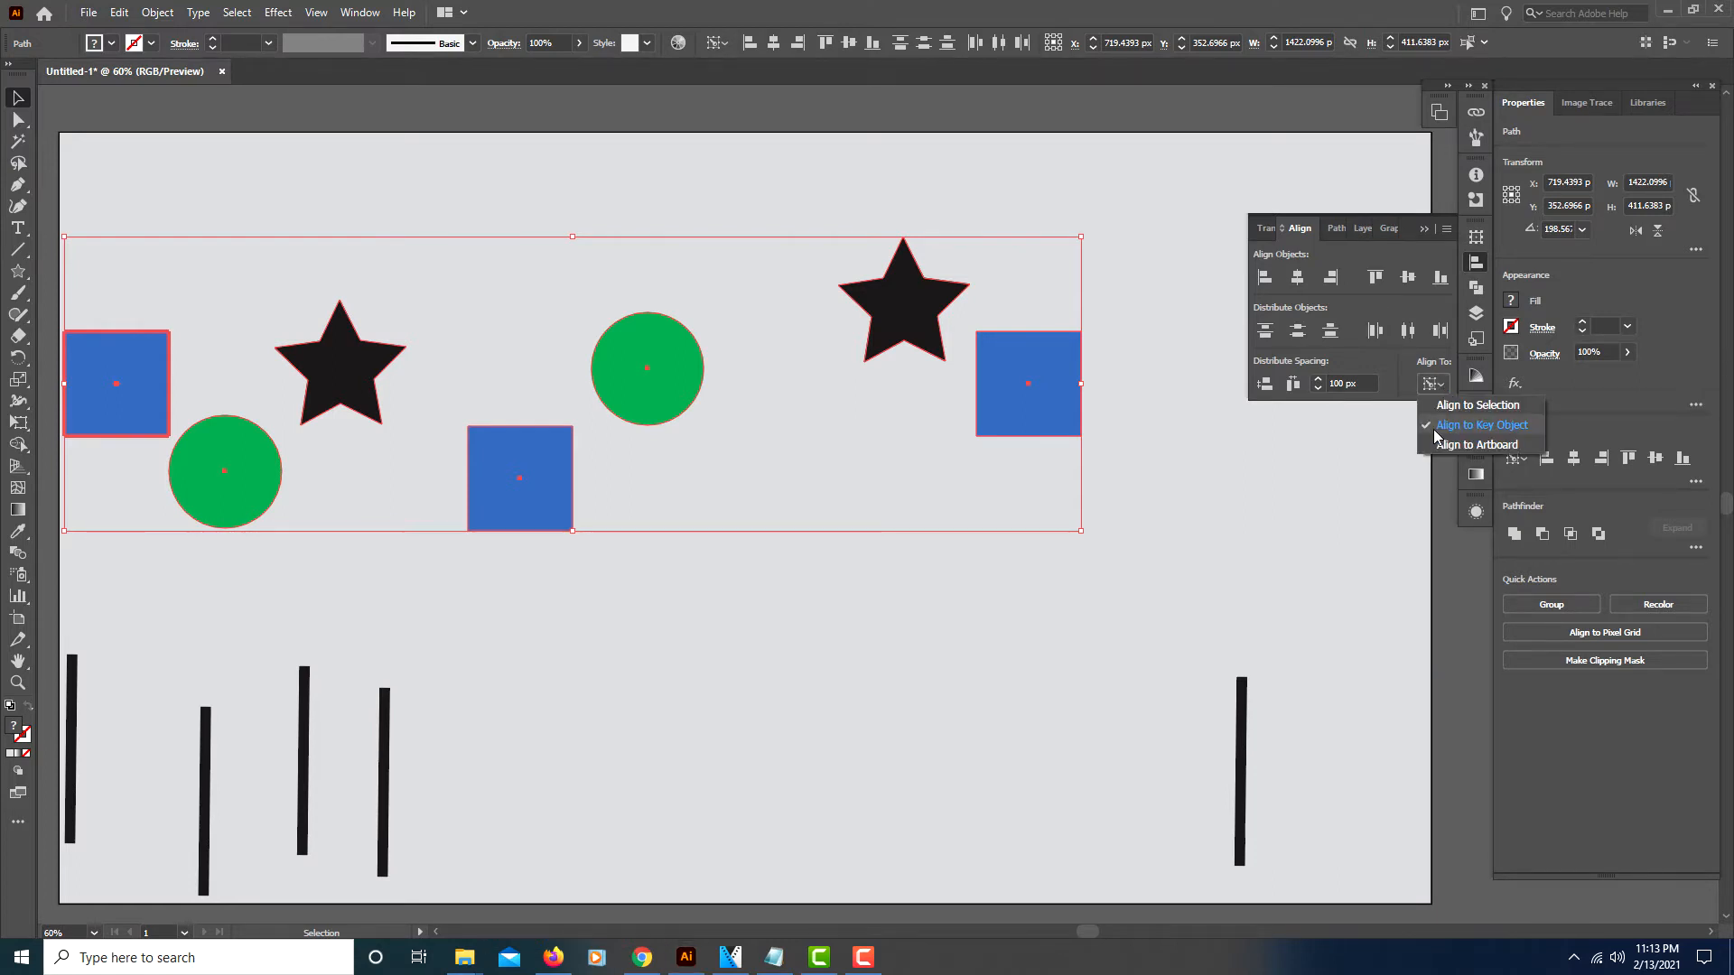
{"action": "mouse_move", "coordinate": [1506, 430]}
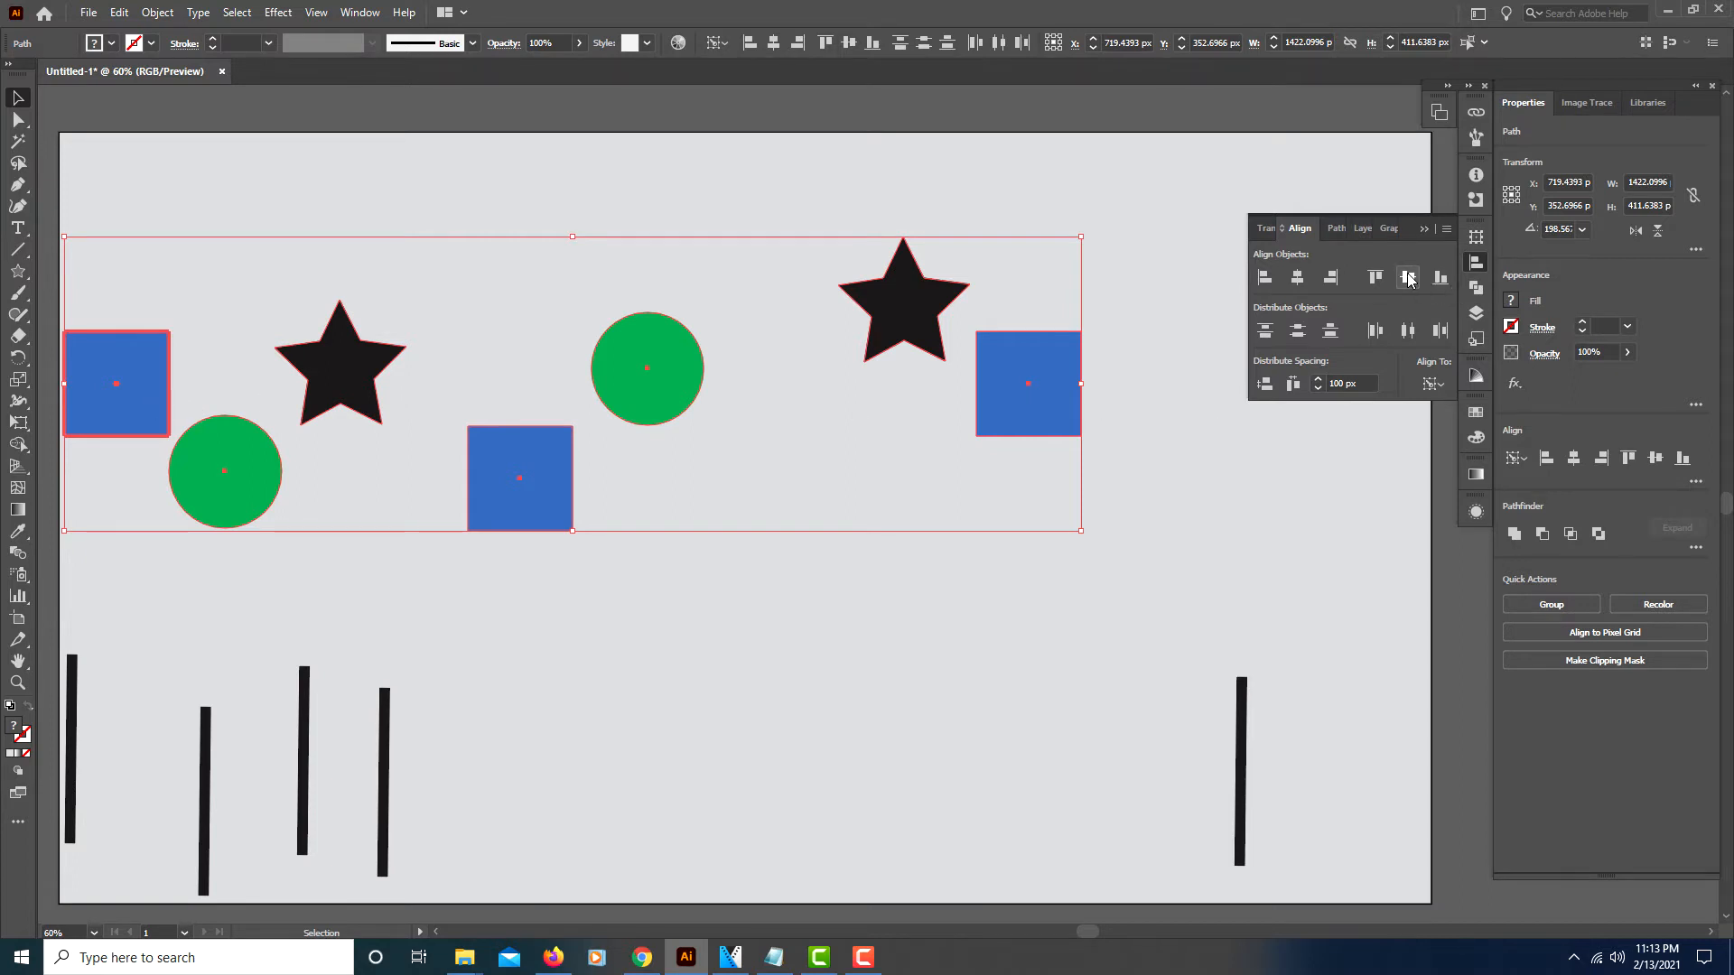
{"action": "mouse_move", "coordinate": [1407, 279]}
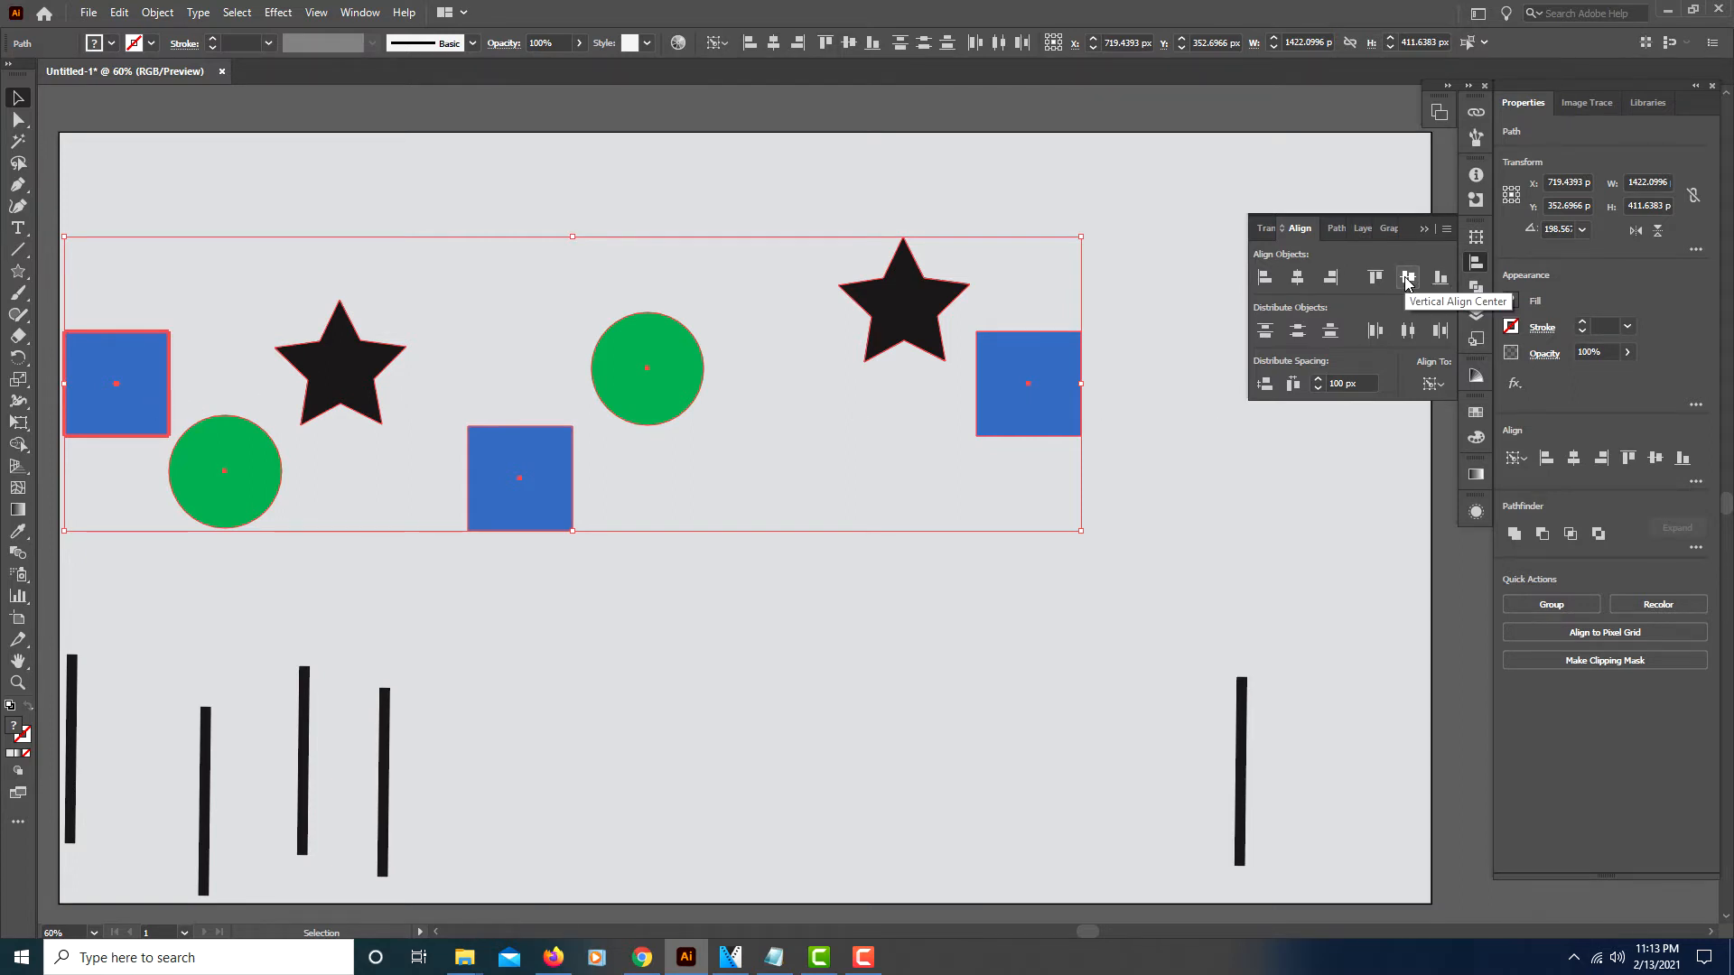
Centre the shapes vertically on one line and distribute them horizontally with 100 px gaps
{"action": "left_click", "coordinate": [1407, 279]}
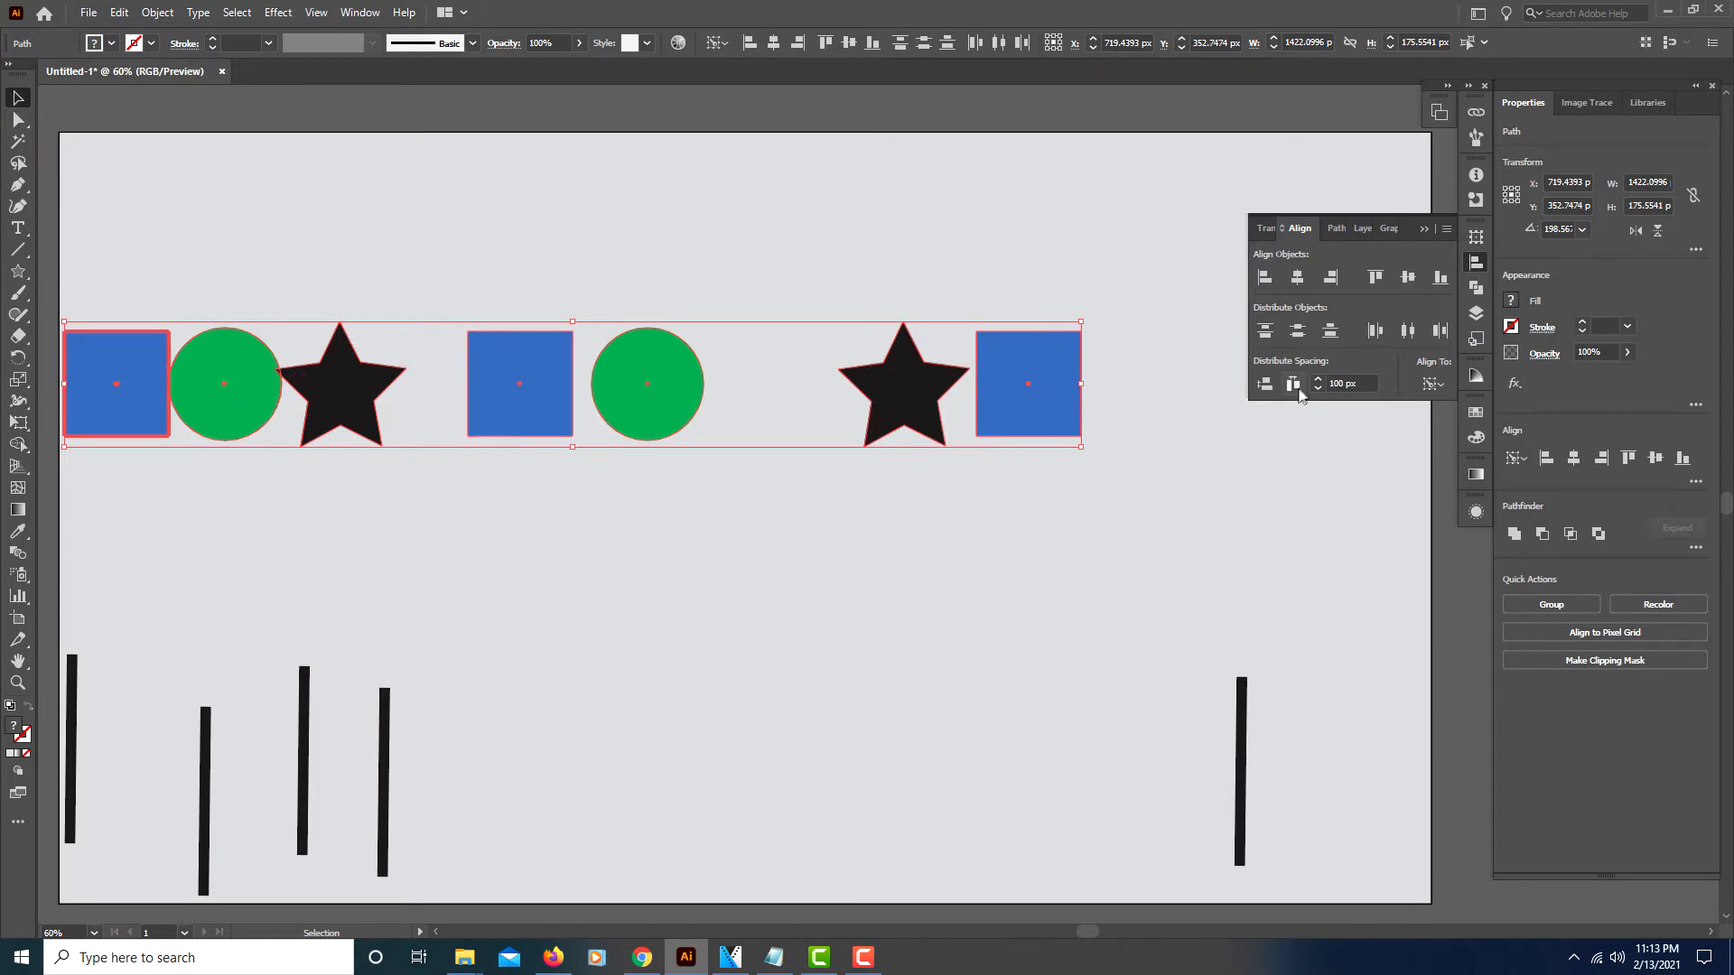
{"action": "mouse_move", "coordinate": [984, 410]}
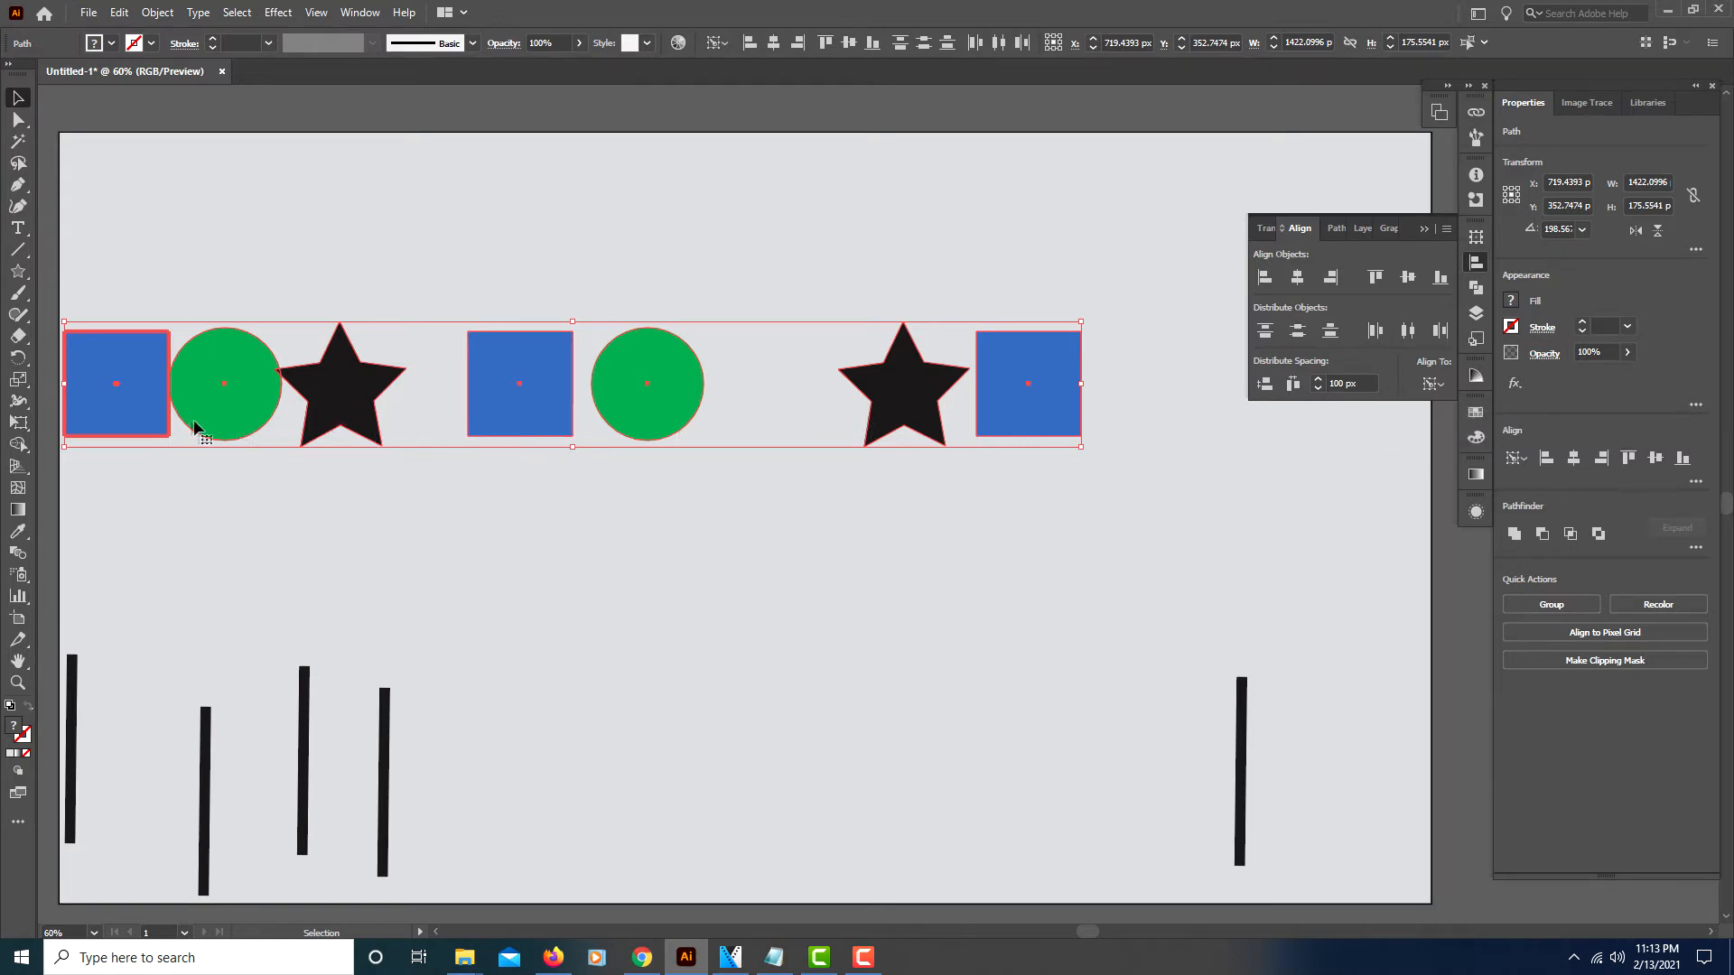
{"action": "mouse_move", "coordinate": [744, 457]}
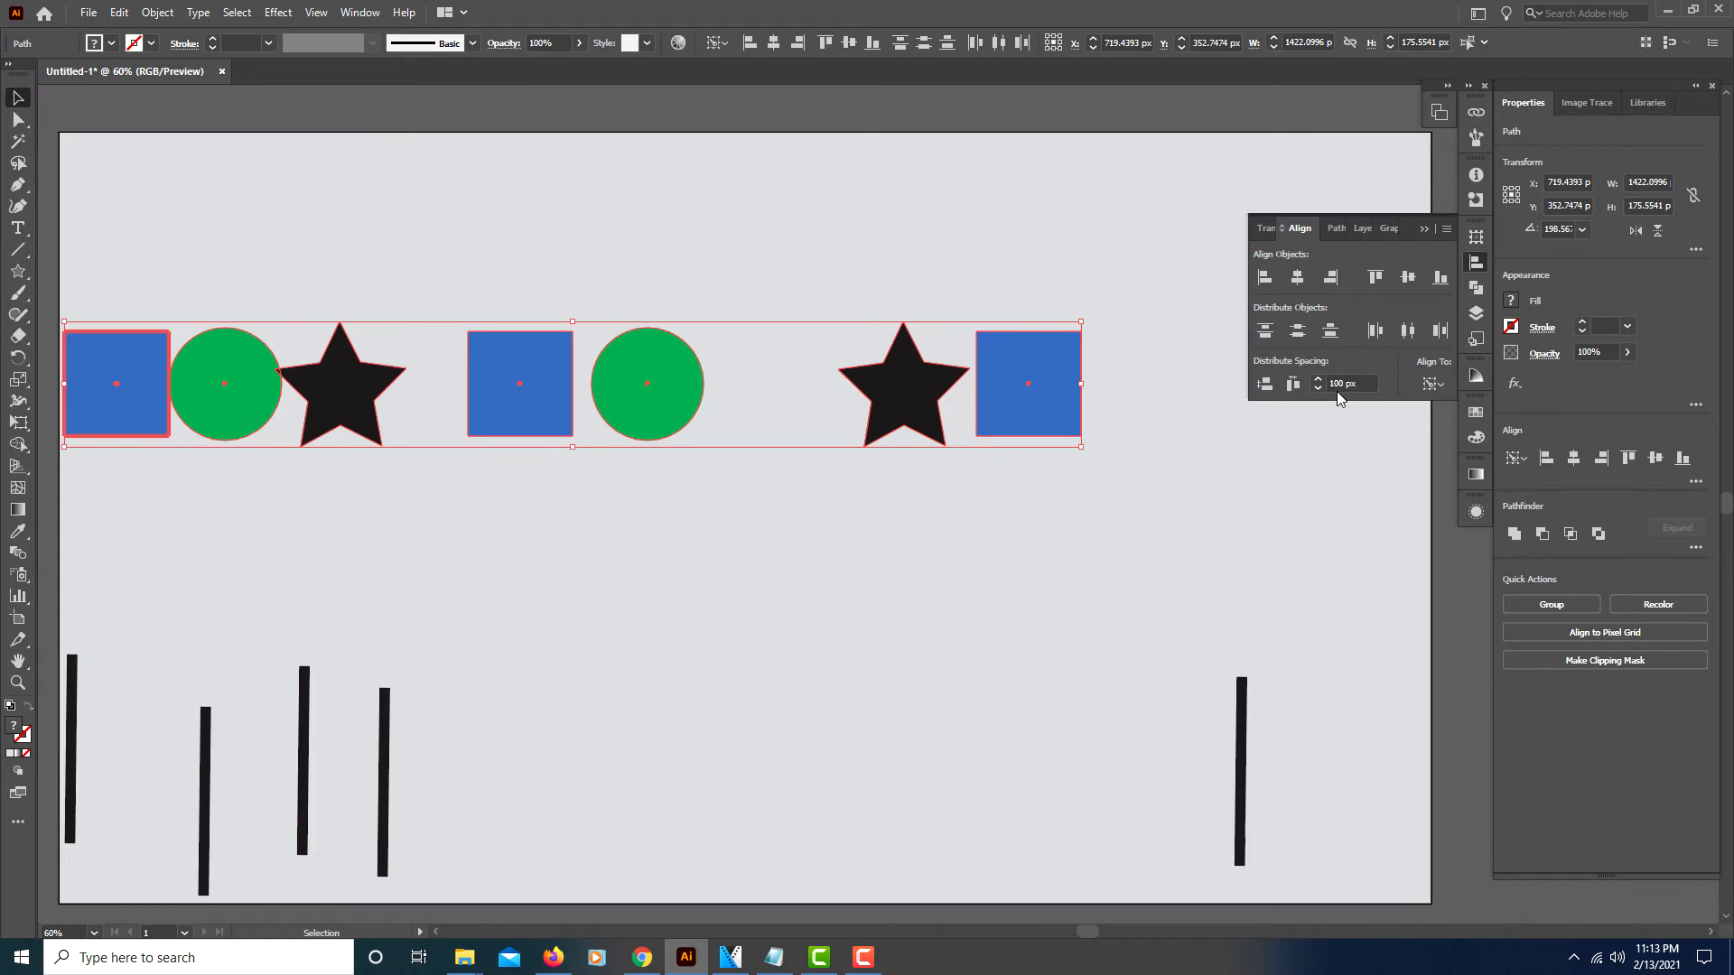
{"action": "mouse_move", "coordinate": [1291, 383]}
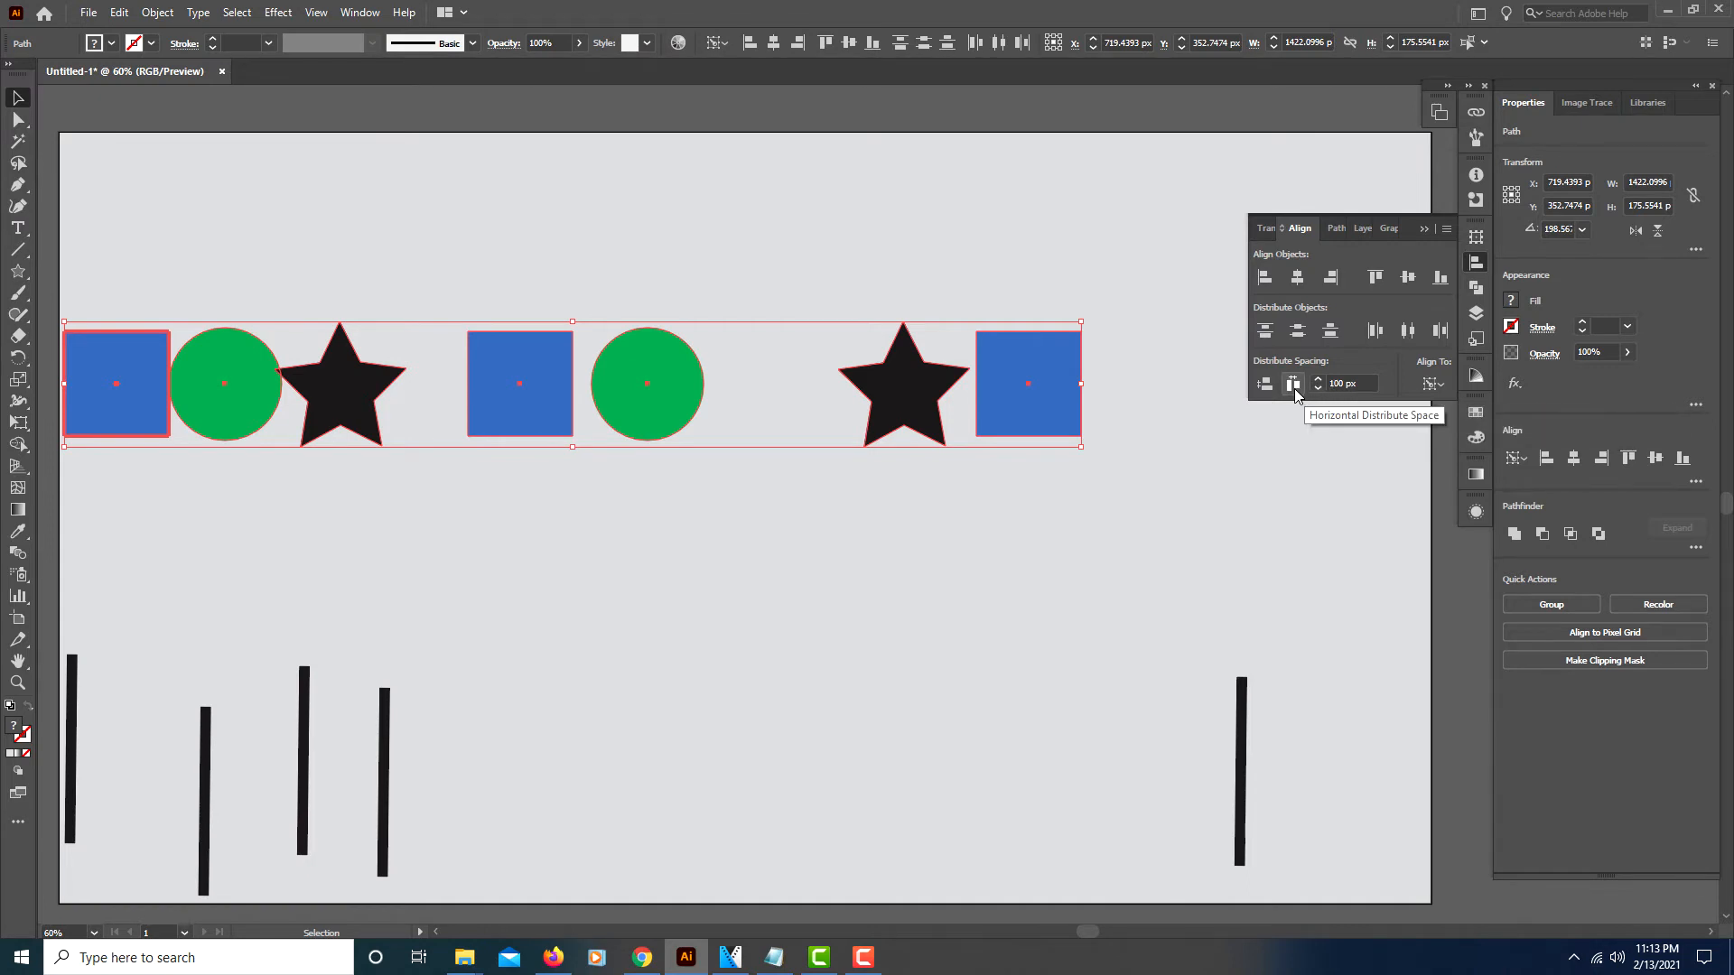
{"action": "left_click", "coordinate": [1293, 383]}
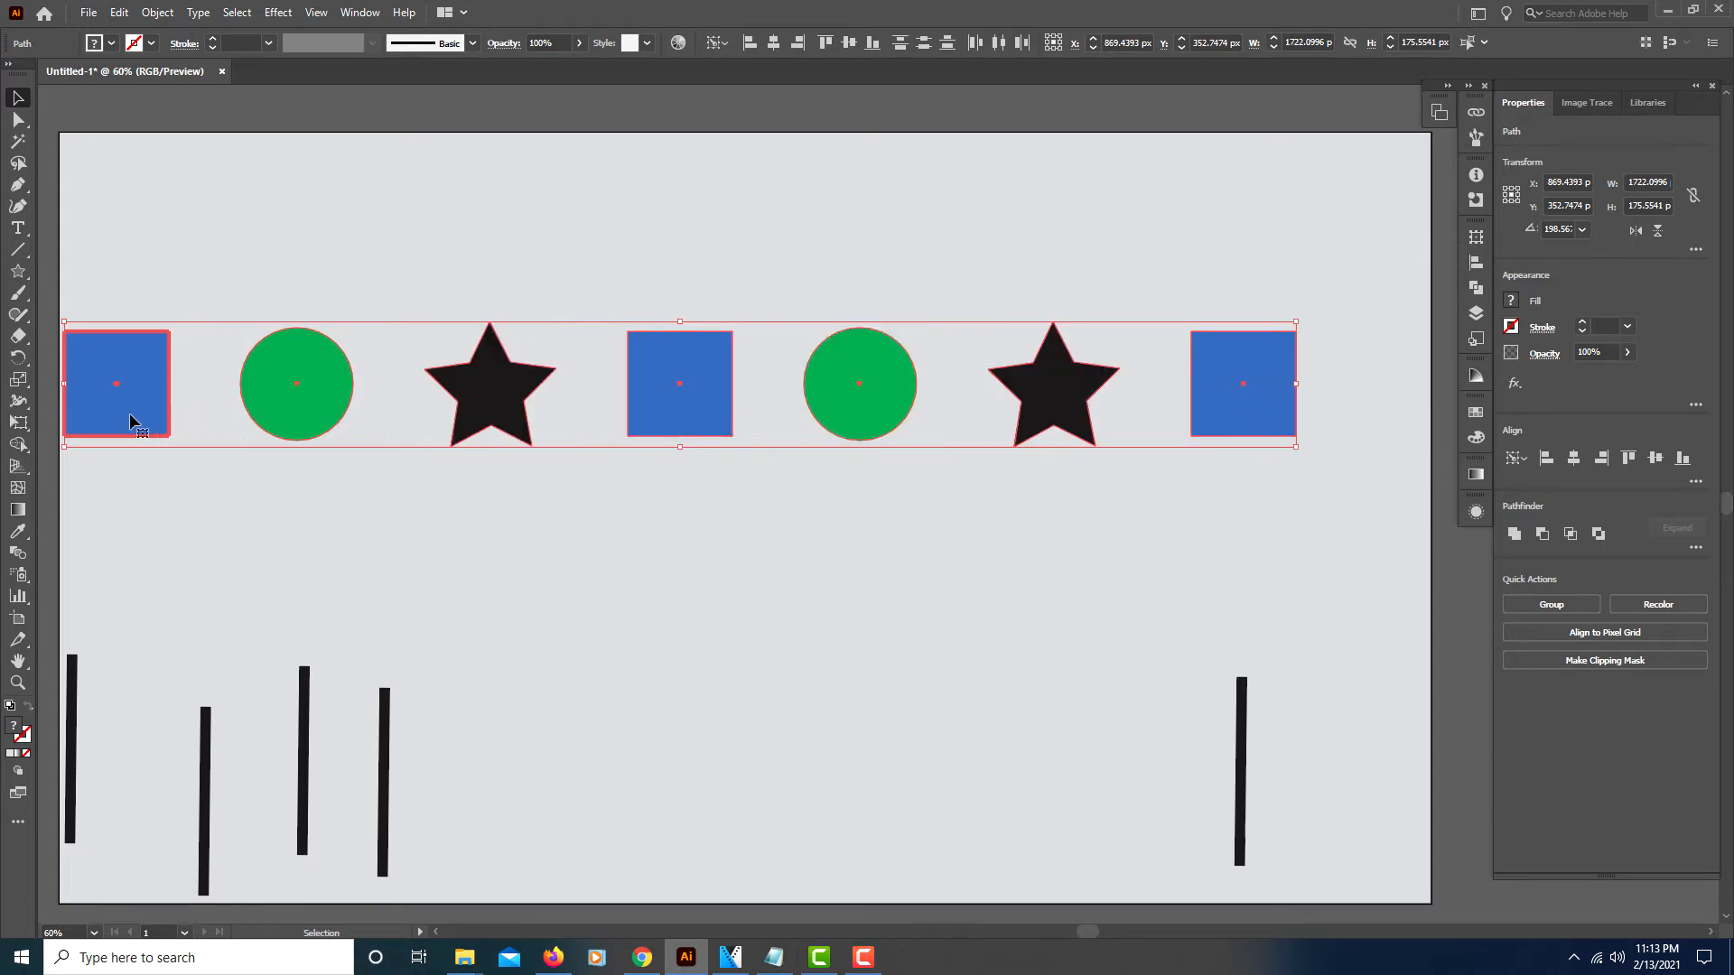
{"action": "mouse_move", "coordinate": [1268, 596]}
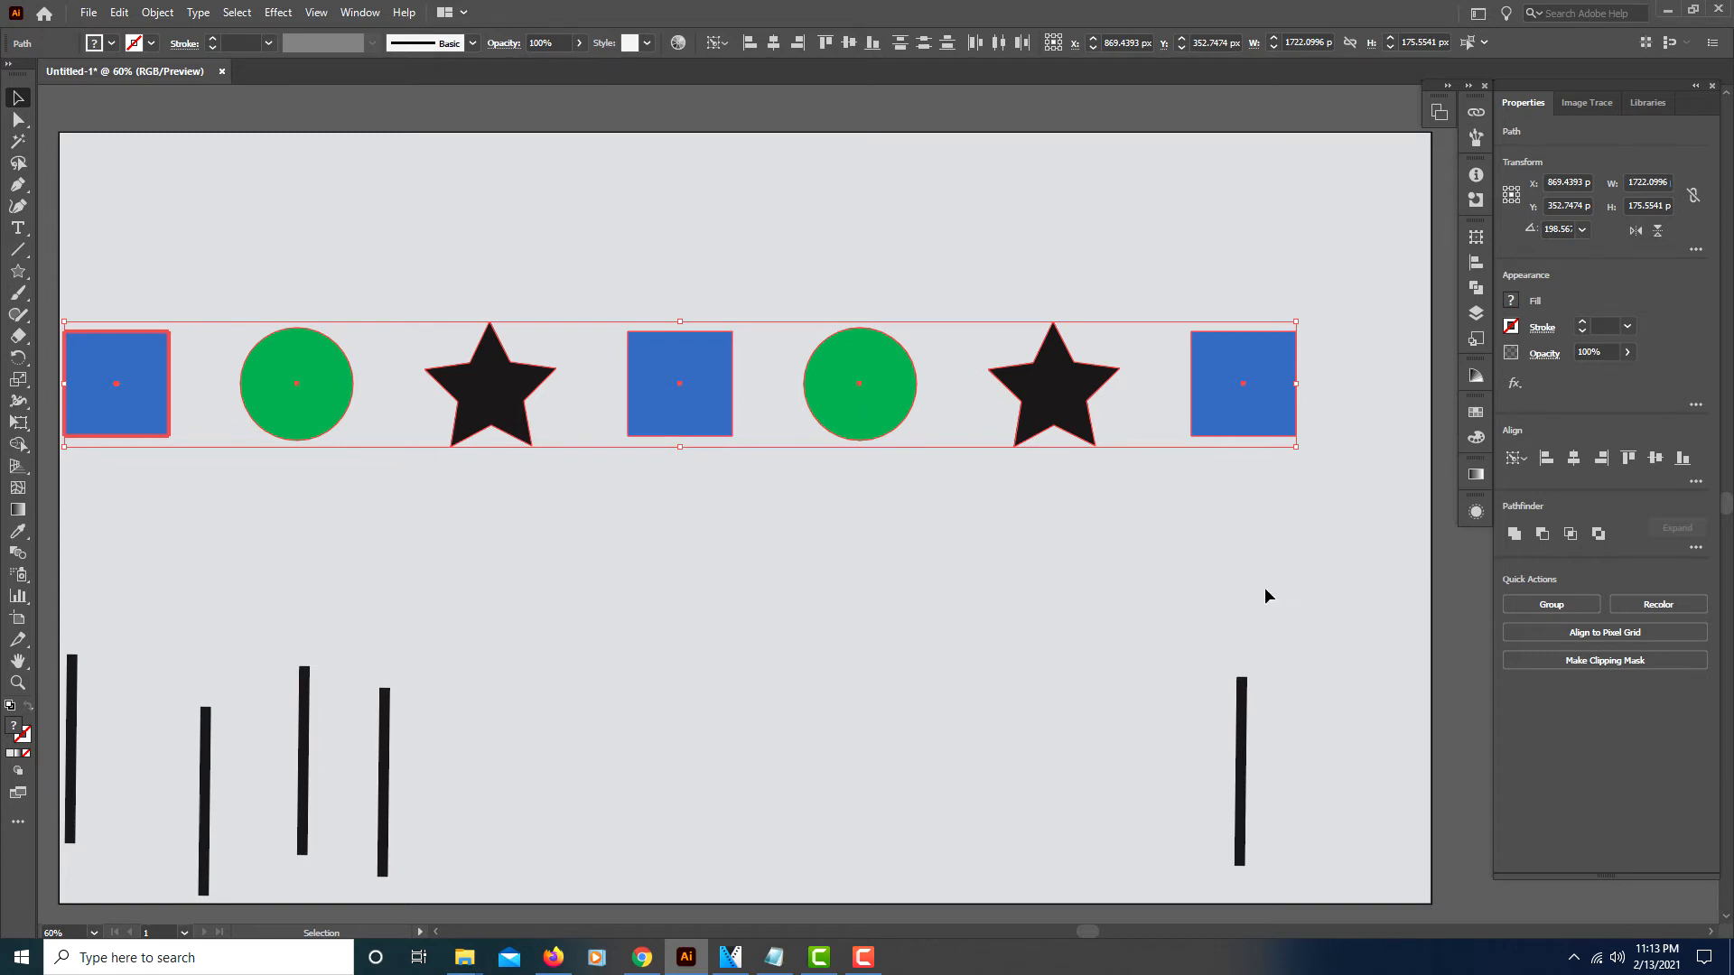
{"action": "mouse_move", "coordinate": [1328, 832]}
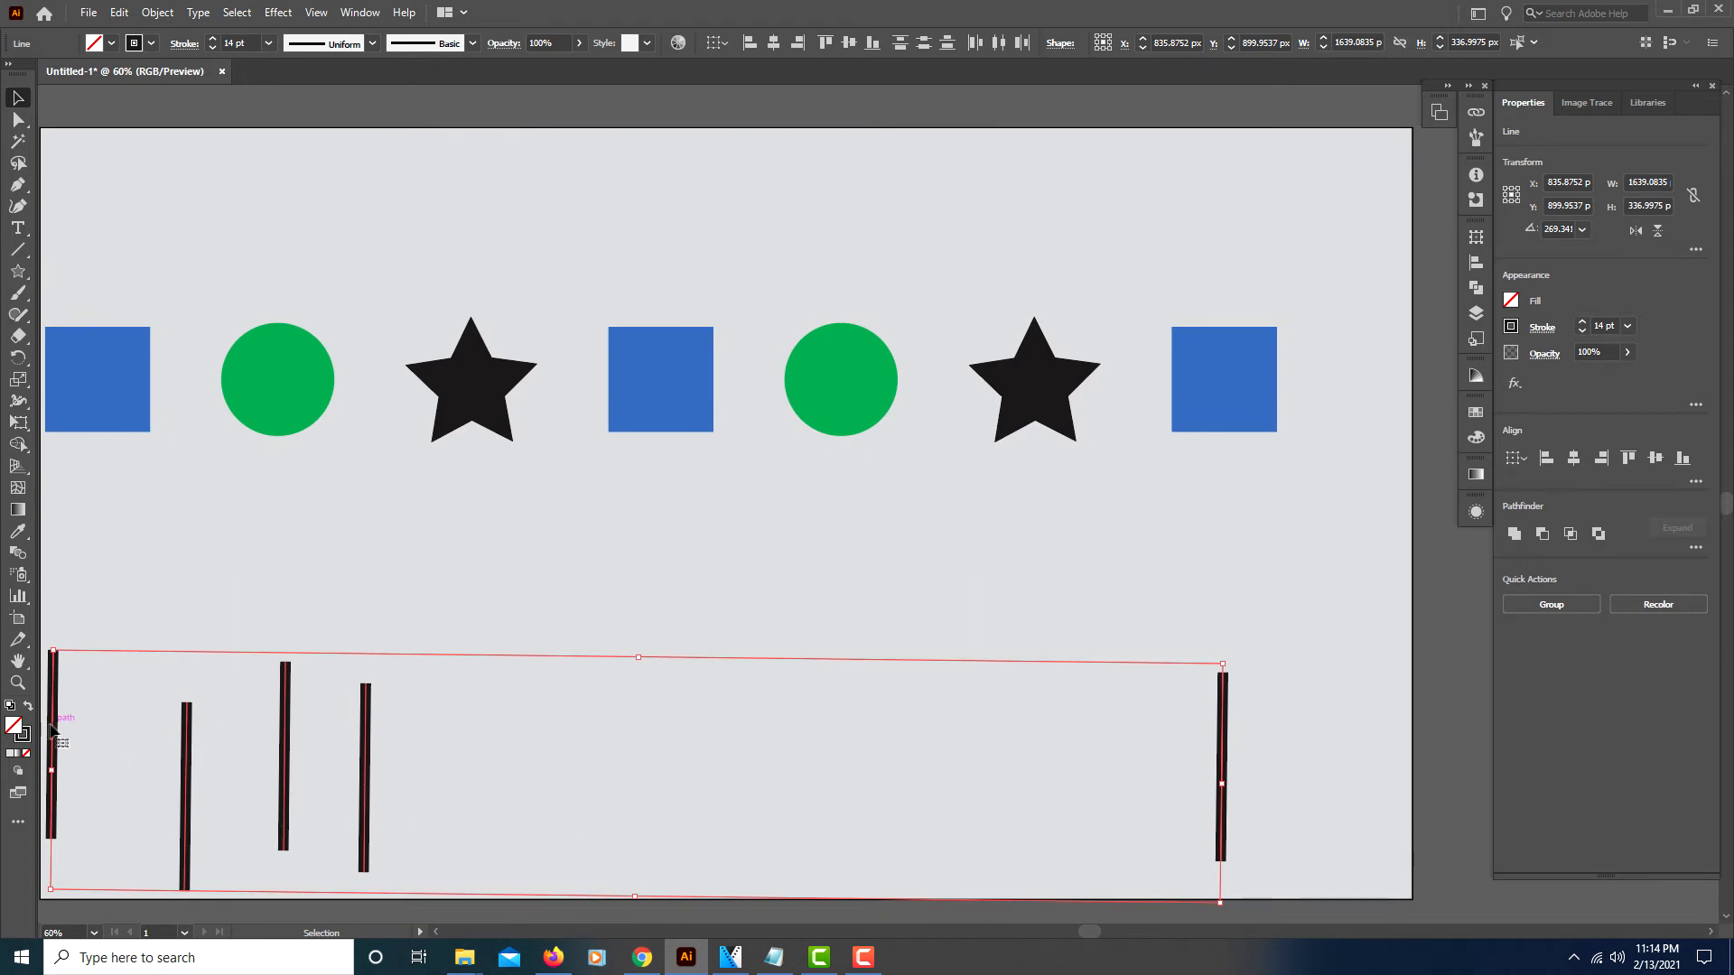
Raise the leftmost line and select all five lines with it as key object
{"action": "left_click", "coordinate": [730, 531]}
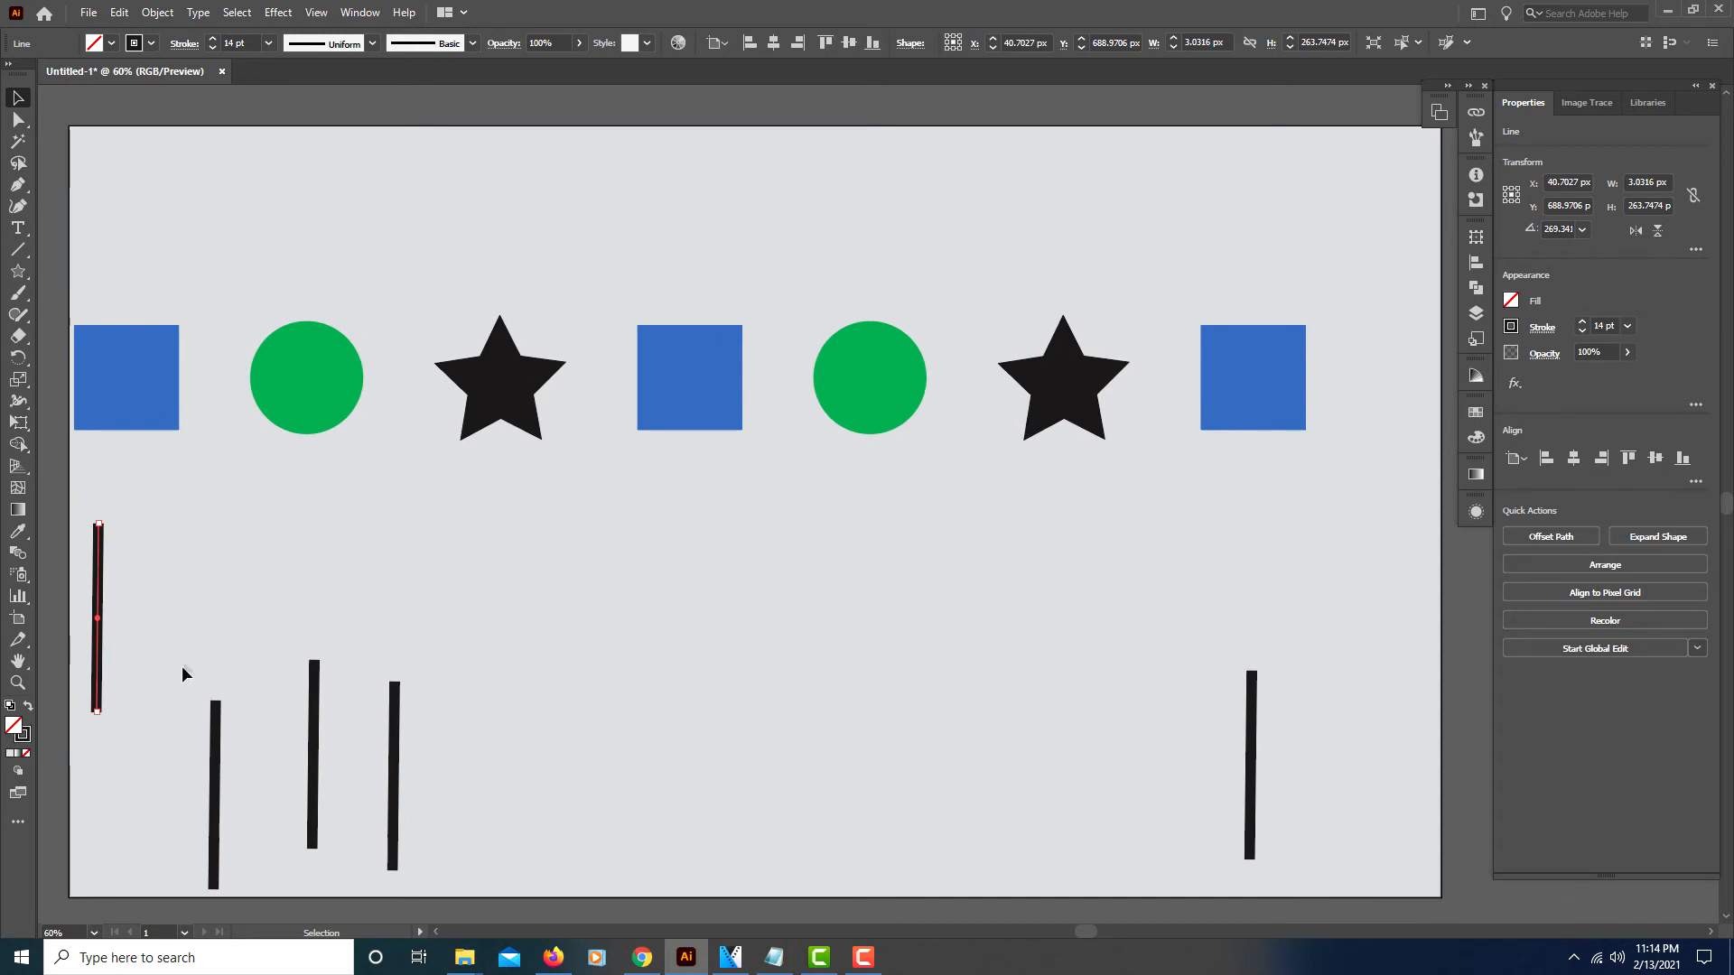
{"action": "mouse_move", "coordinate": [428, 619]}
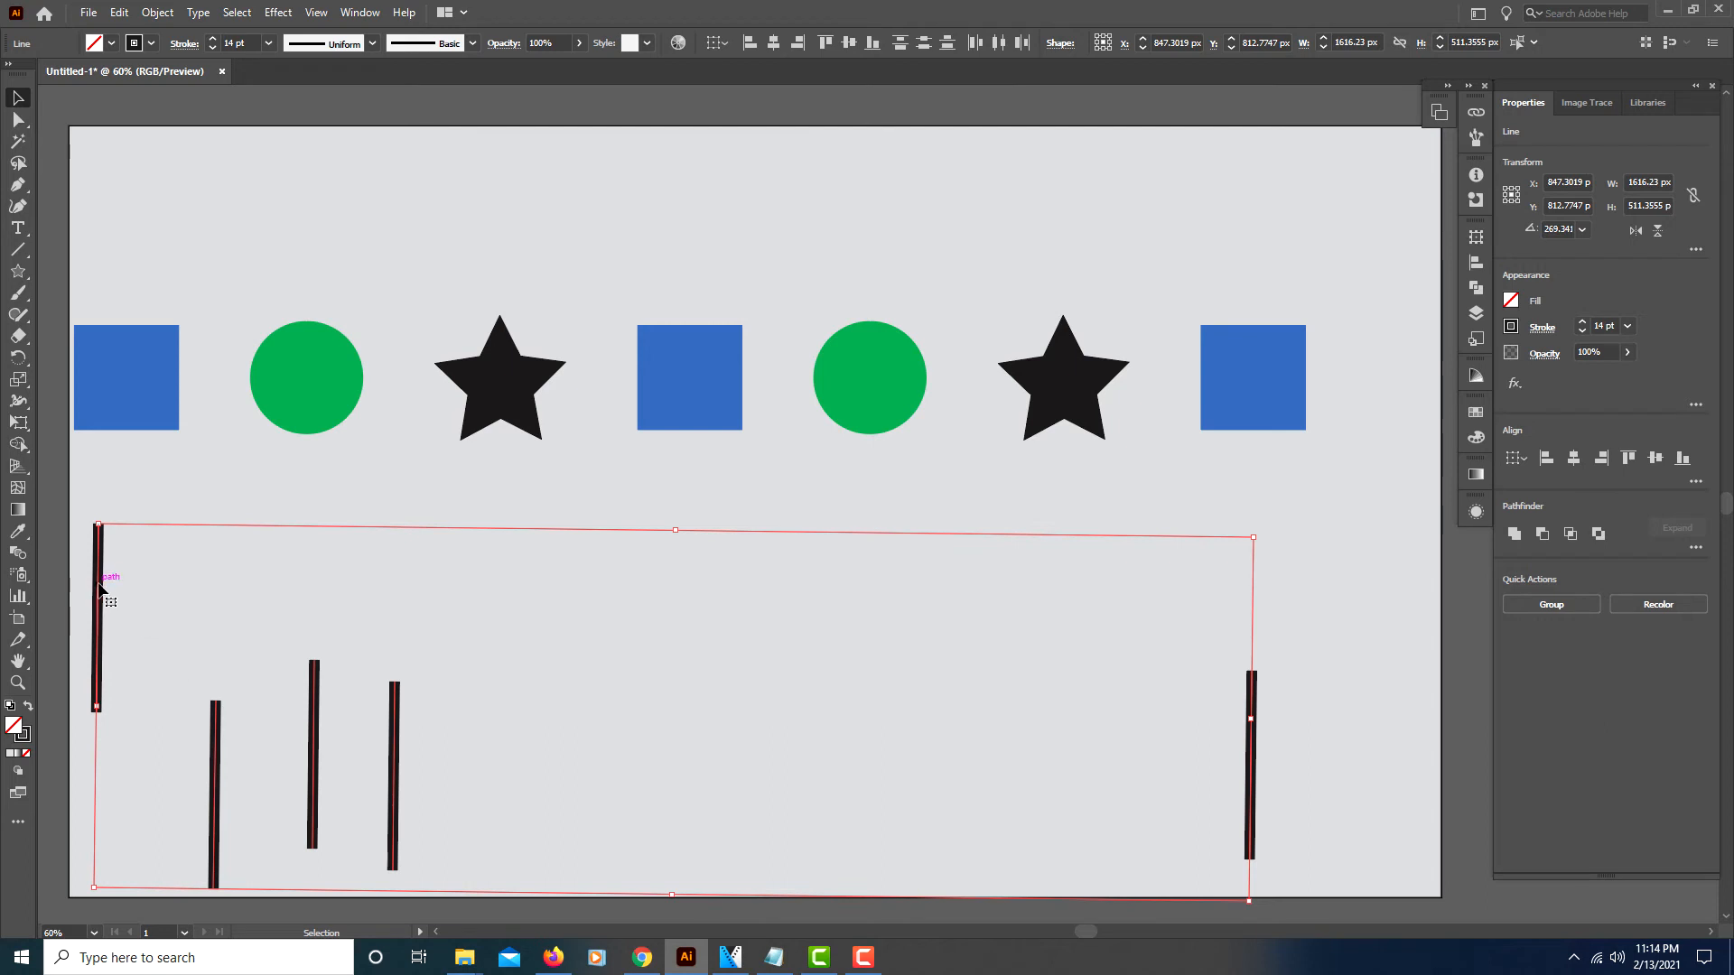
{"action": "mouse_move", "coordinate": [1210, 617]}
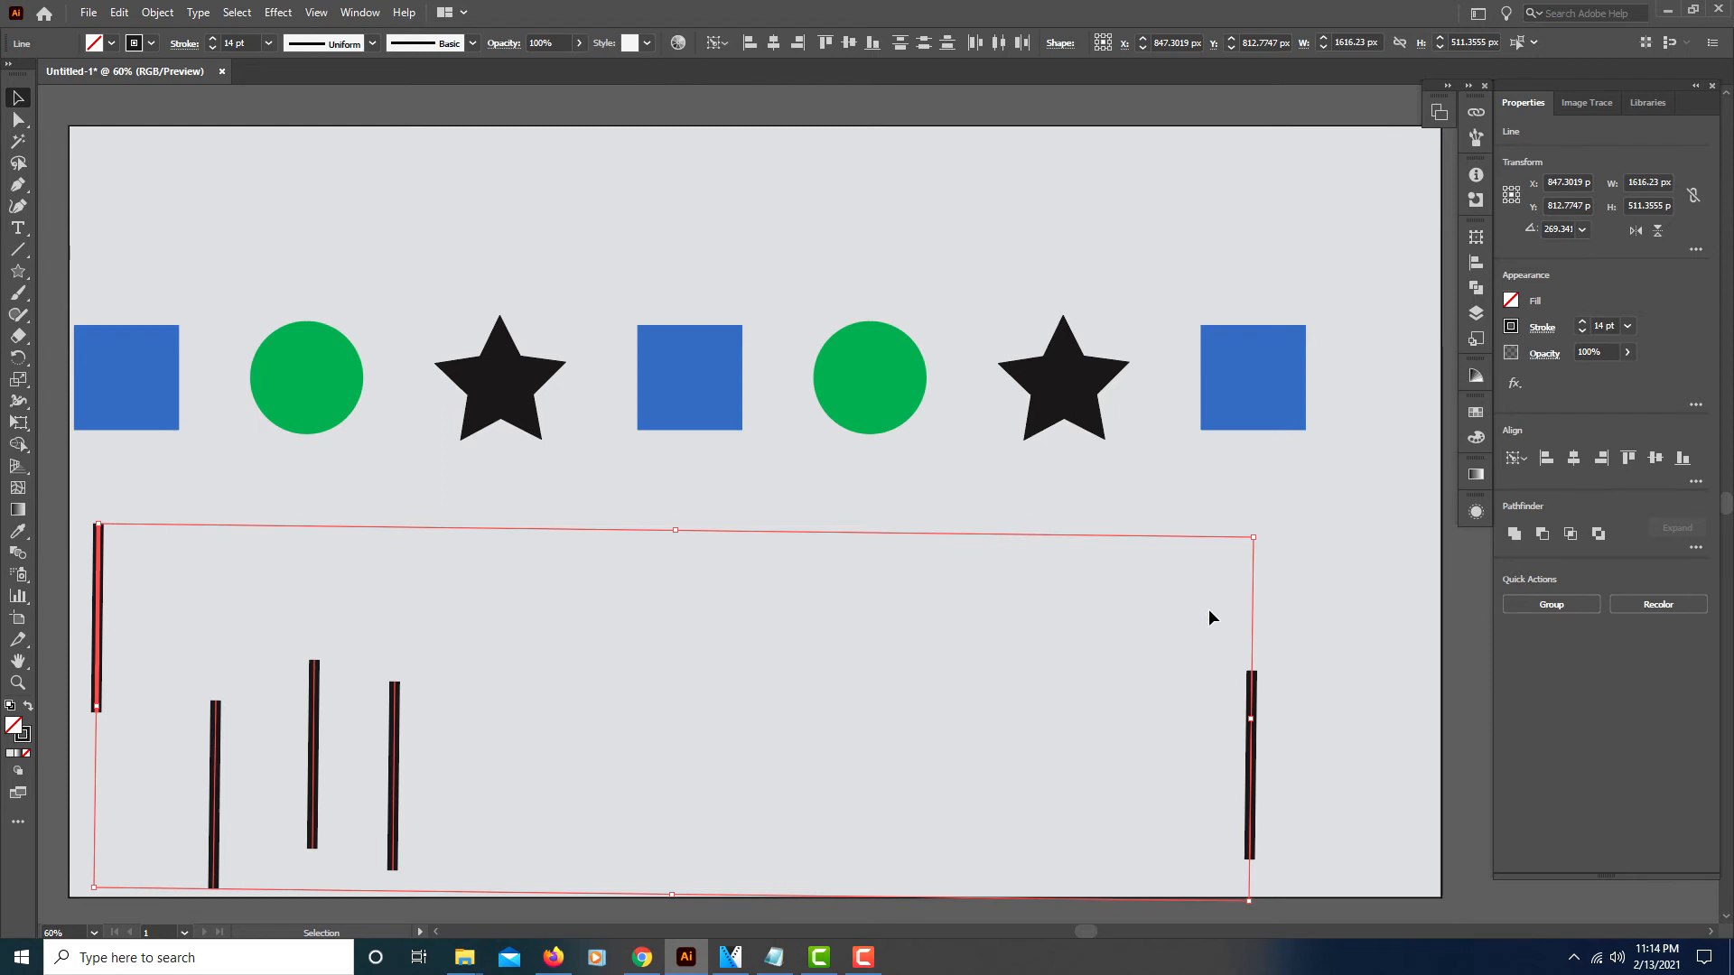
{"action": "mouse_move", "coordinate": [1476, 312]}
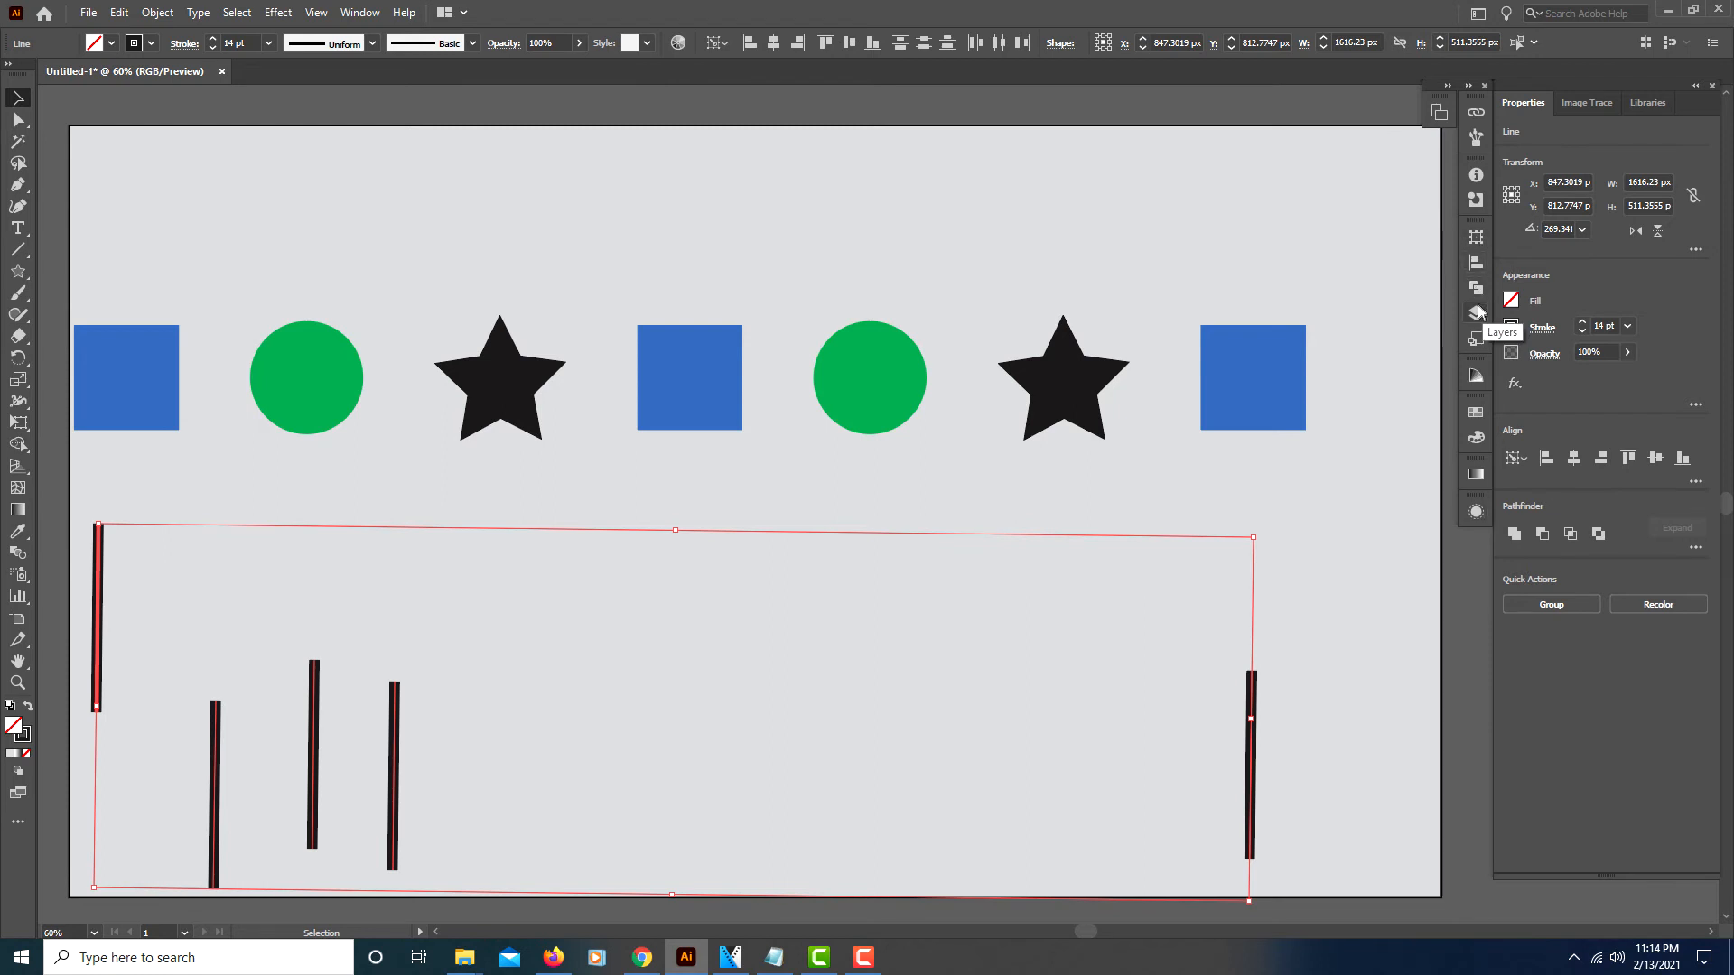
Level the five lines with the leftmost one and distribute them horizontally 200 px apart
{"action": "left_click", "coordinate": [1475, 262]}
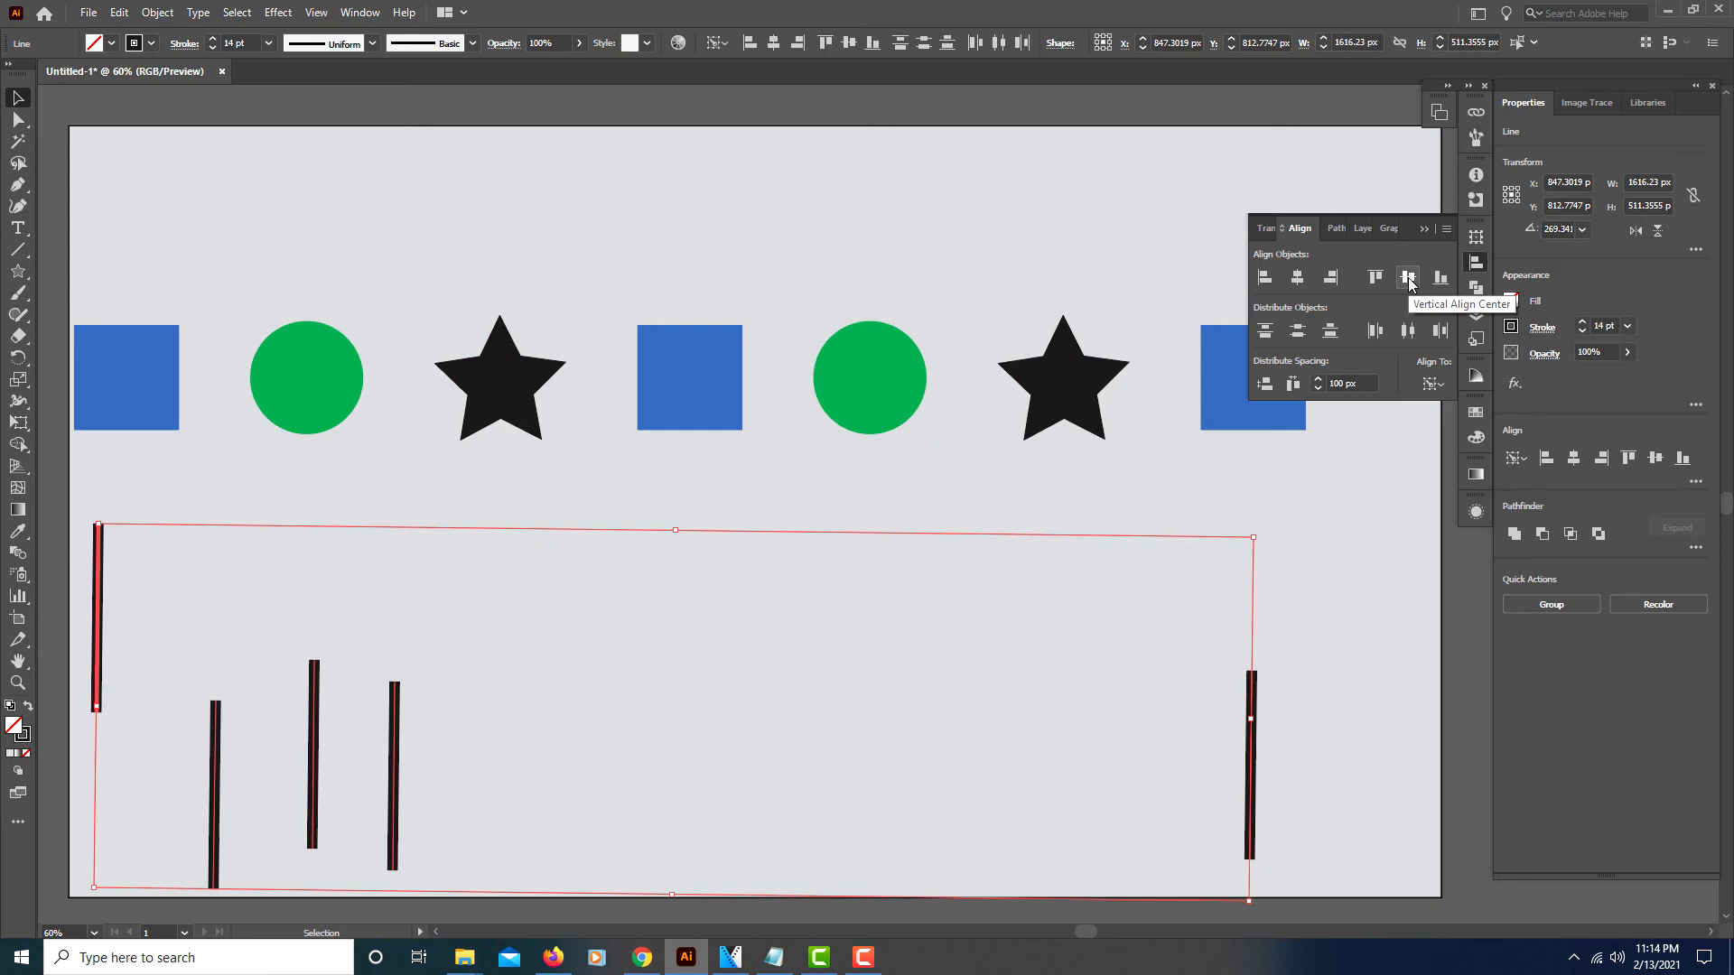
{"action": "left_click", "coordinate": [1407, 278]}
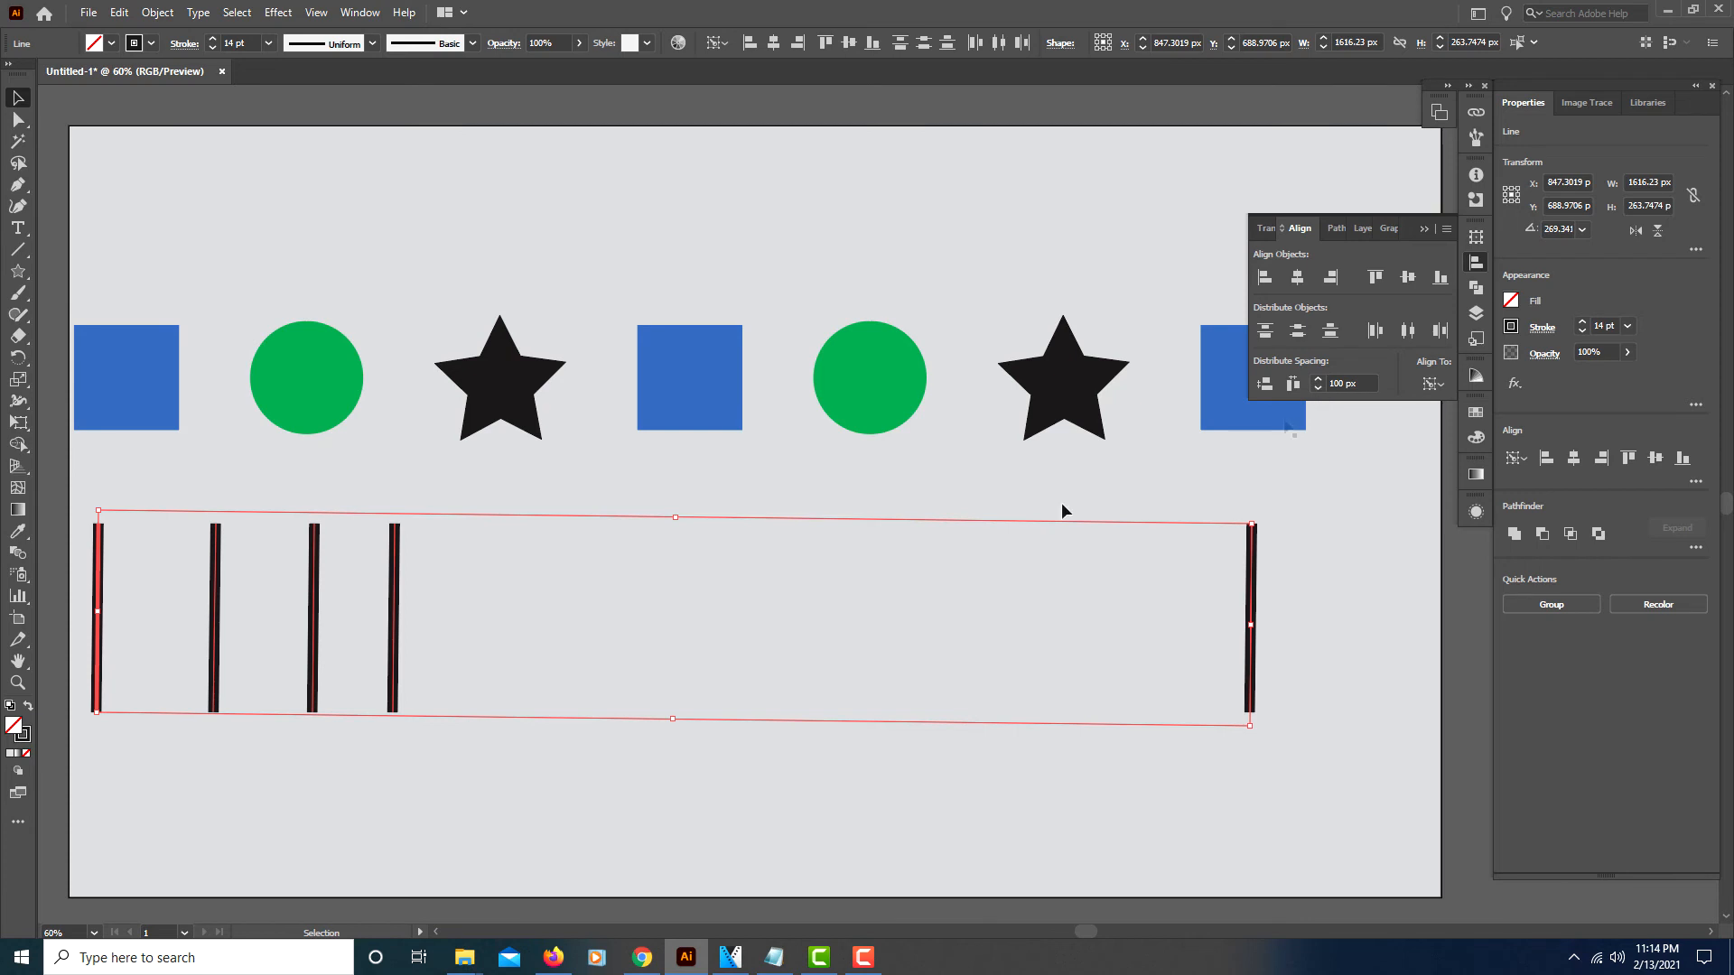
{"action": "mouse_move", "coordinate": [184, 659]}
{"action": "type", "text": "200"}
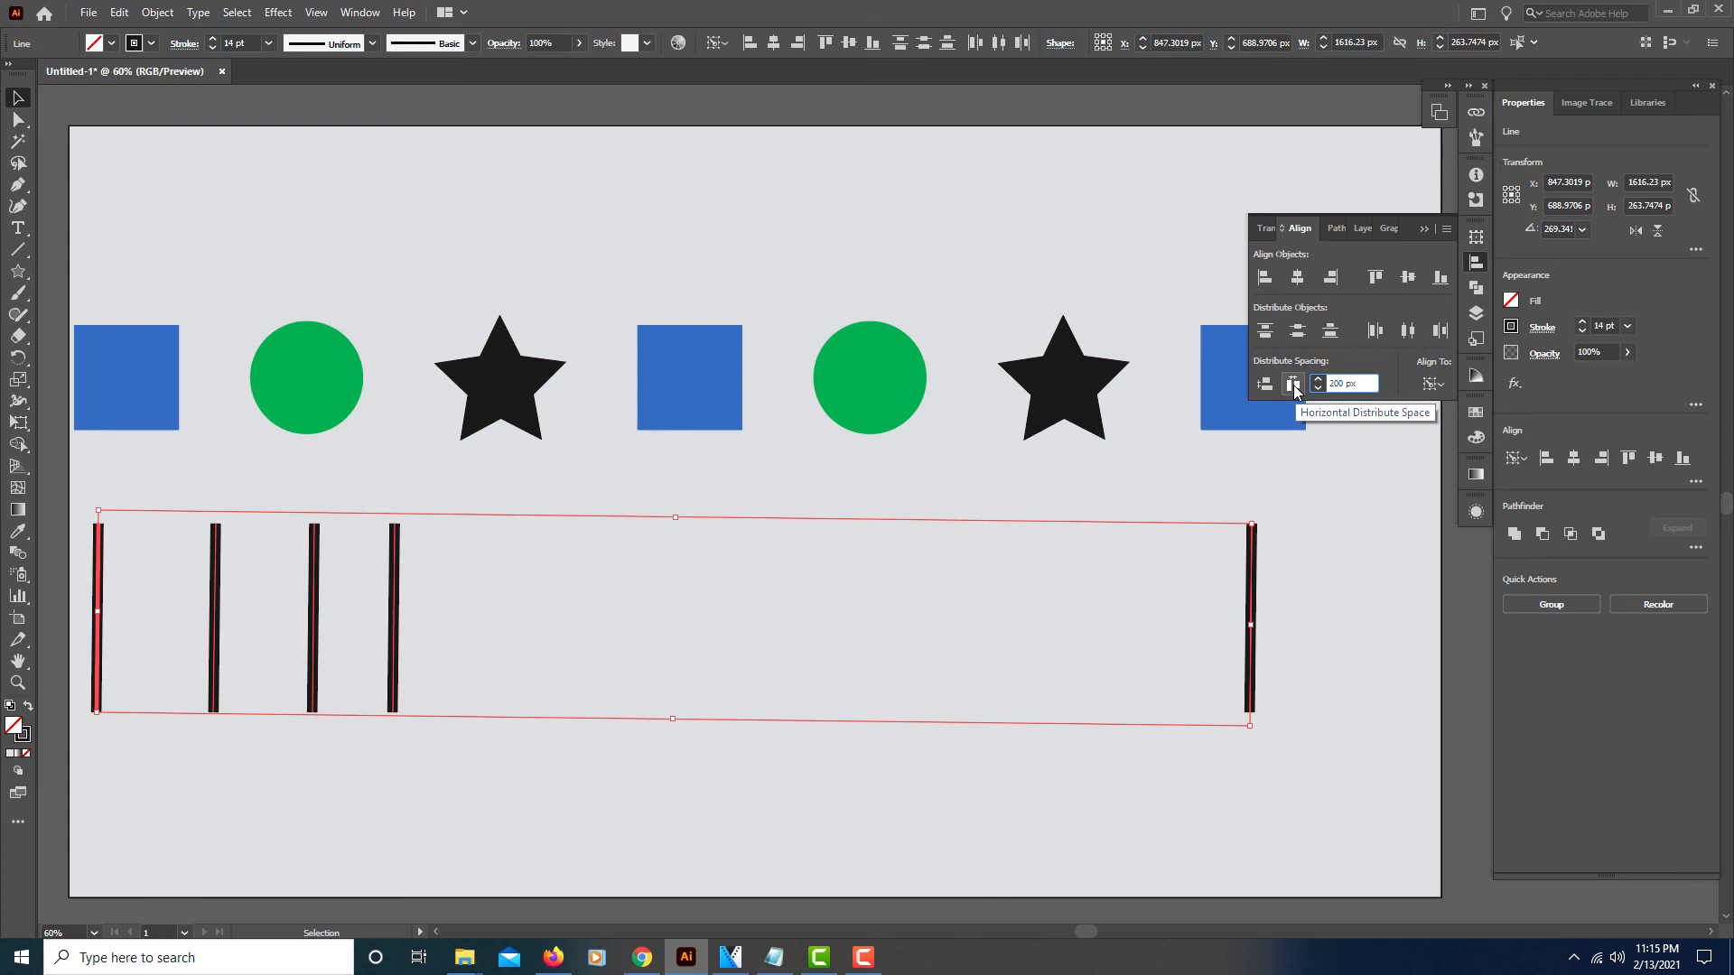
{"action": "left_click", "coordinate": [1292, 383]}
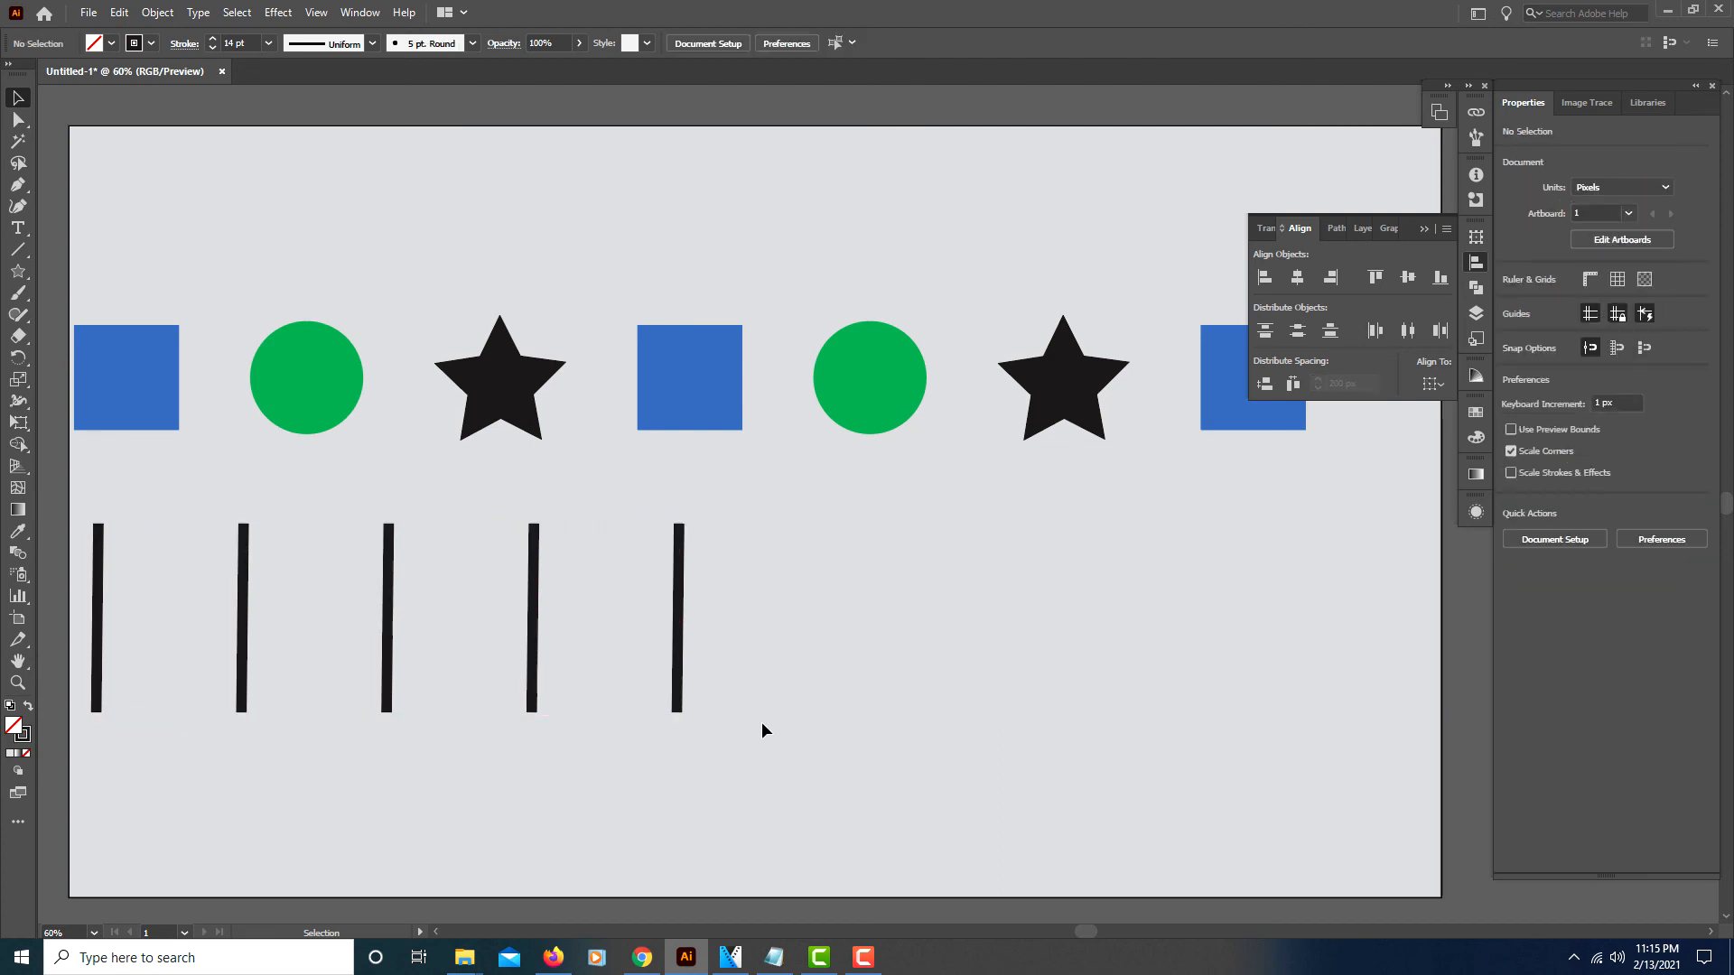
{"action": "mouse_move", "coordinate": [1183, 588]}
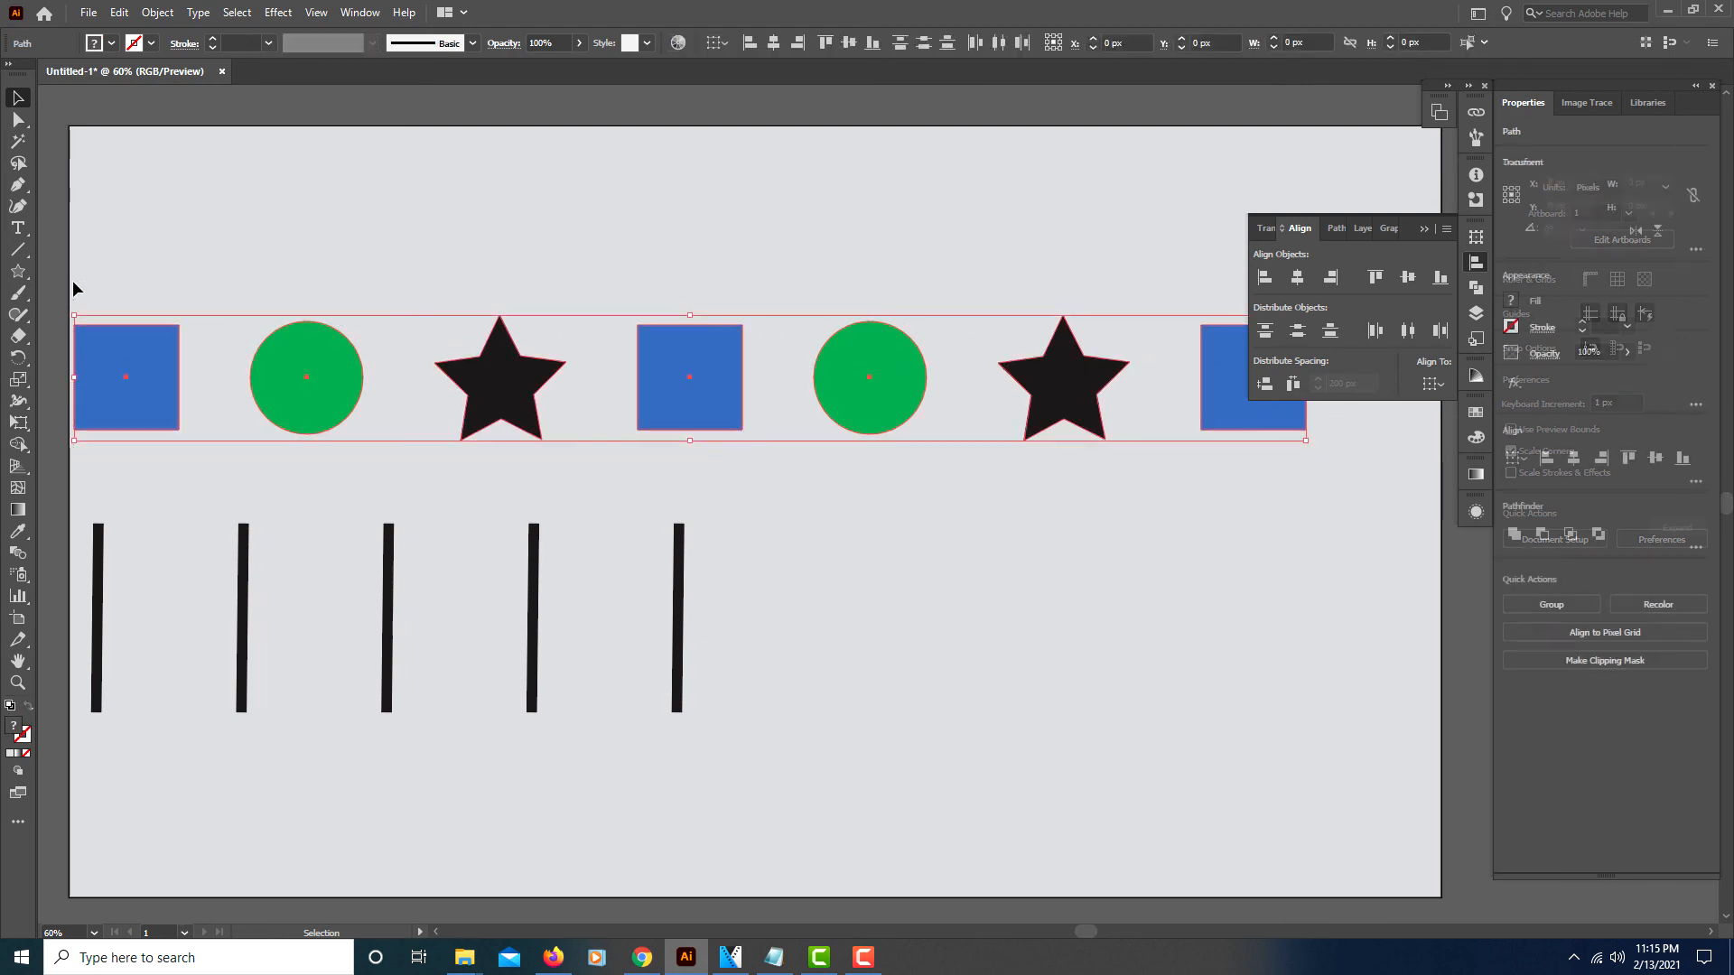
{"action": "left_click", "coordinate": [125, 376]}
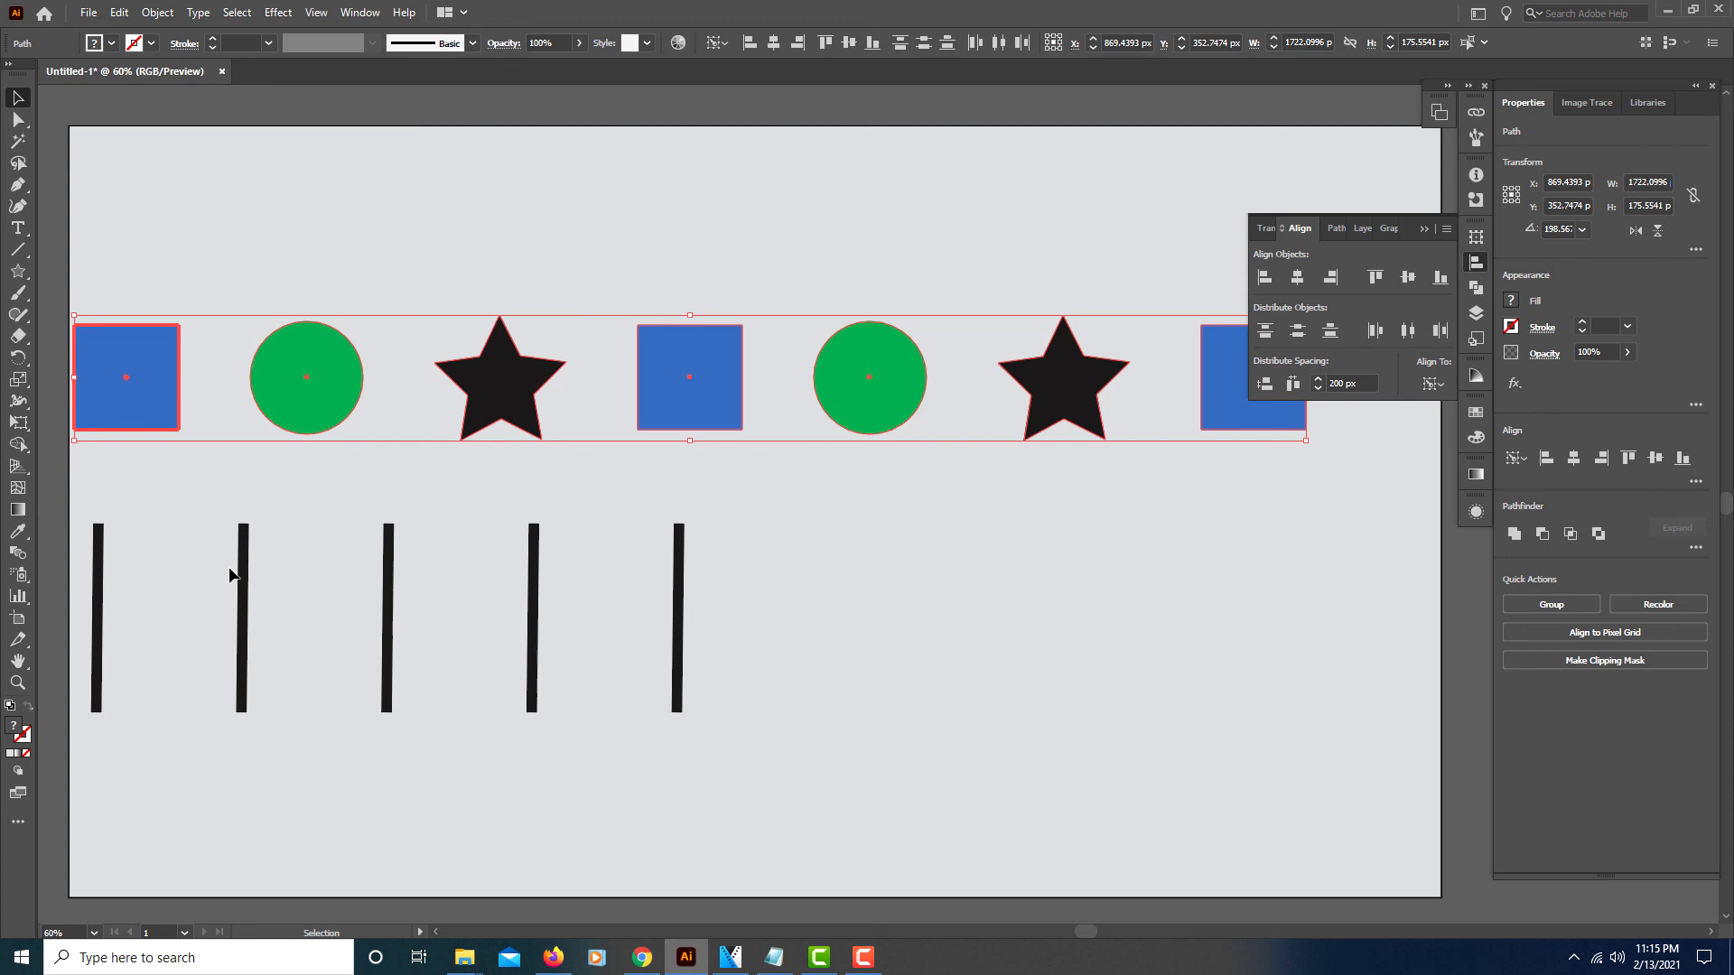
{"action": "mouse_move", "coordinate": [879, 623]}
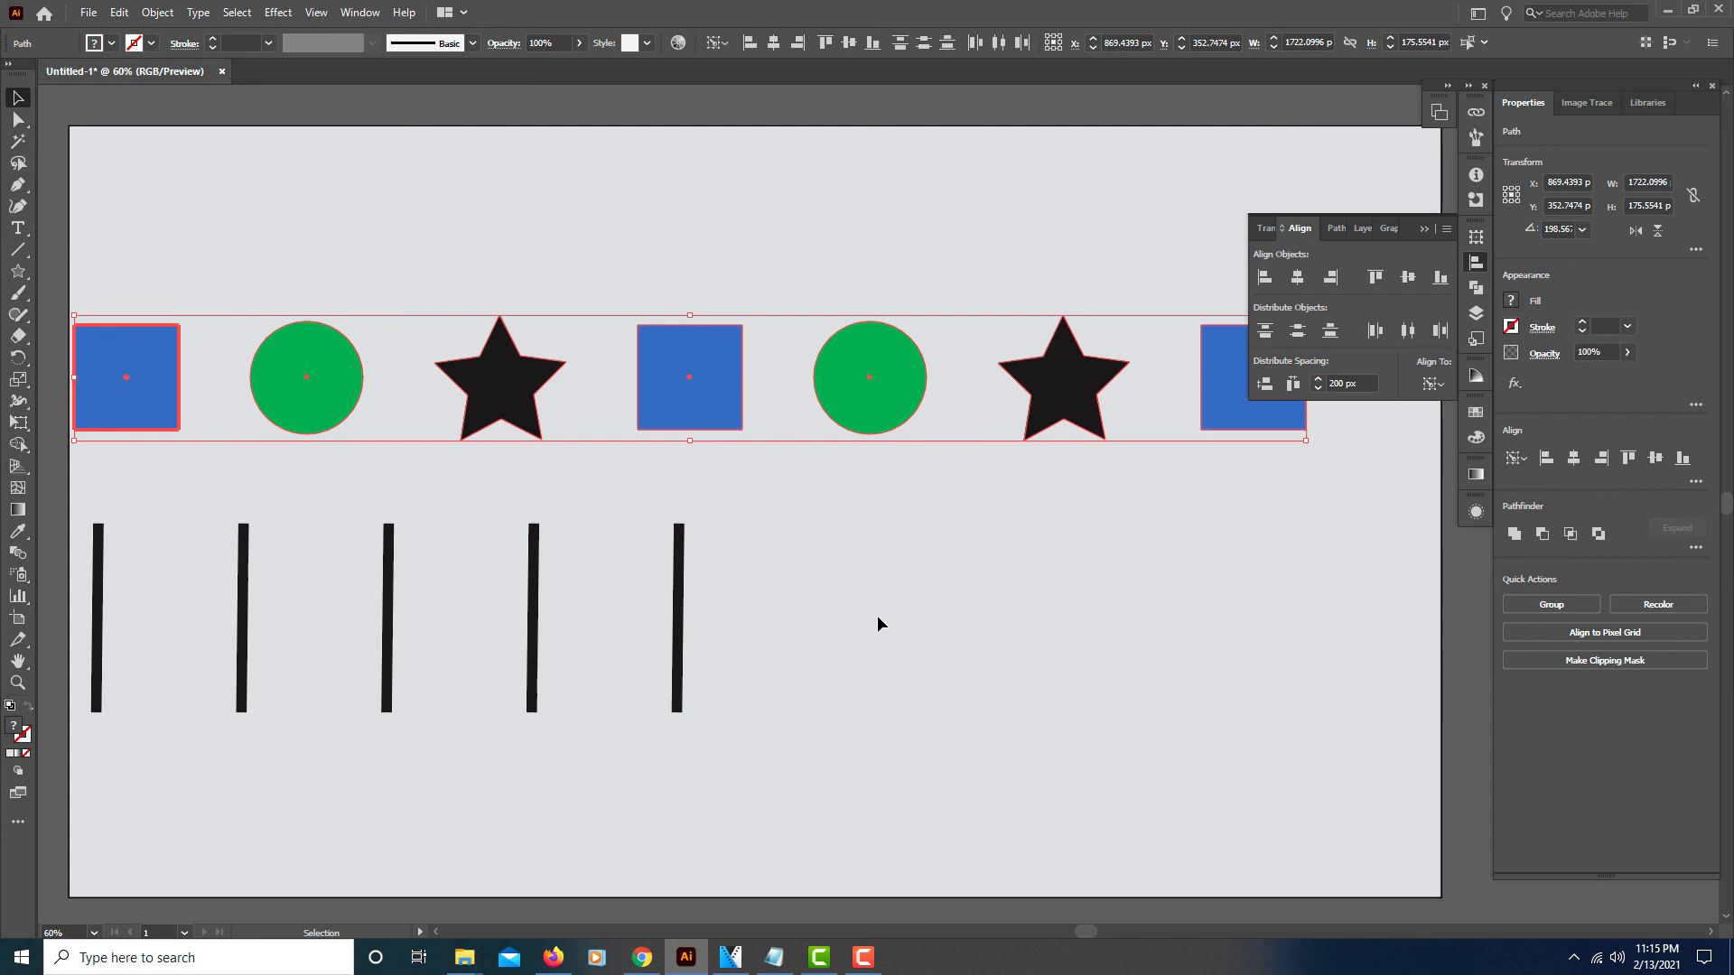